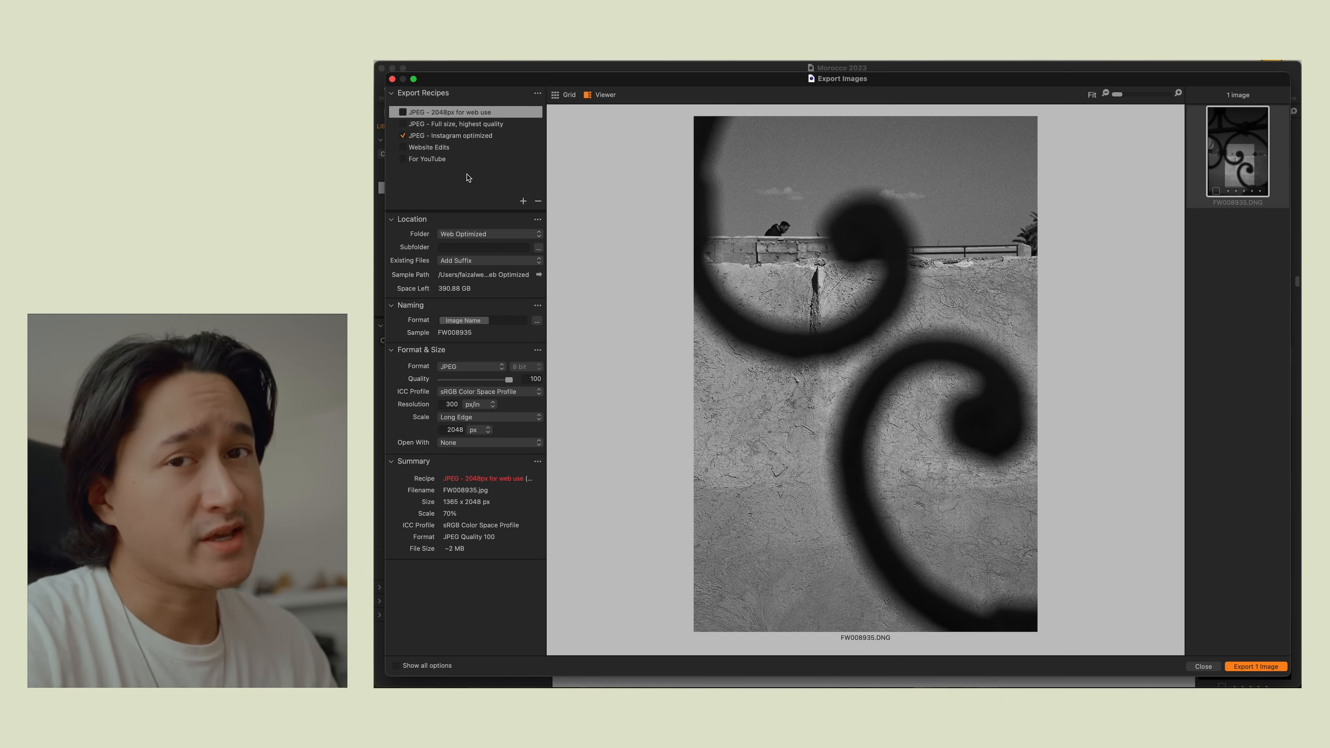
# Step: Compare the settings of the 2048px web-use, full-size and Instagram-optimized export recipes
pyautogui.click(464, 112)
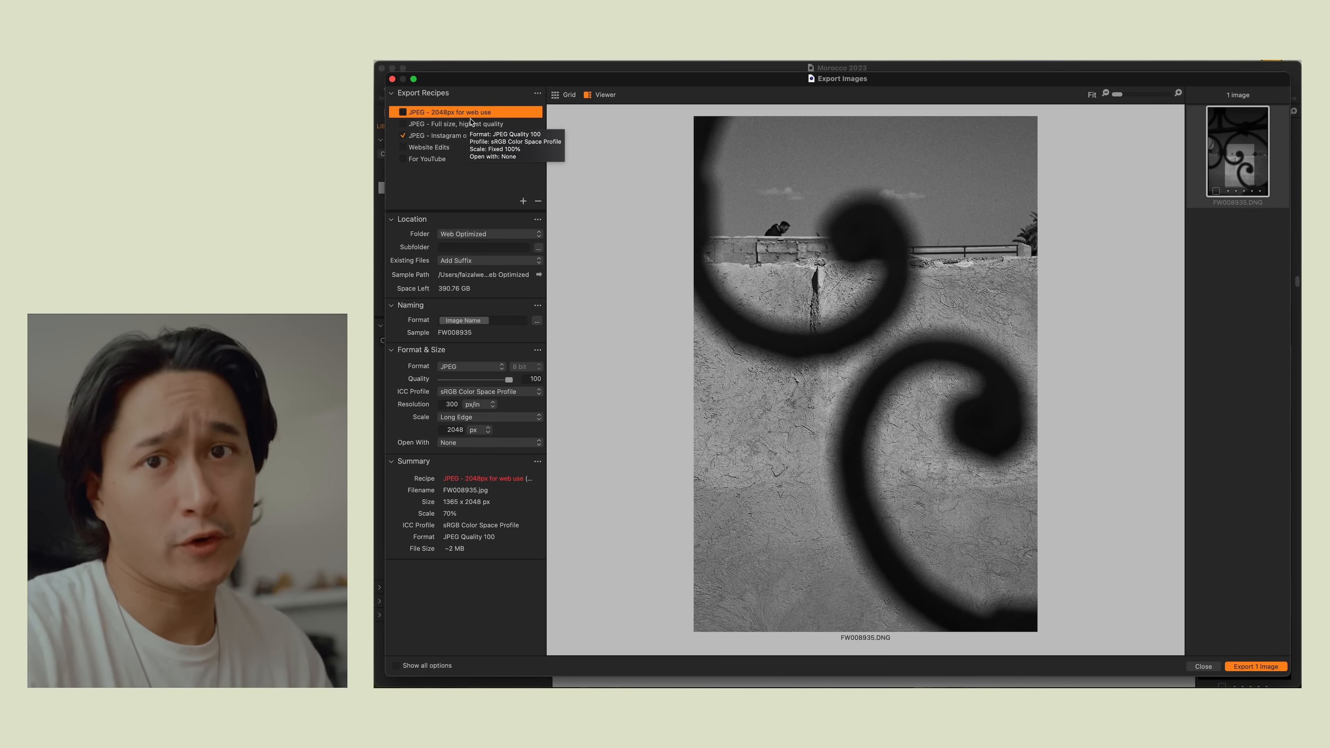
pyautogui.click(456, 124)
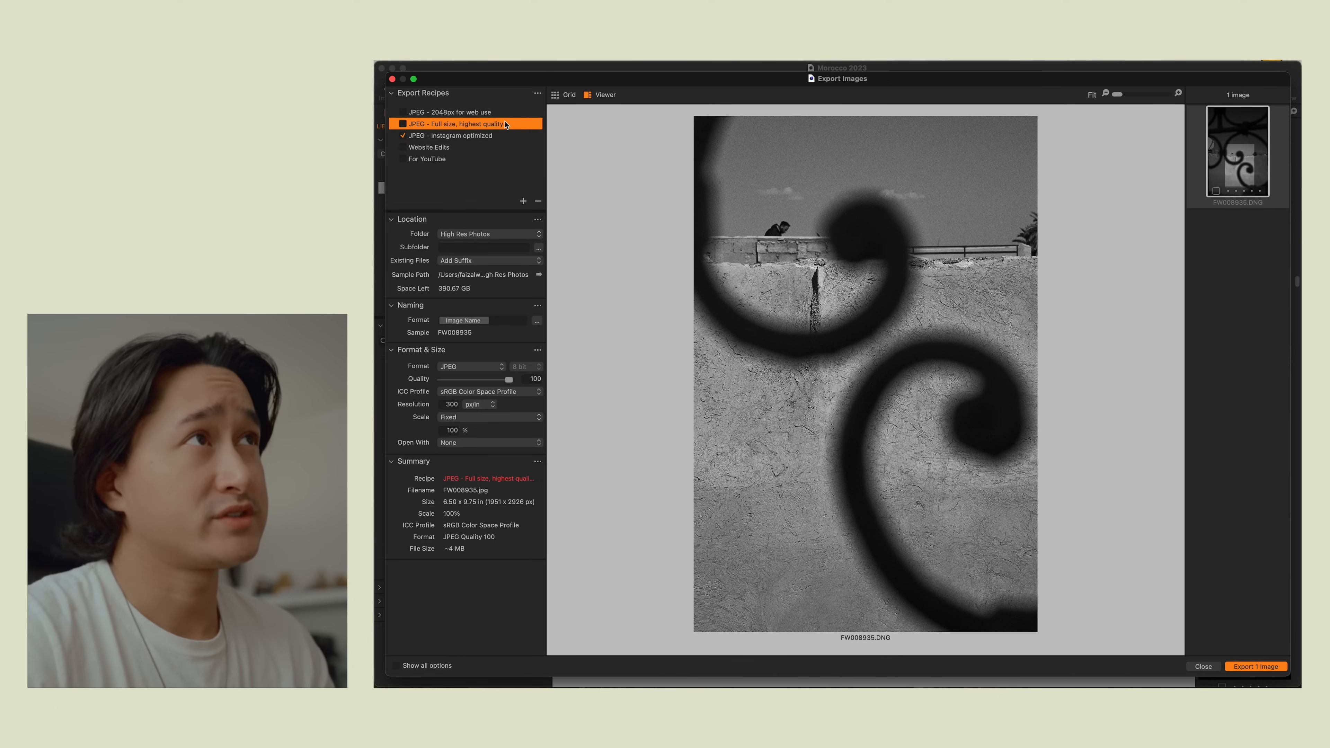
pyautogui.moveTo(507, 124)
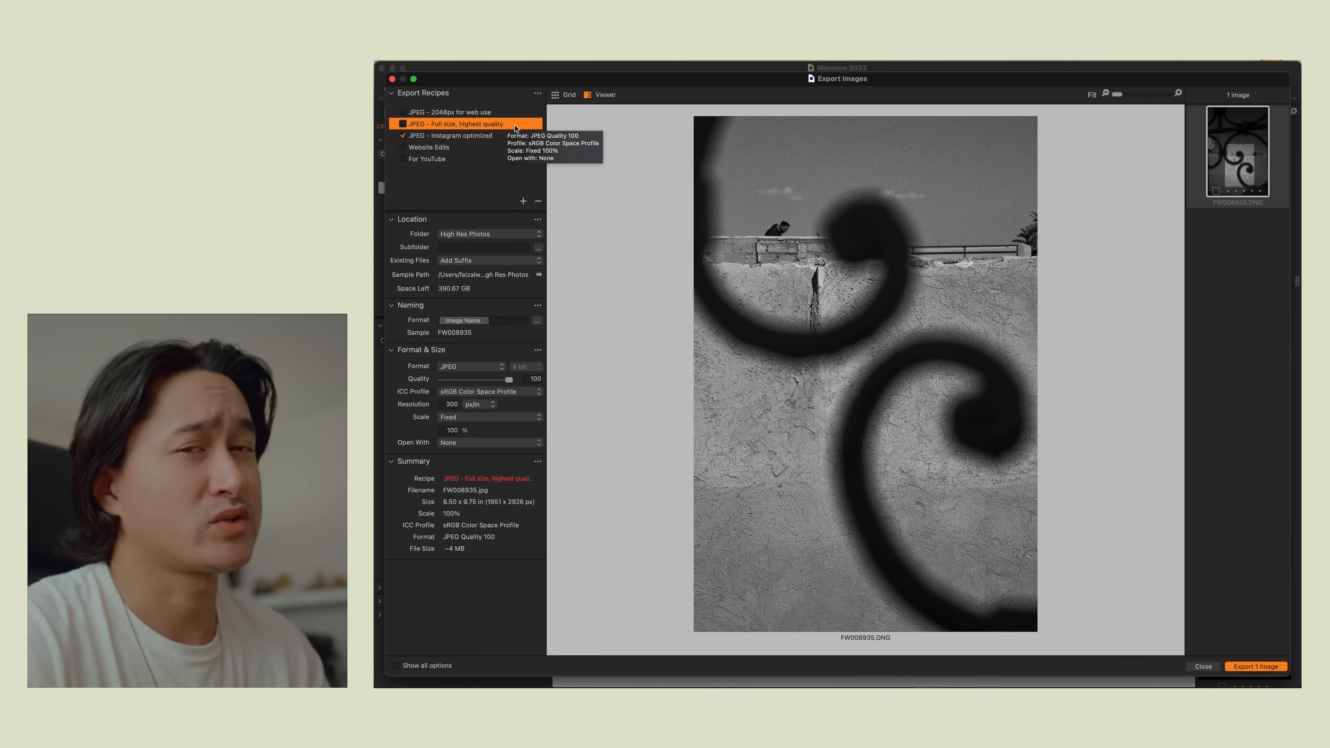
pyautogui.moveTo(494, 141)
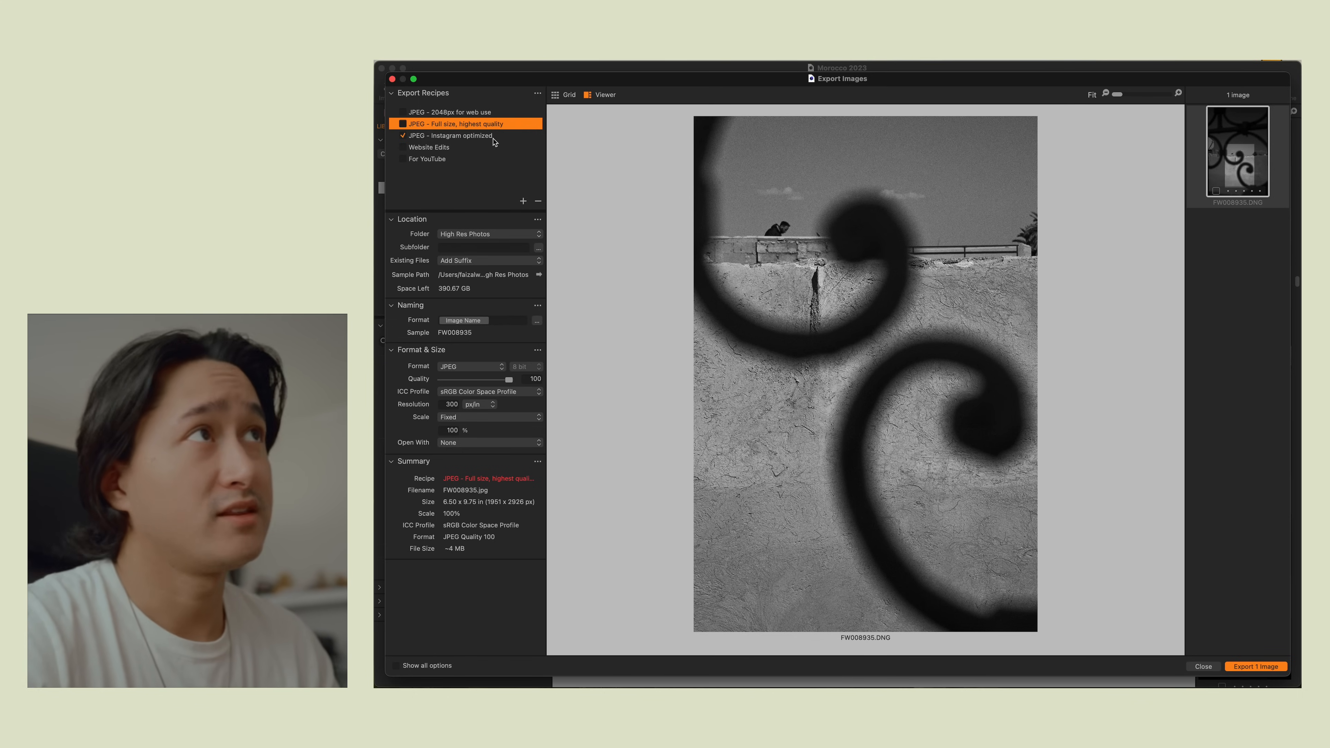
pyautogui.click(450, 136)
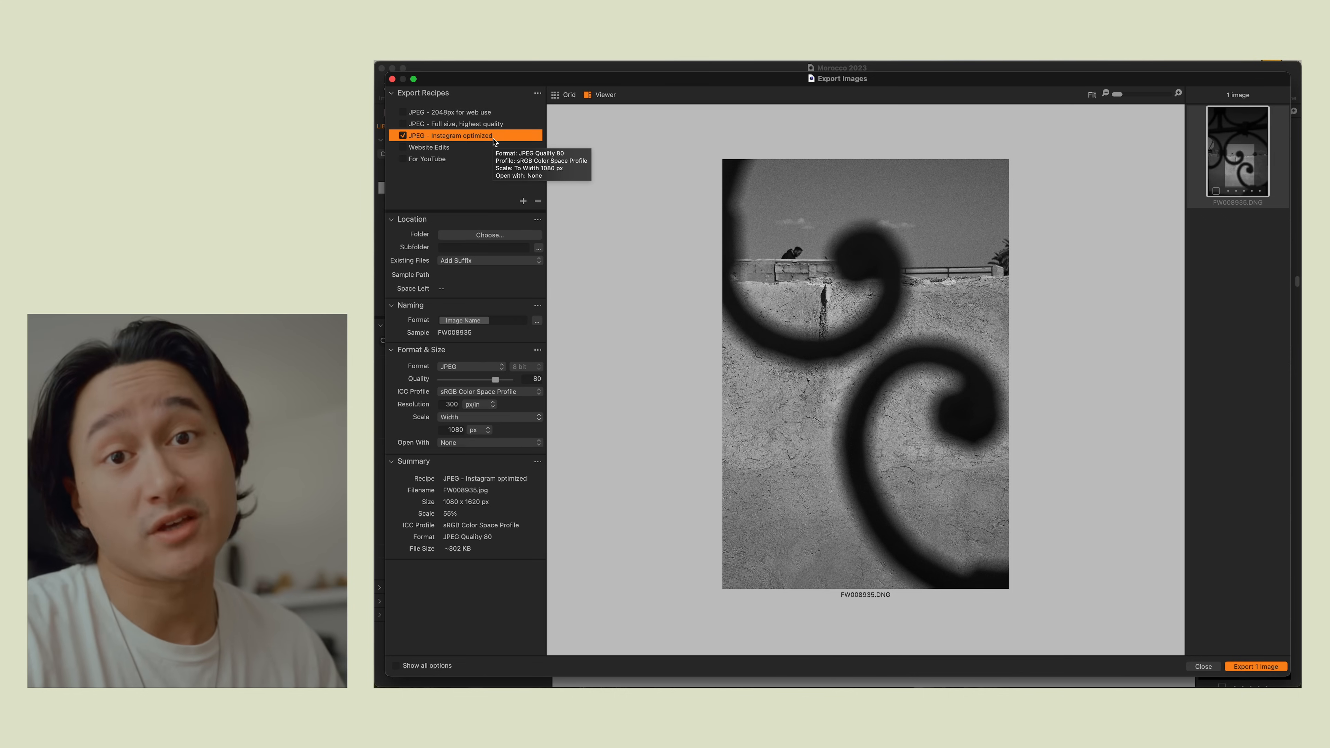
pyautogui.click(450, 112)
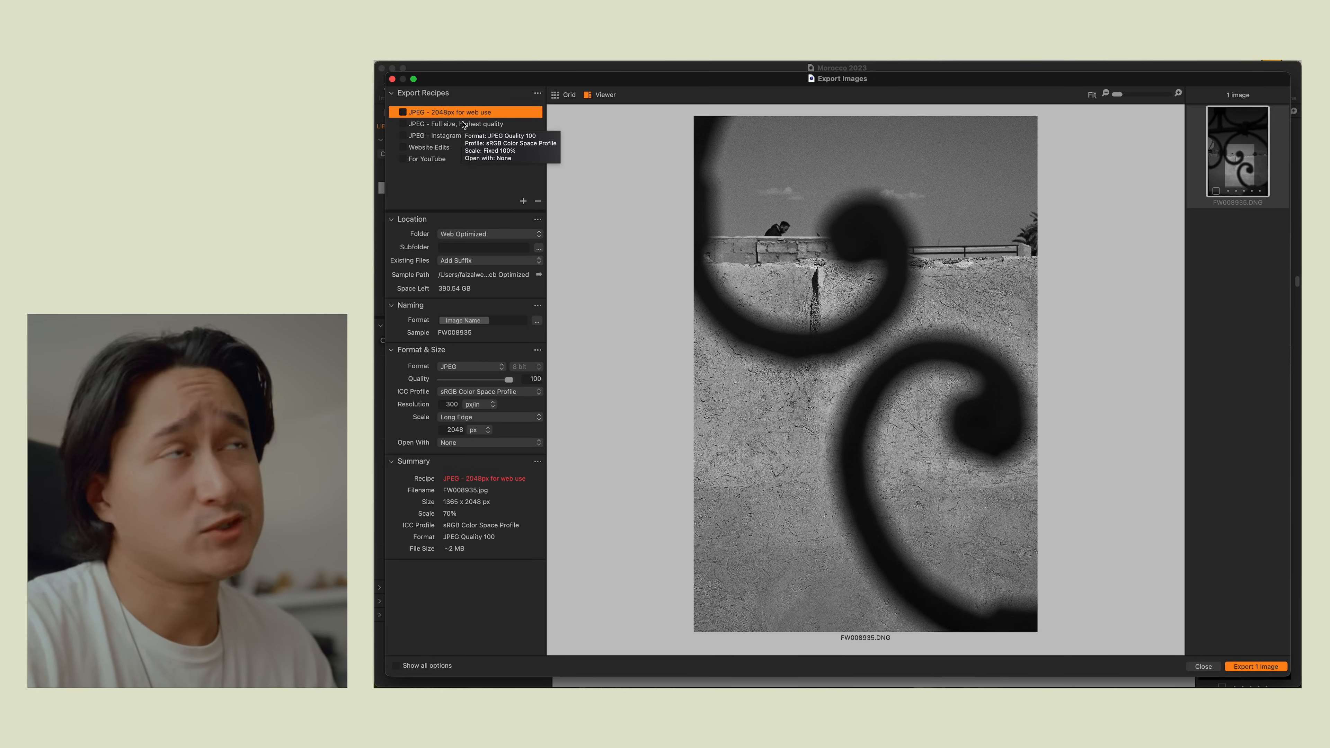
pyautogui.click(456, 124)
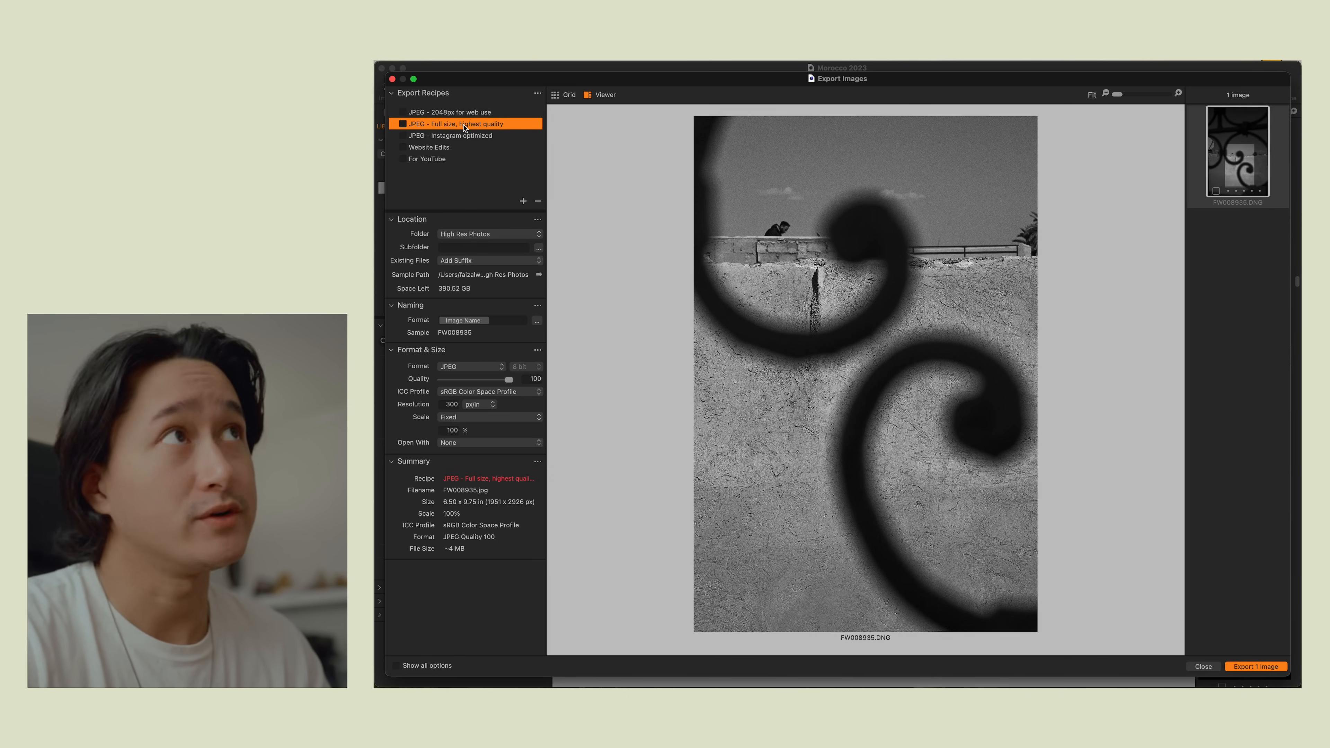
pyautogui.click(462, 113)
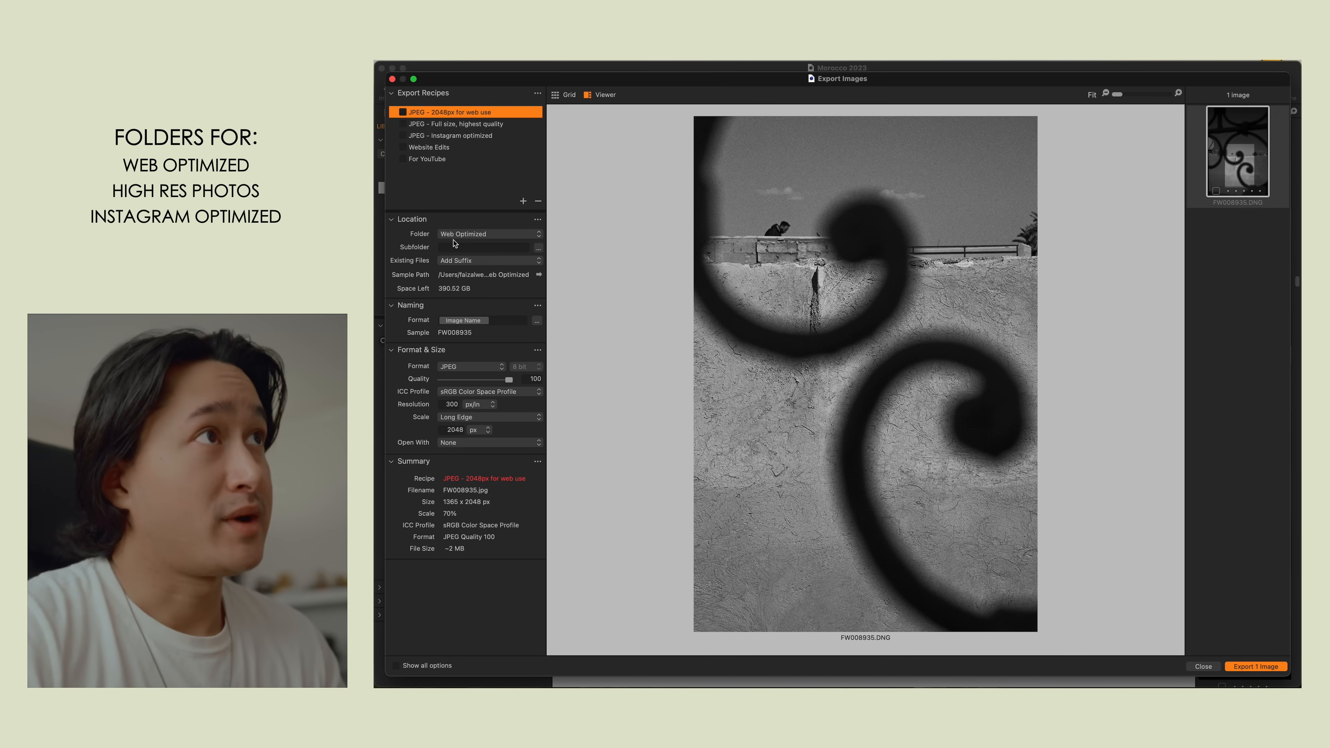
pyautogui.moveTo(473, 150)
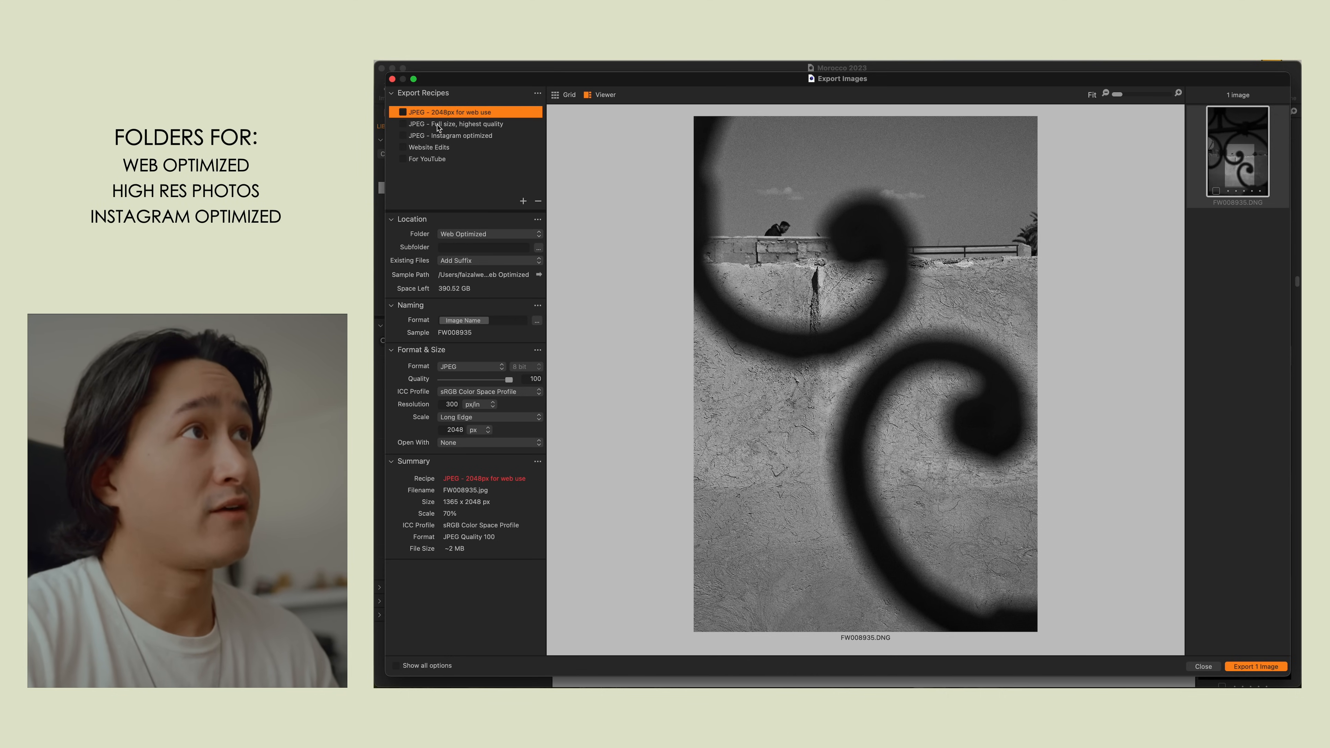
# Step: Check each recipe's output folder, then enable and select the 2048px web-use recipe for export
pyautogui.click(457, 124)
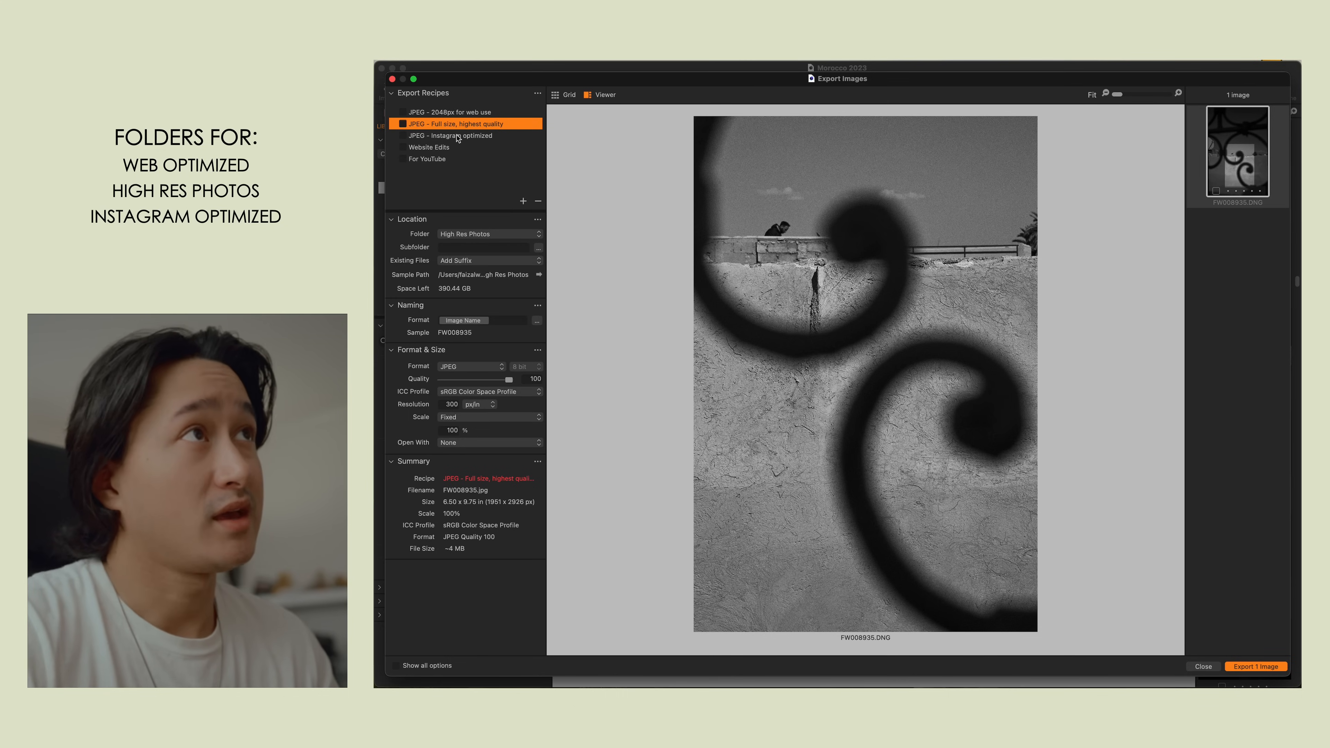
pyautogui.click(462, 135)
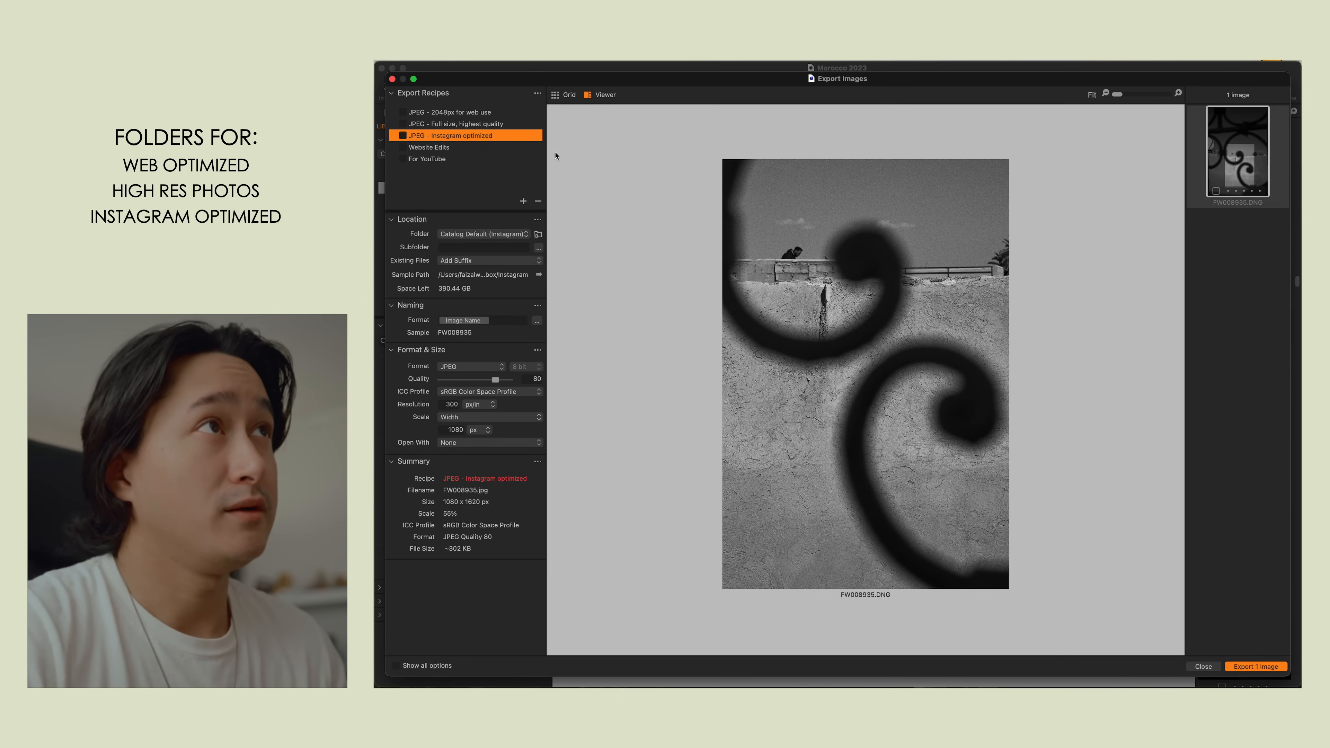
pyautogui.click(465, 123)
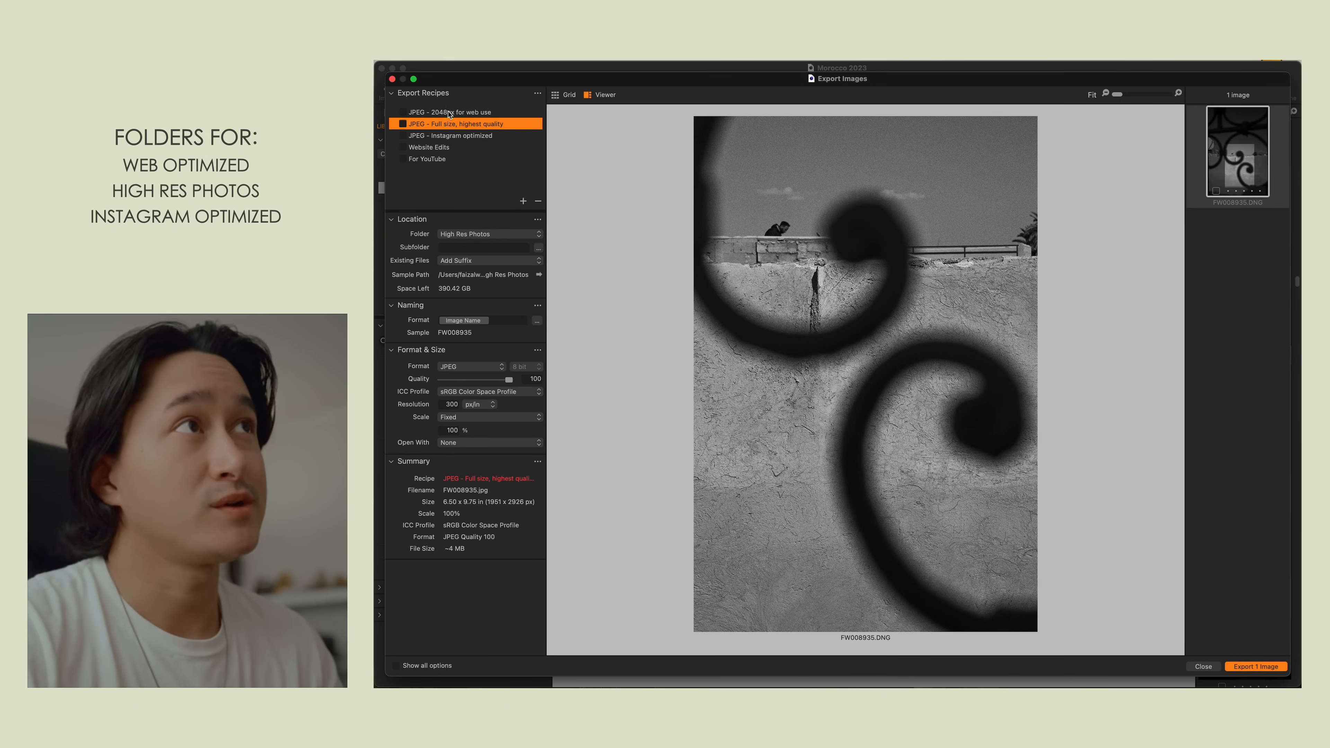
pyautogui.click(464, 136)
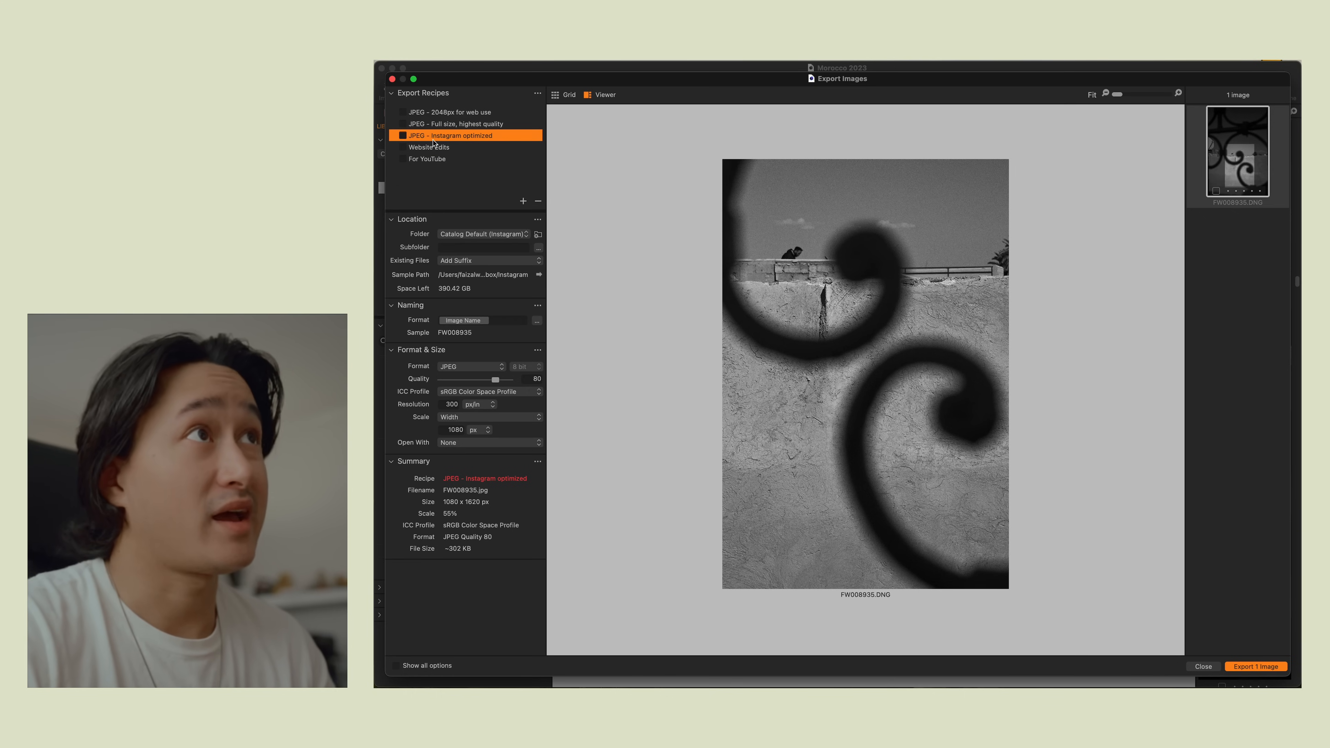
pyautogui.click(403, 136)
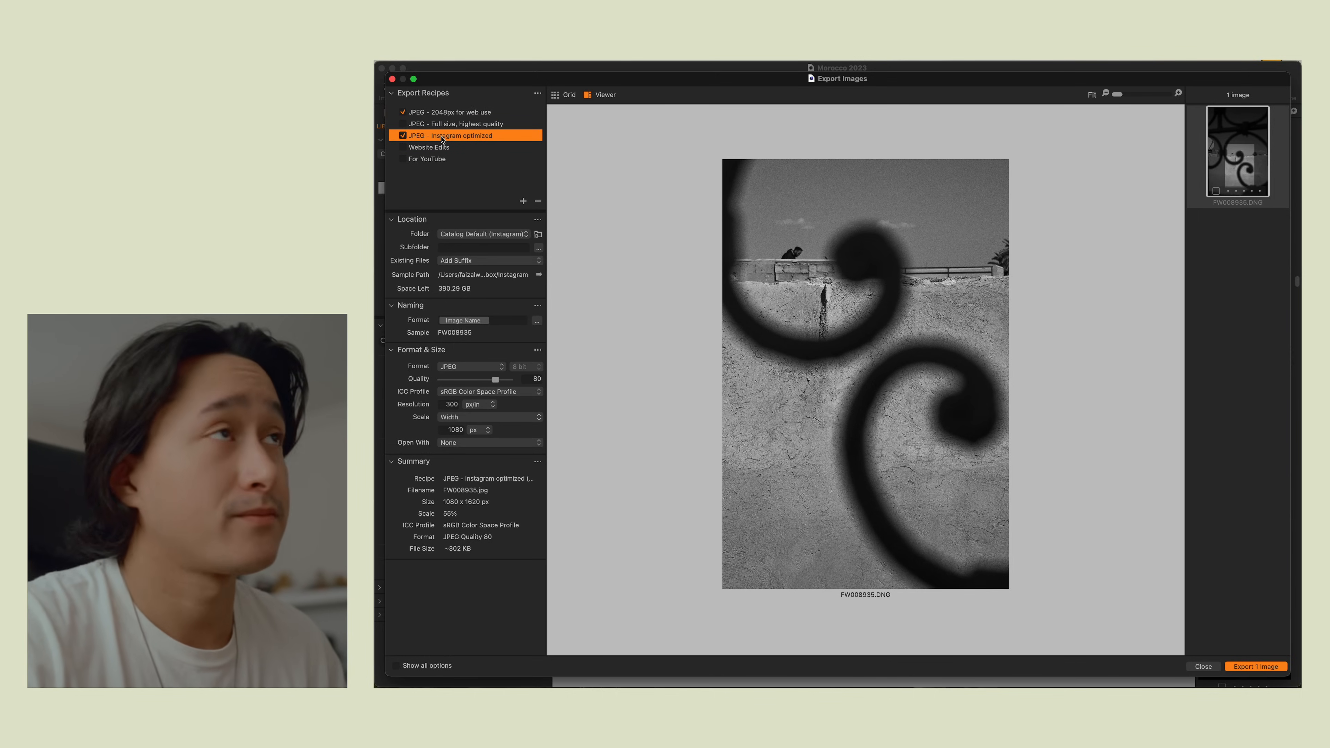
pyautogui.click(449, 112)
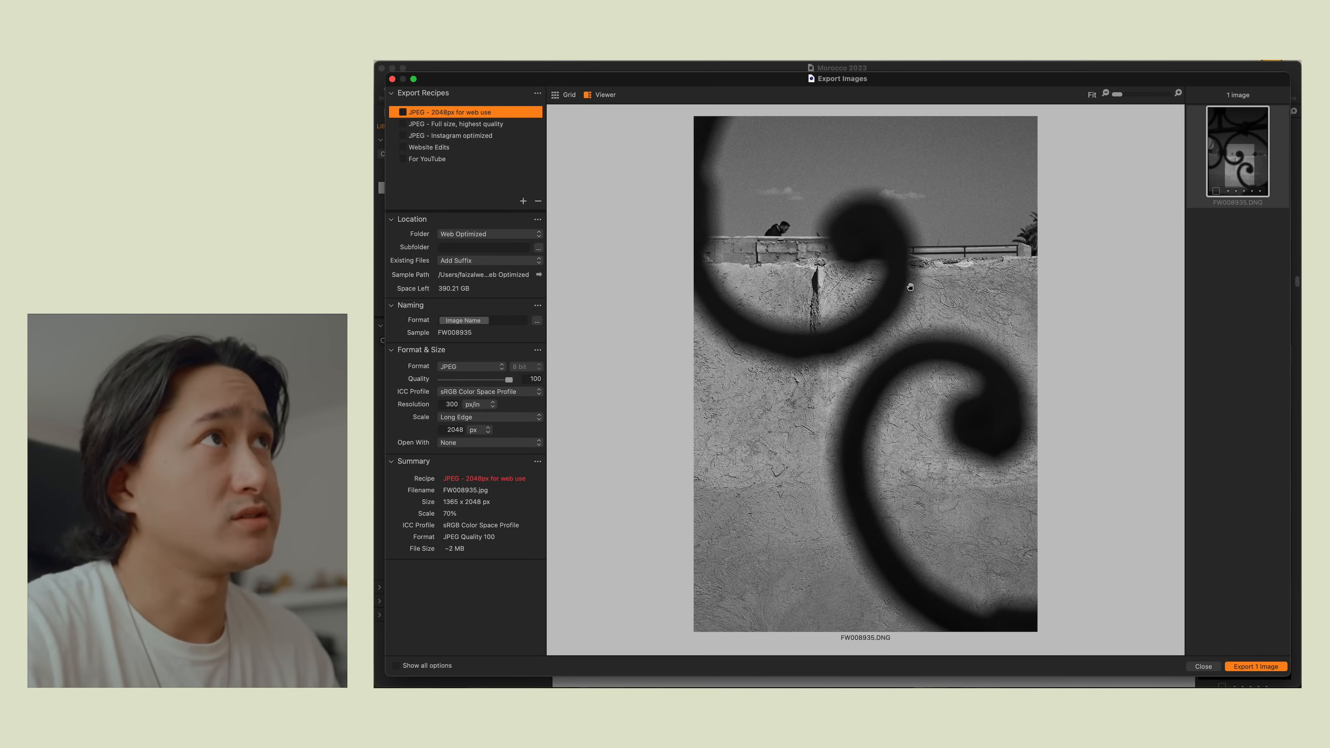
# Step: Export the photo as a web-optimized JPEG and show it in the Web Optimized folder
pyautogui.click(404, 112)
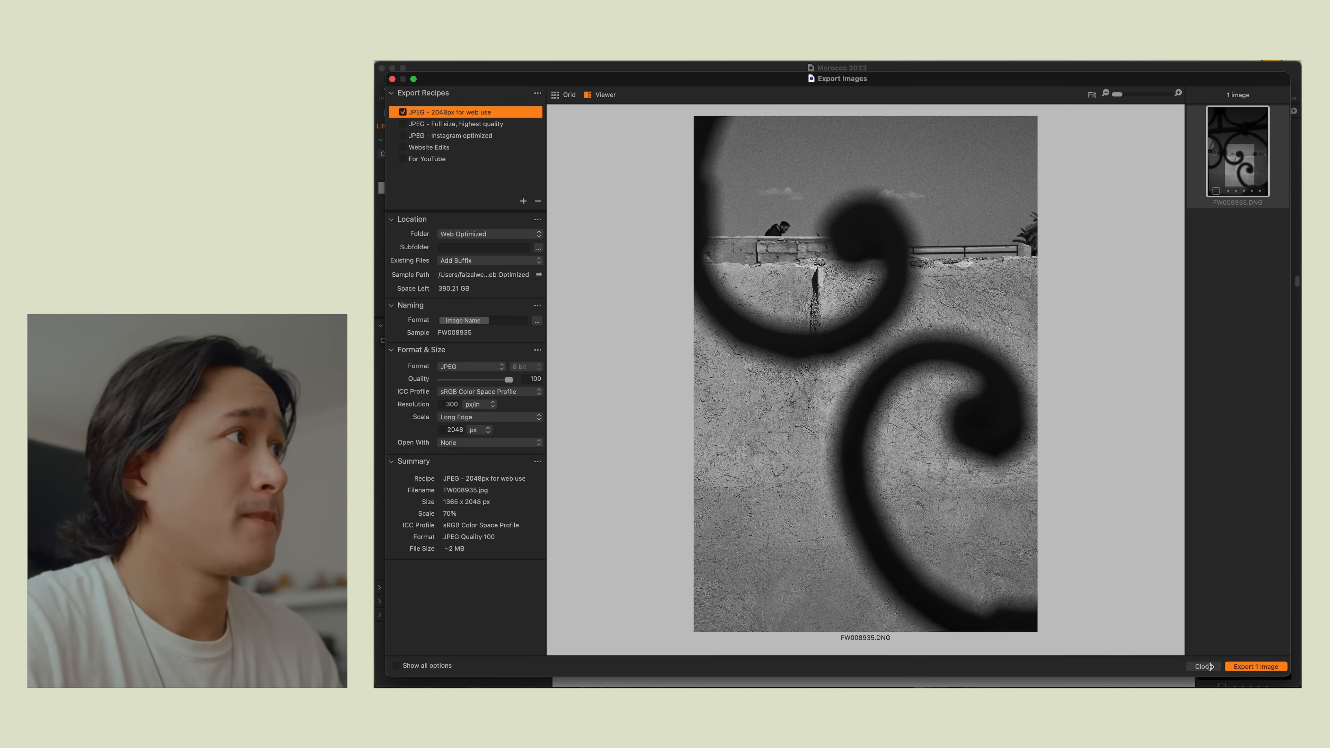
pyautogui.click(1199, 665)
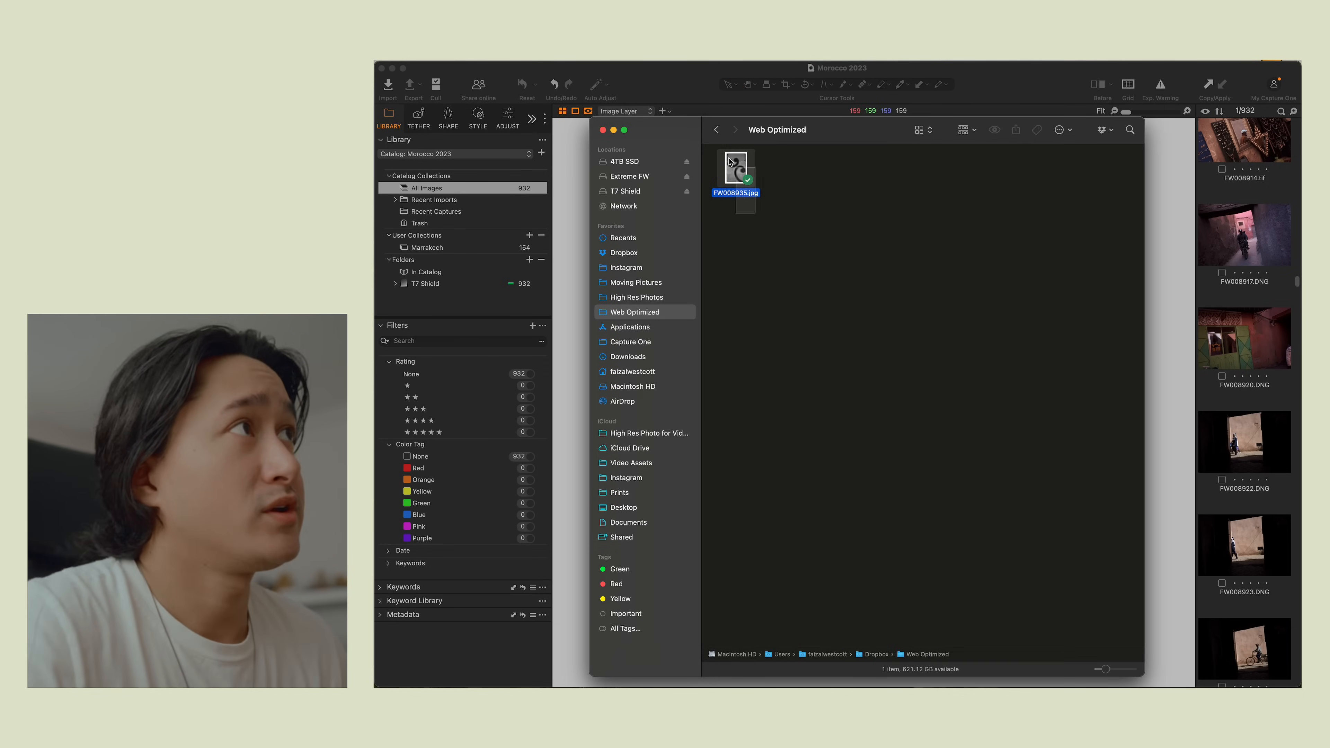
pyautogui.click(736, 172)
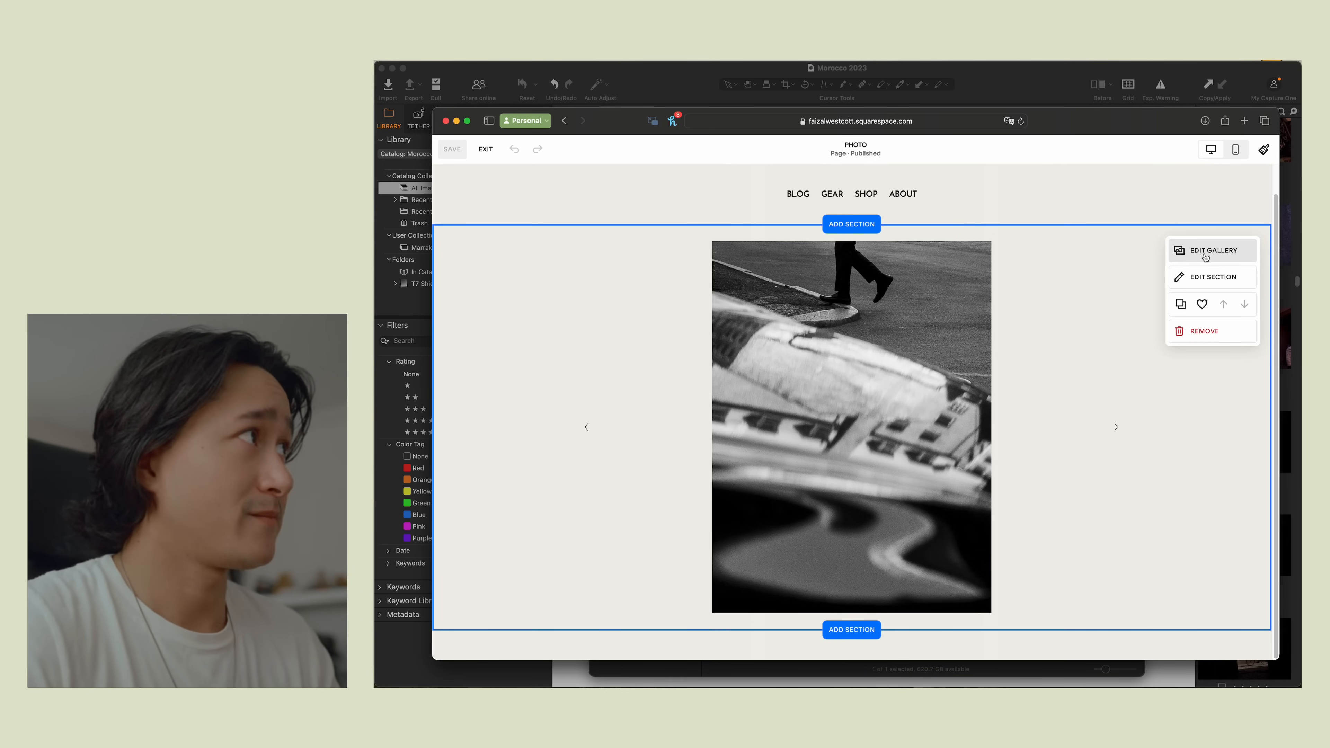
# Step: Upload the exported swirl JPEG into the photo section's gallery as the last thumbnail
pyautogui.click(1212, 250)
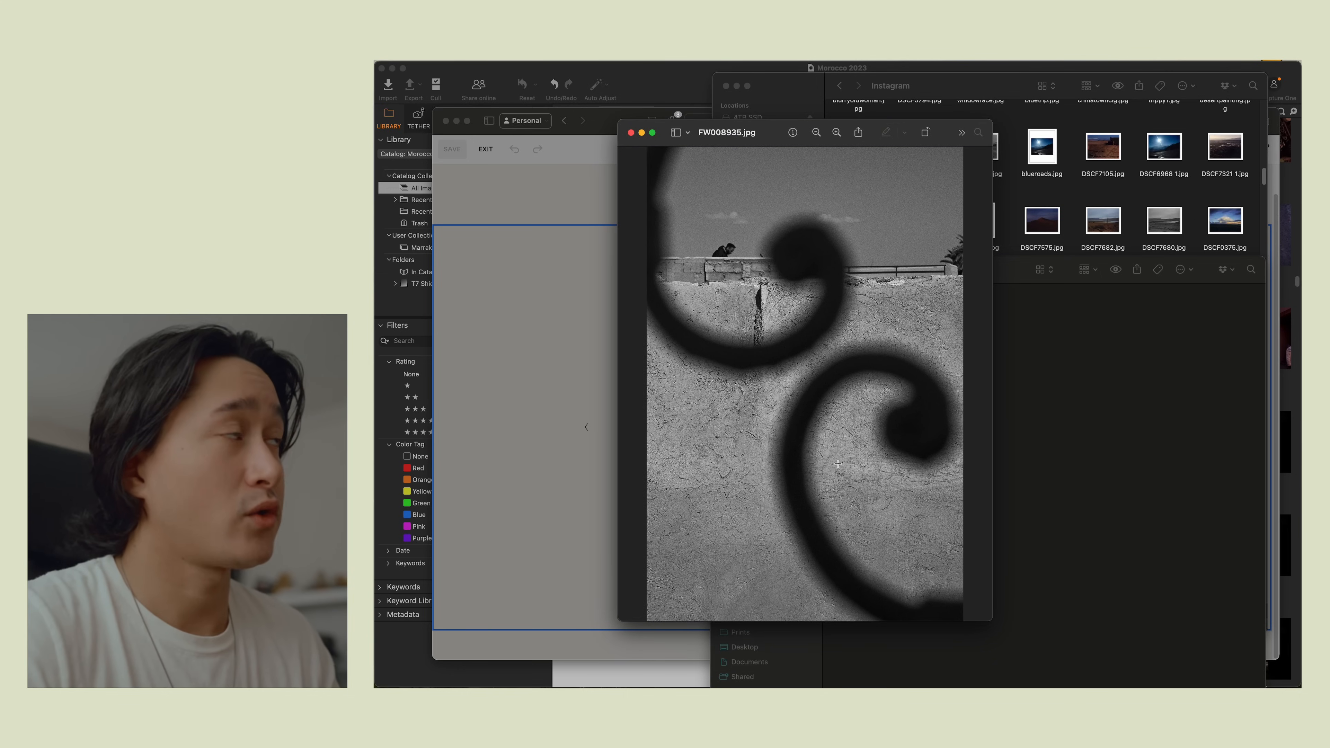
pyautogui.click(791, 133)
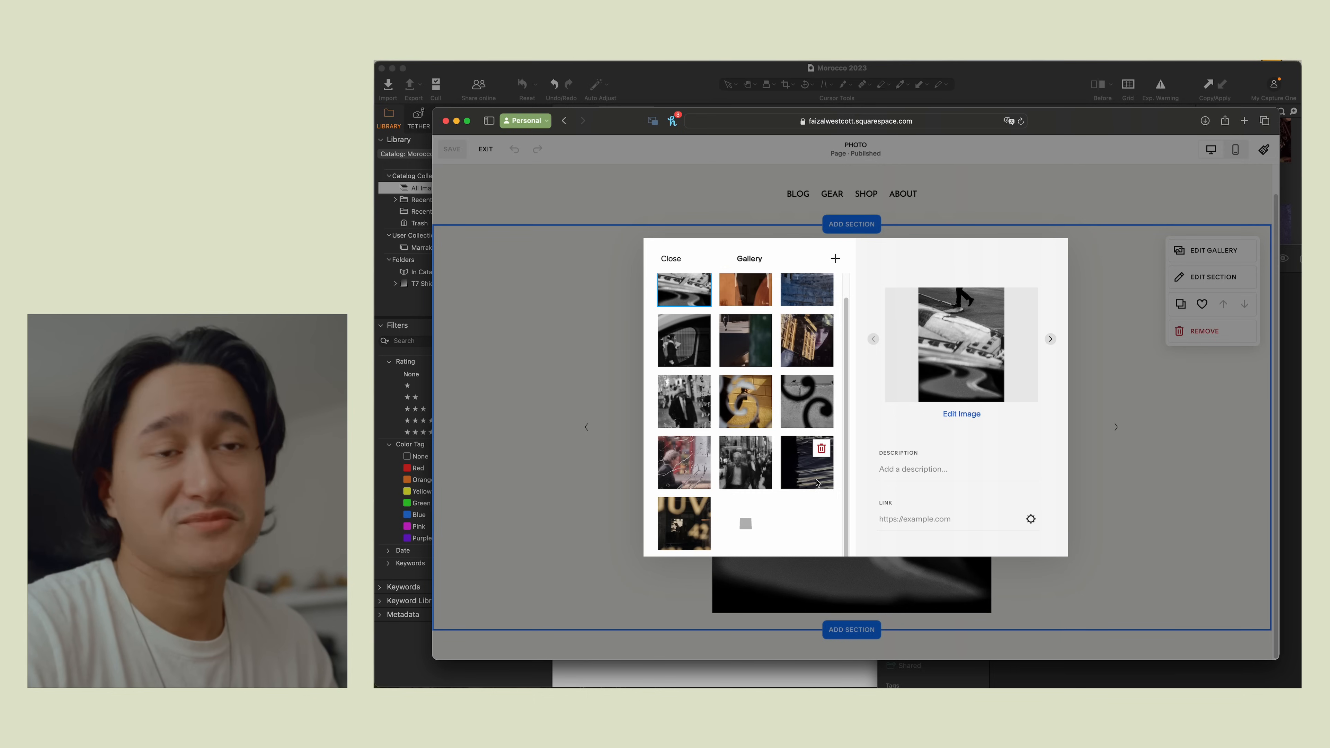
pyautogui.moveTo(767, 522)
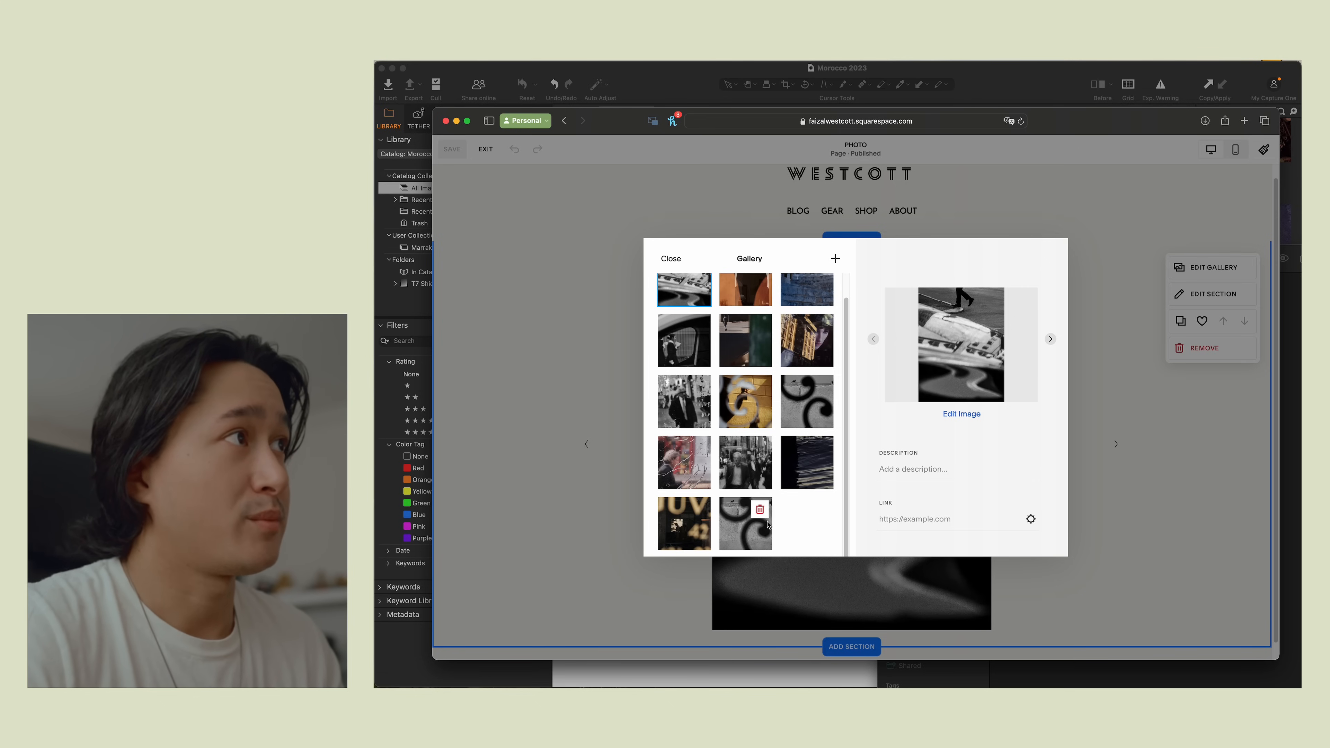
pyautogui.click(759, 509)
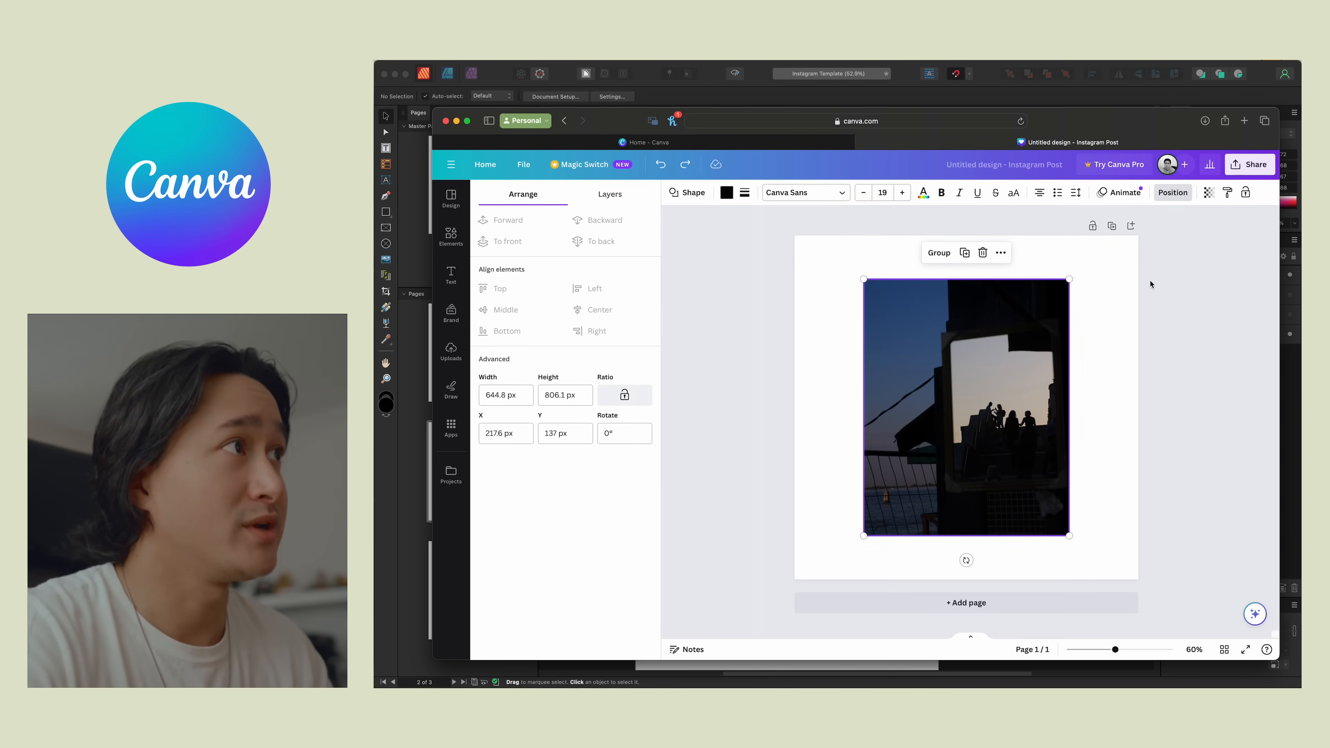
# Step: Show the post's colour picker with the light grey #E6E6E6 document colour
pyautogui.click(450, 347)
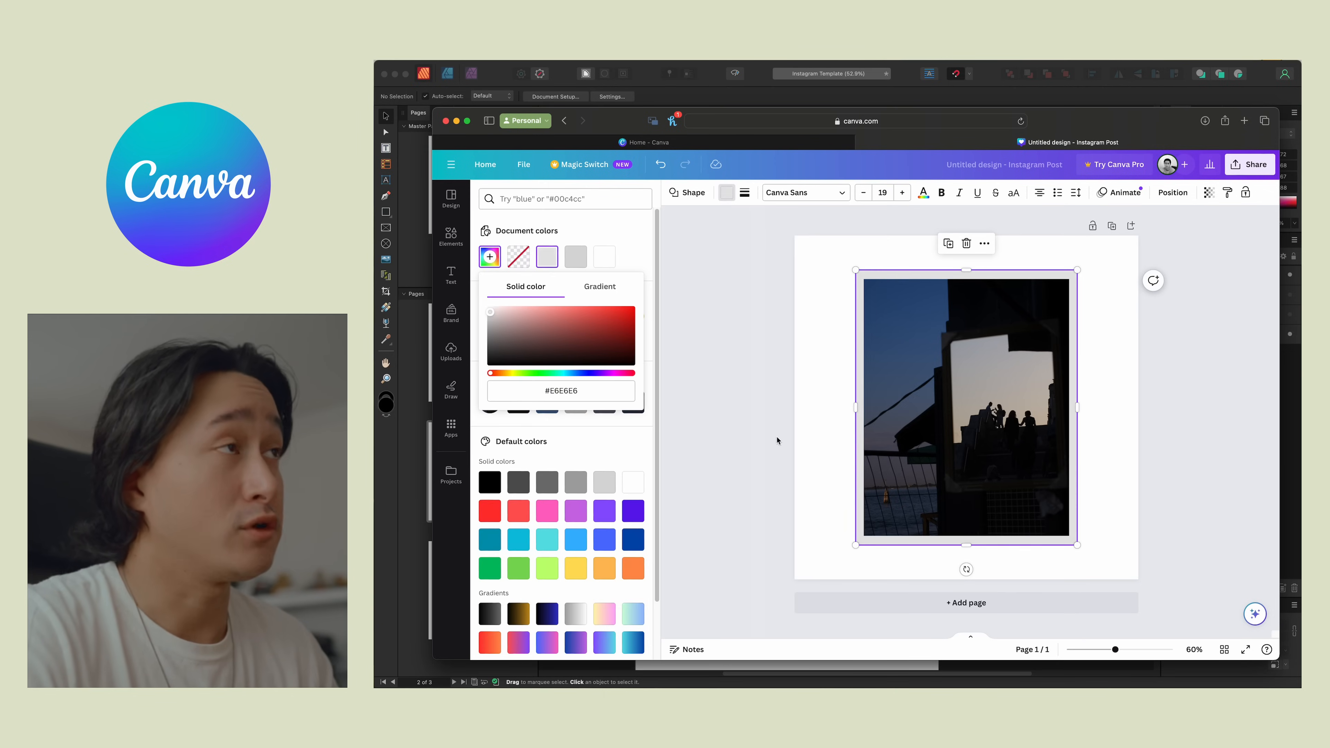
pyautogui.click(450, 348)
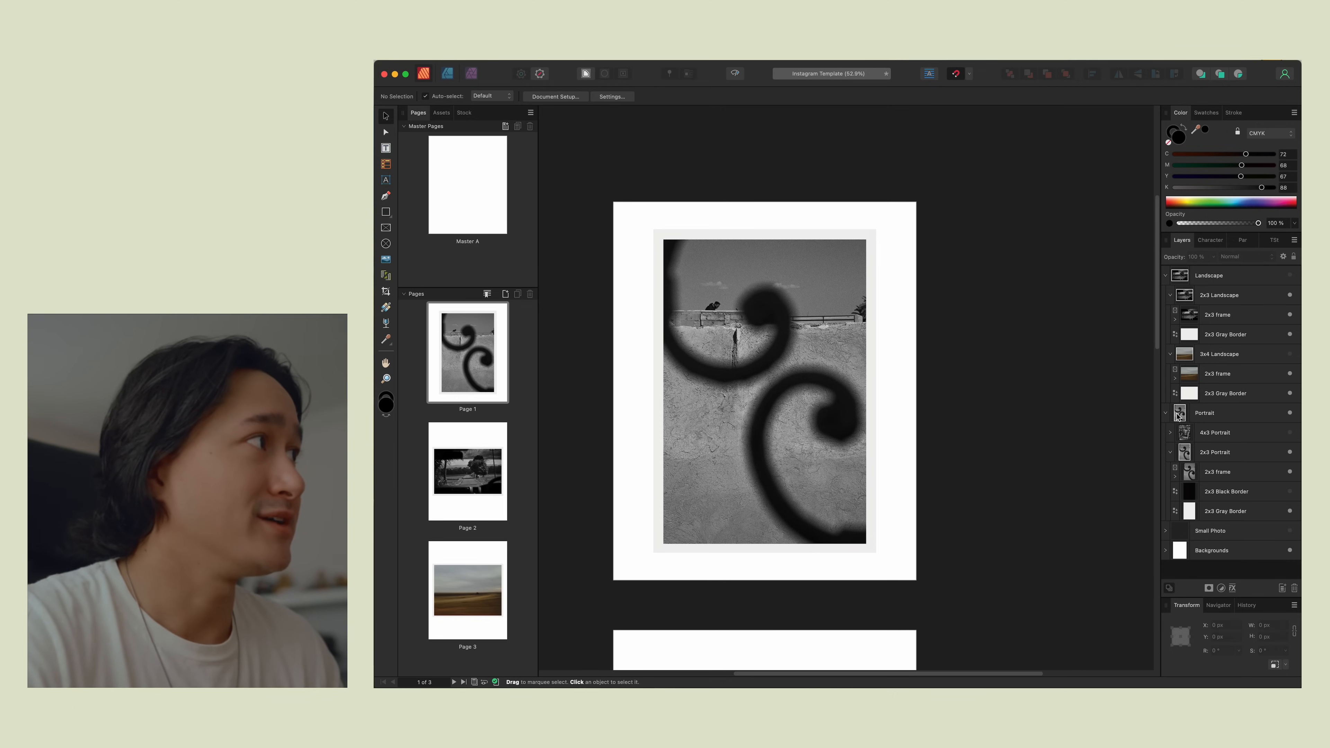
# Step: Collapse the Portrait and Landscape groups and sub-groups in the Layers panel
pyautogui.click(1170, 412)
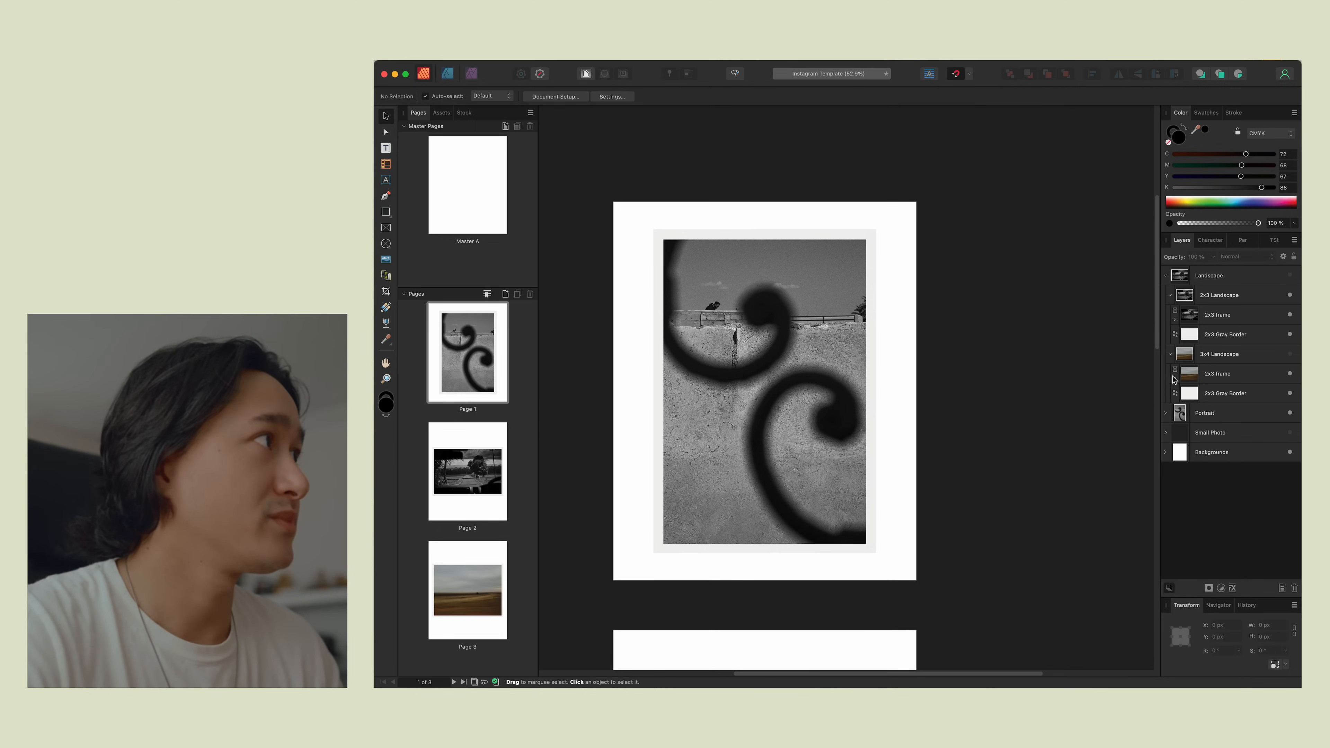
pyautogui.click(1170, 295)
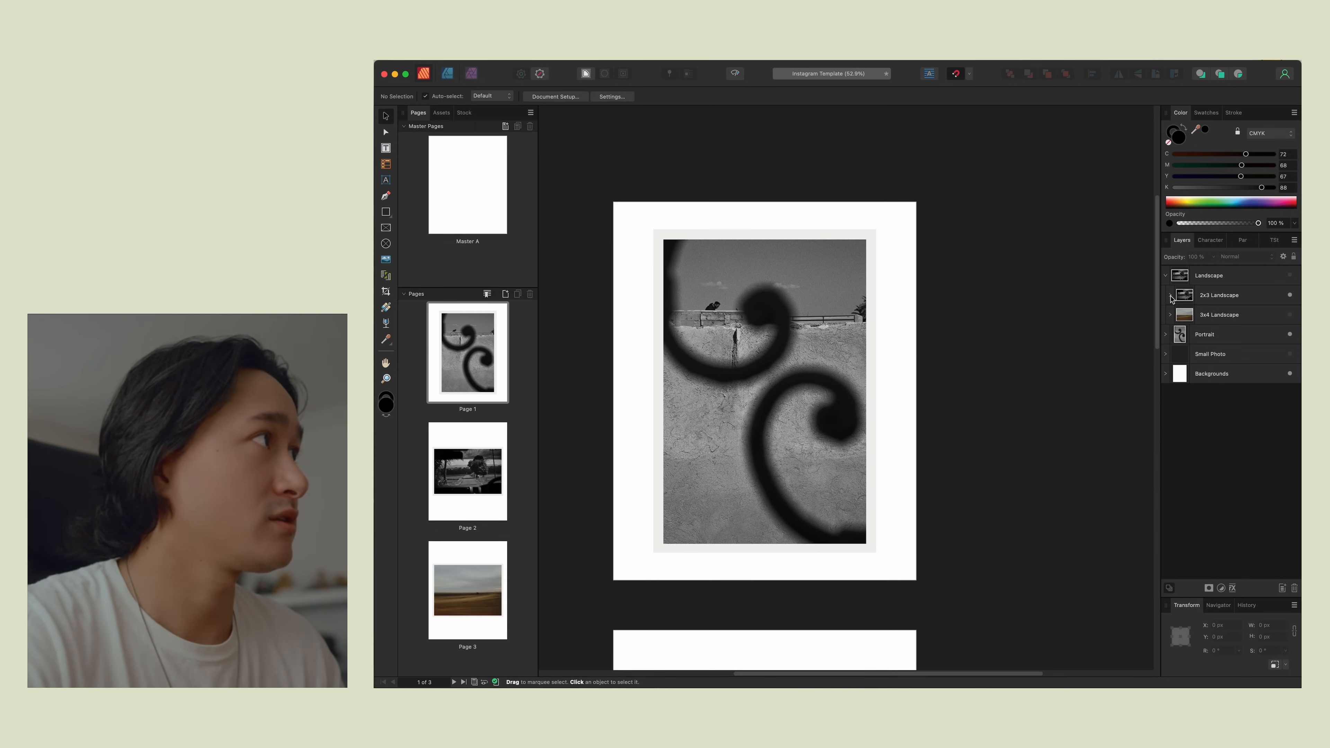
pyautogui.click(1166, 275)
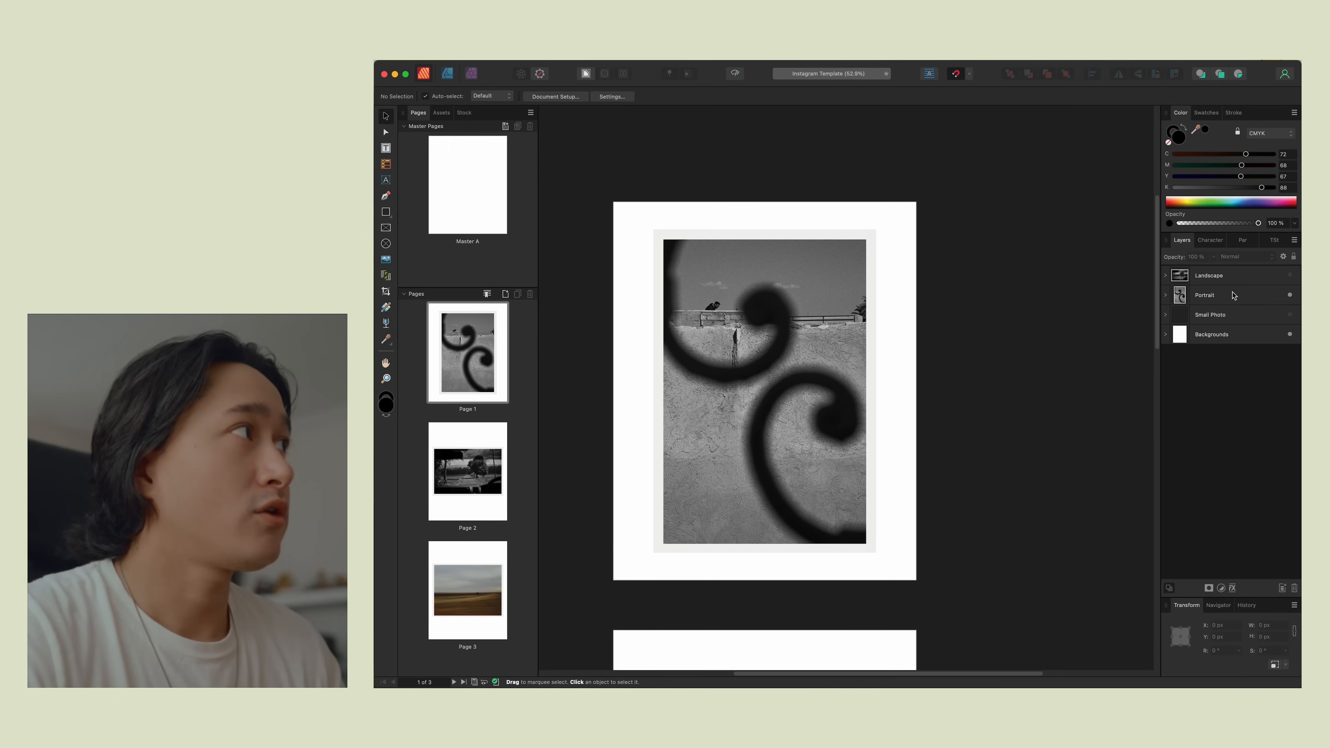
pyautogui.moveTo(1235, 297)
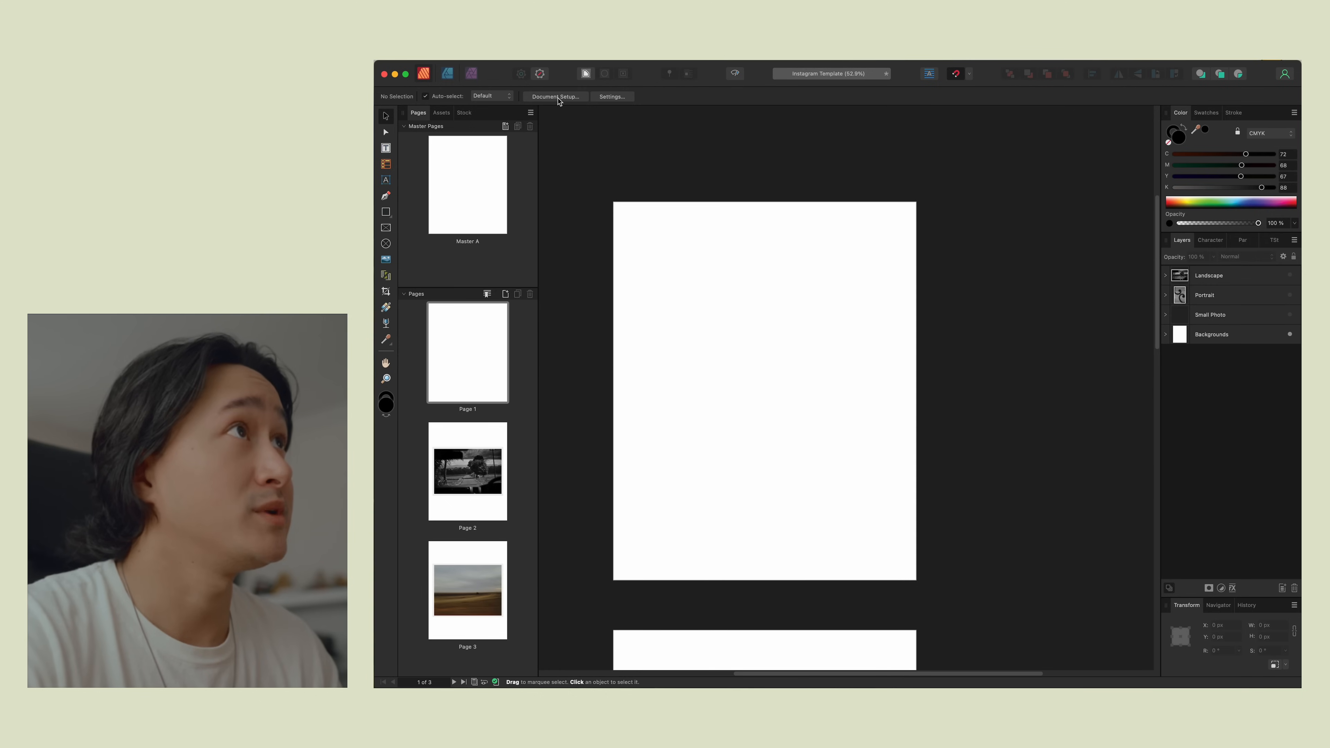
# Step: Check the 2160 × 2700 px page size in Document Setup, then expand the Portrait group
pyautogui.click(554, 96)
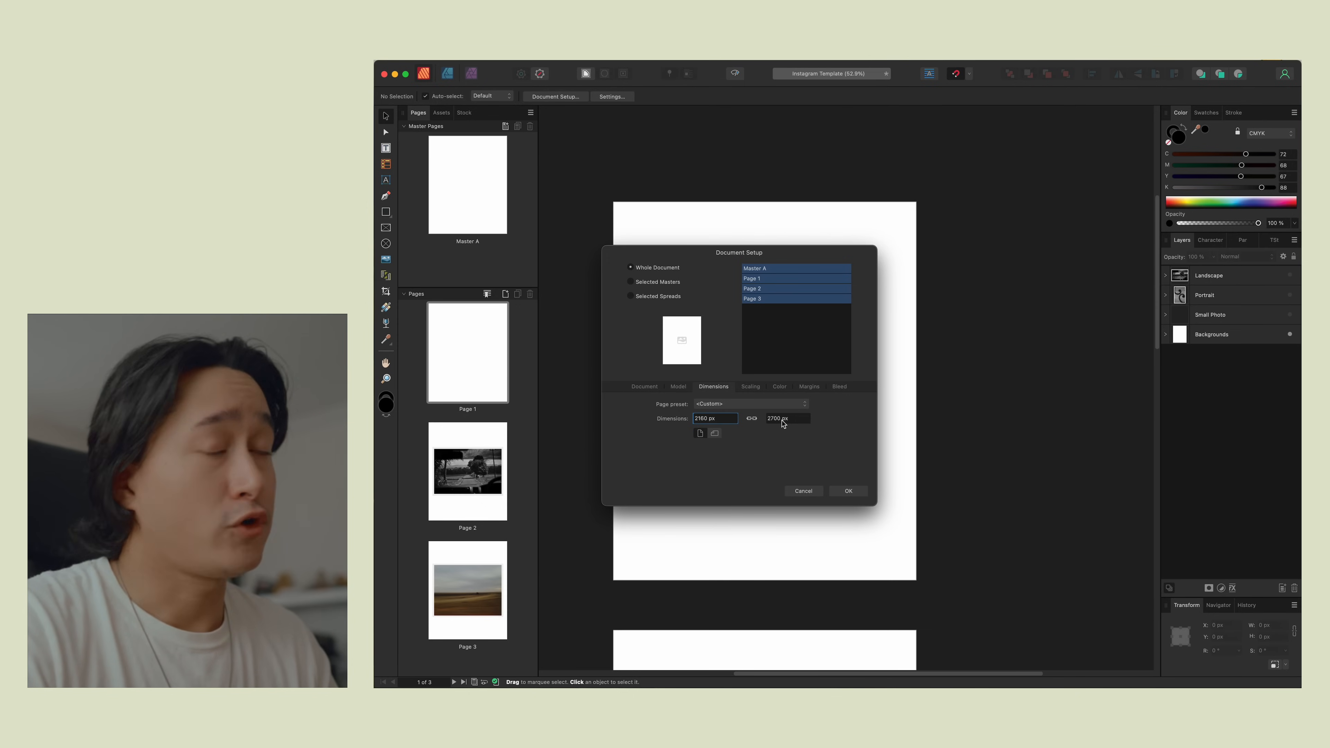
pyautogui.click(846, 491)
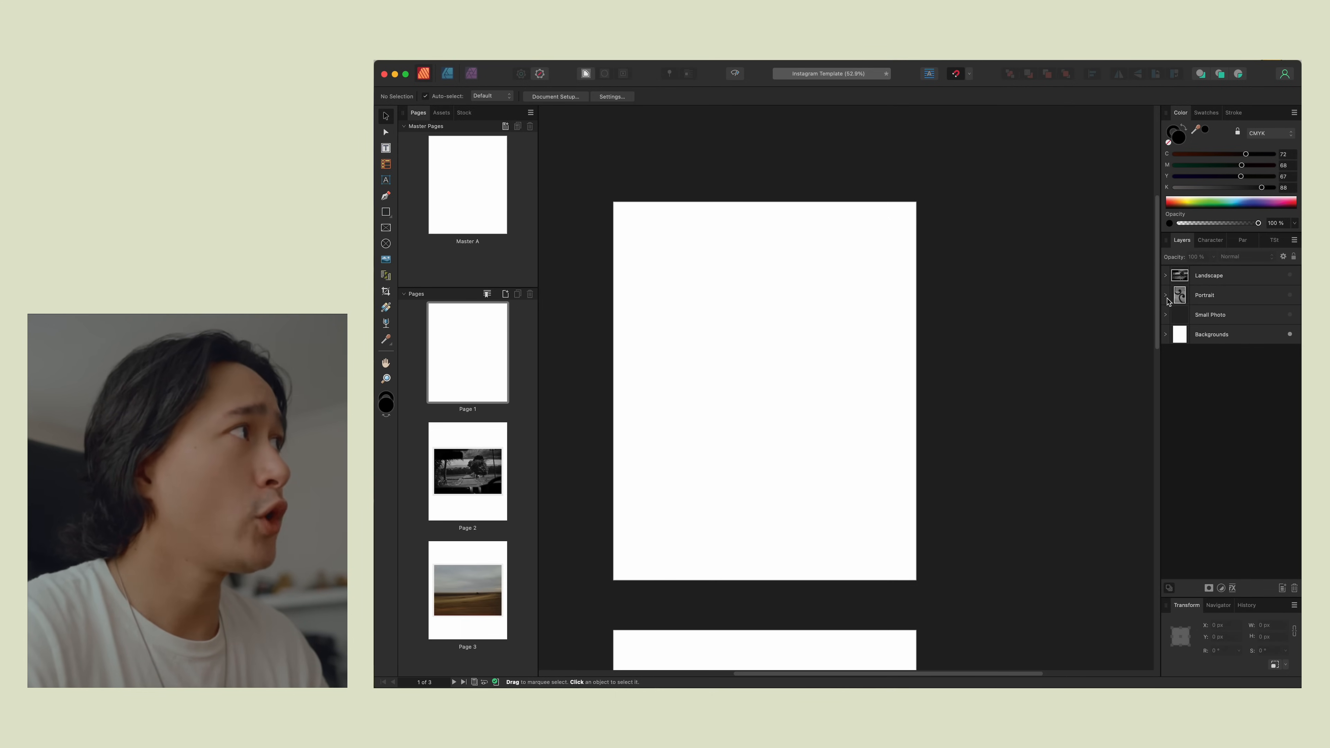
pyautogui.click(1166, 295)
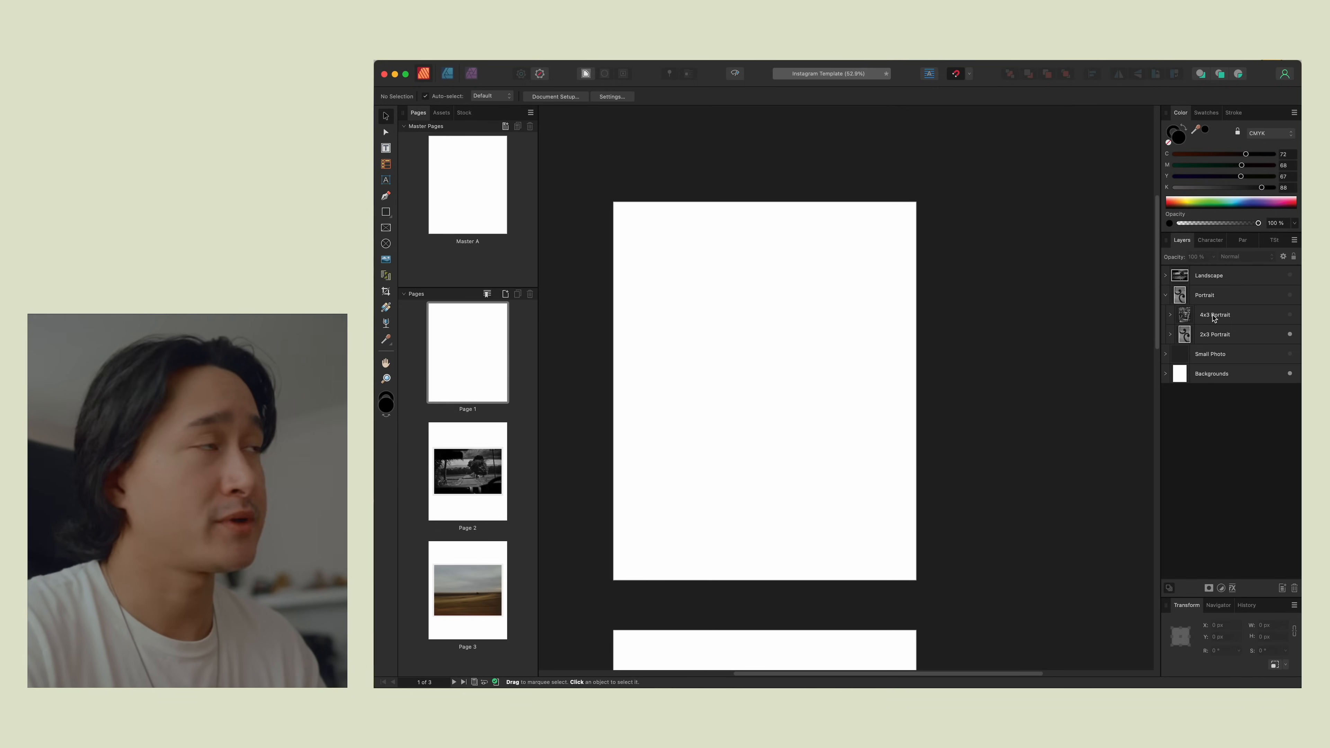
# Step: Reveal the 2x3 Portrait template and inspect its frame and Backgrounds layers, then show the Web Optimized folder
pyautogui.click(1214, 334)
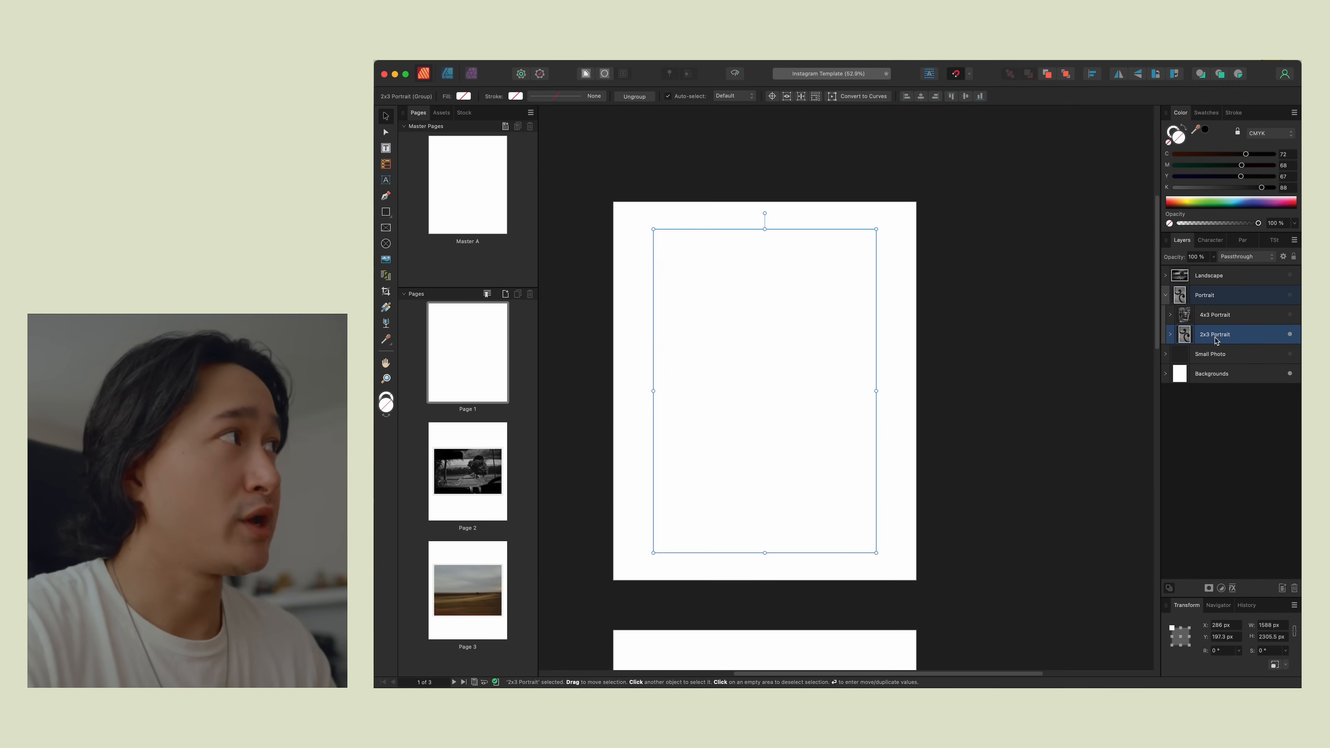
pyautogui.click(1170, 333)
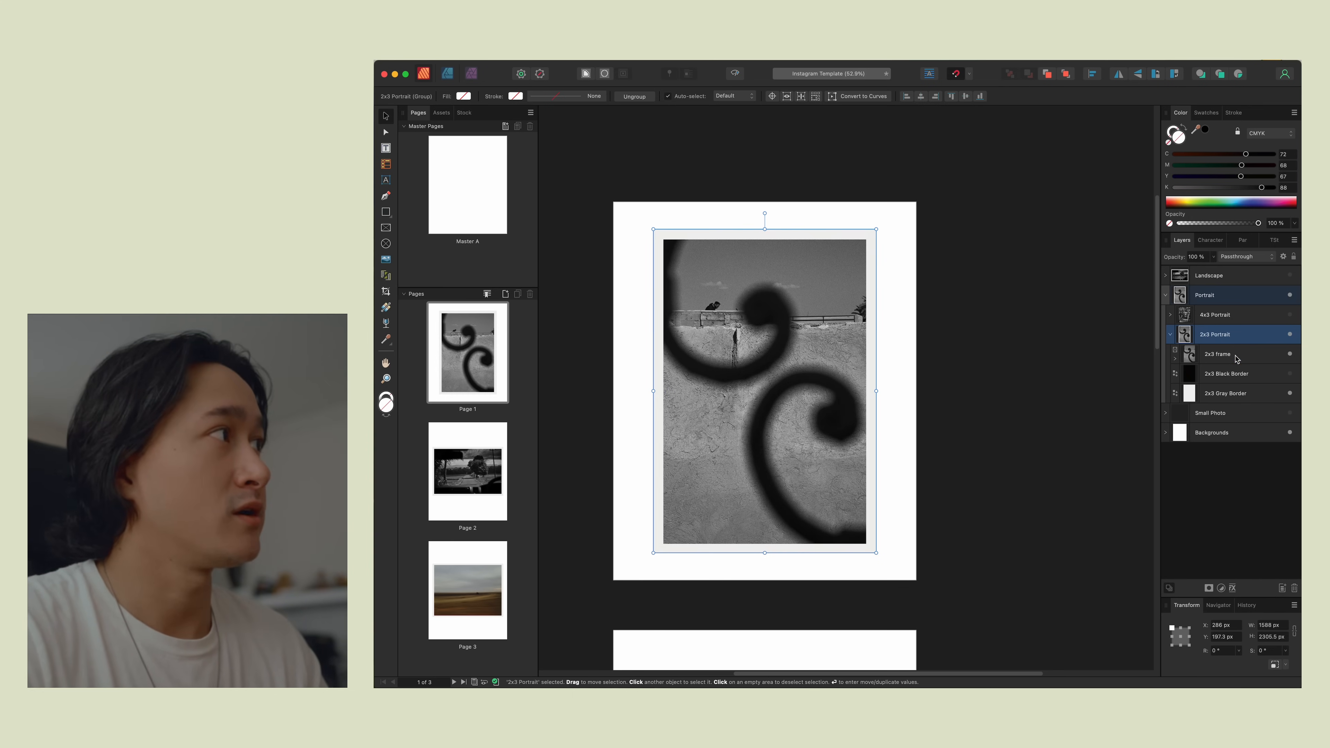
pyautogui.click(1217, 354)
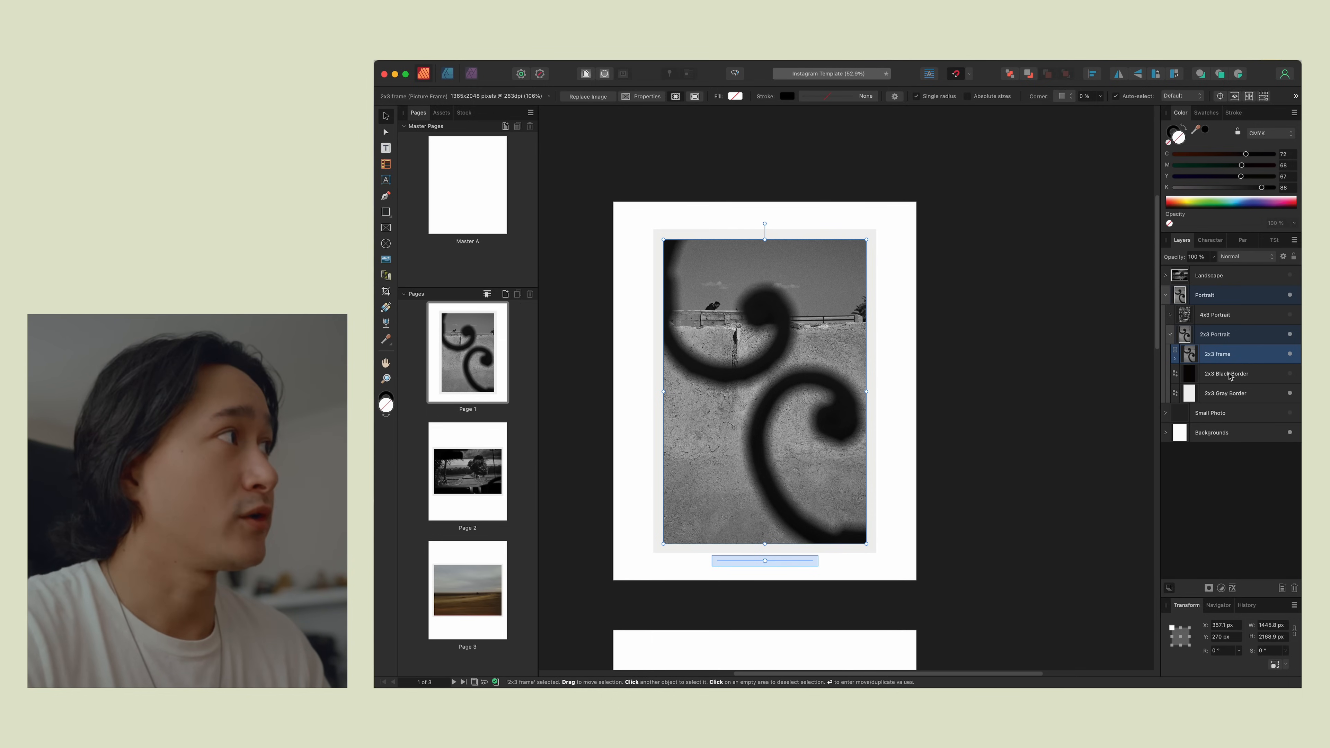
pyautogui.click(1224, 393)
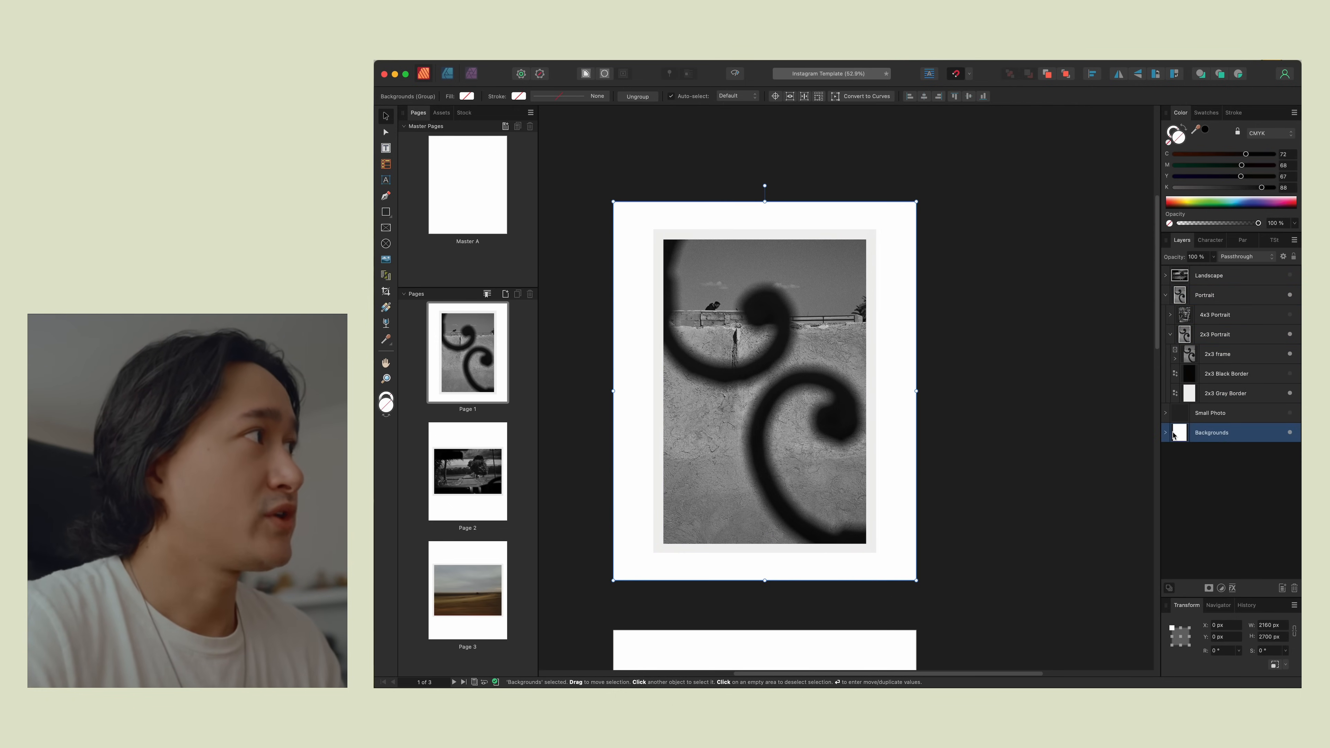
pyautogui.click(1167, 431)
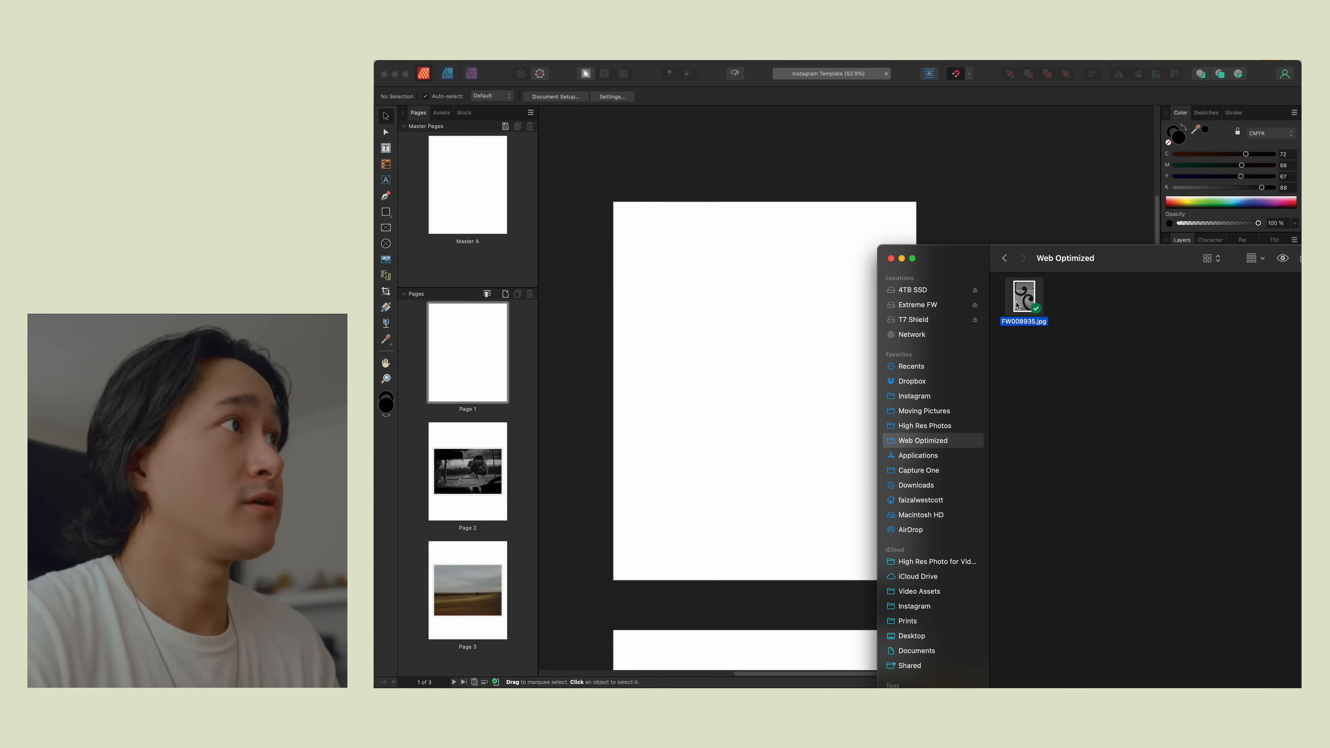
# Step: Place the swirl photo on page 1, draw a picture frame over it and delete the loose image copy
pyautogui.doubleClick(1022, 299)
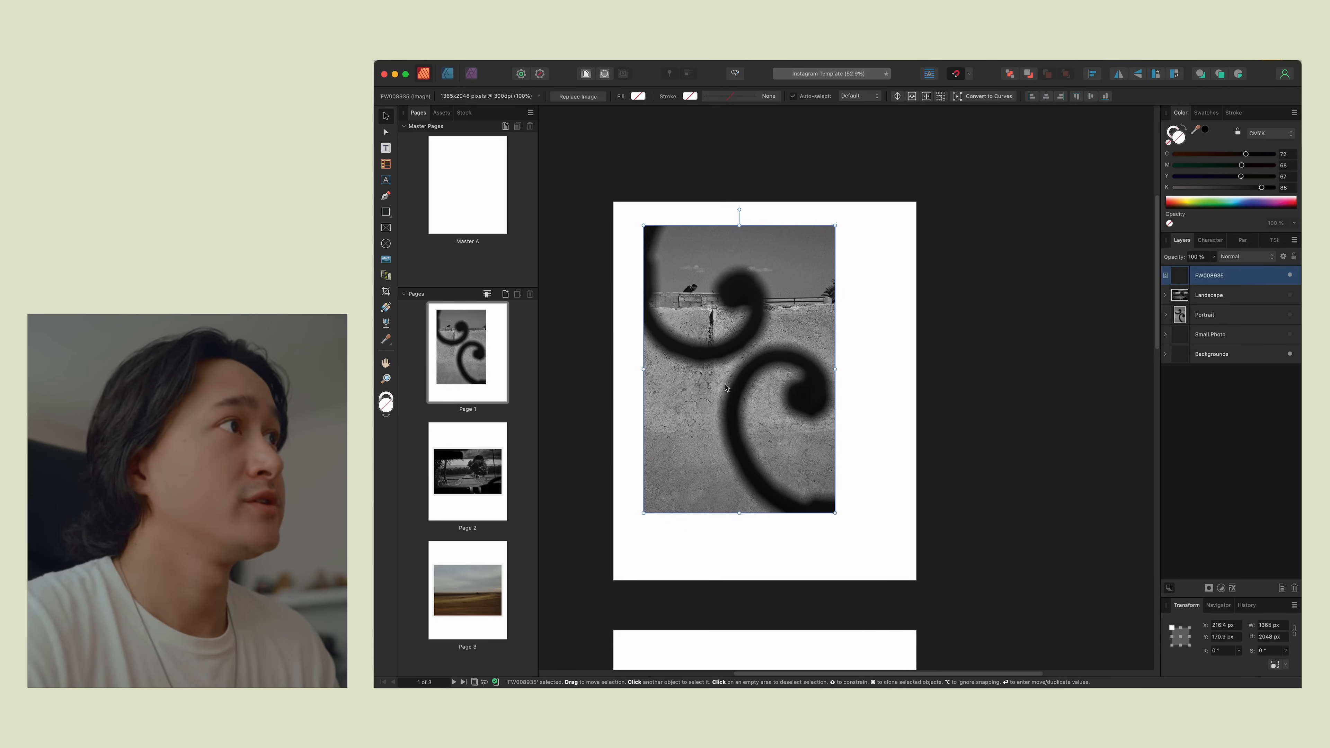
pyautogui.click(987, 399)
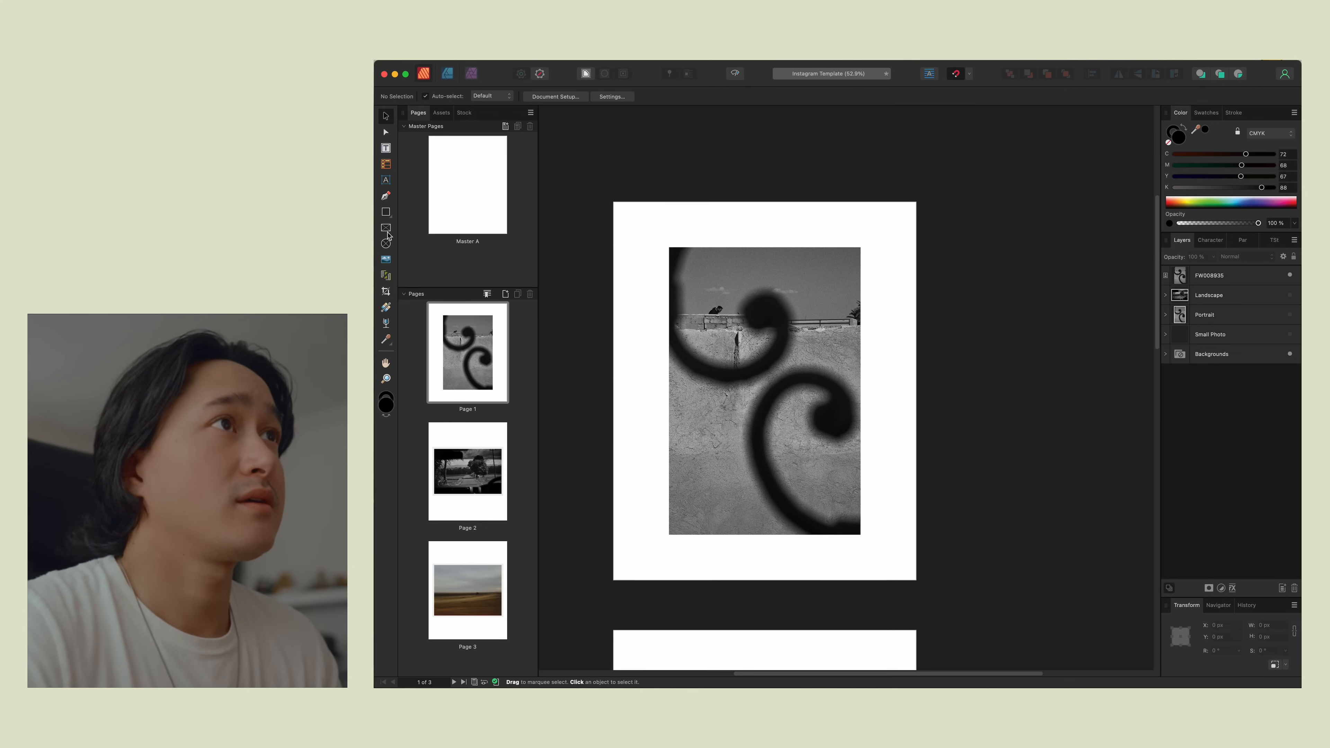
pyautogui.moveTo(385, 227)
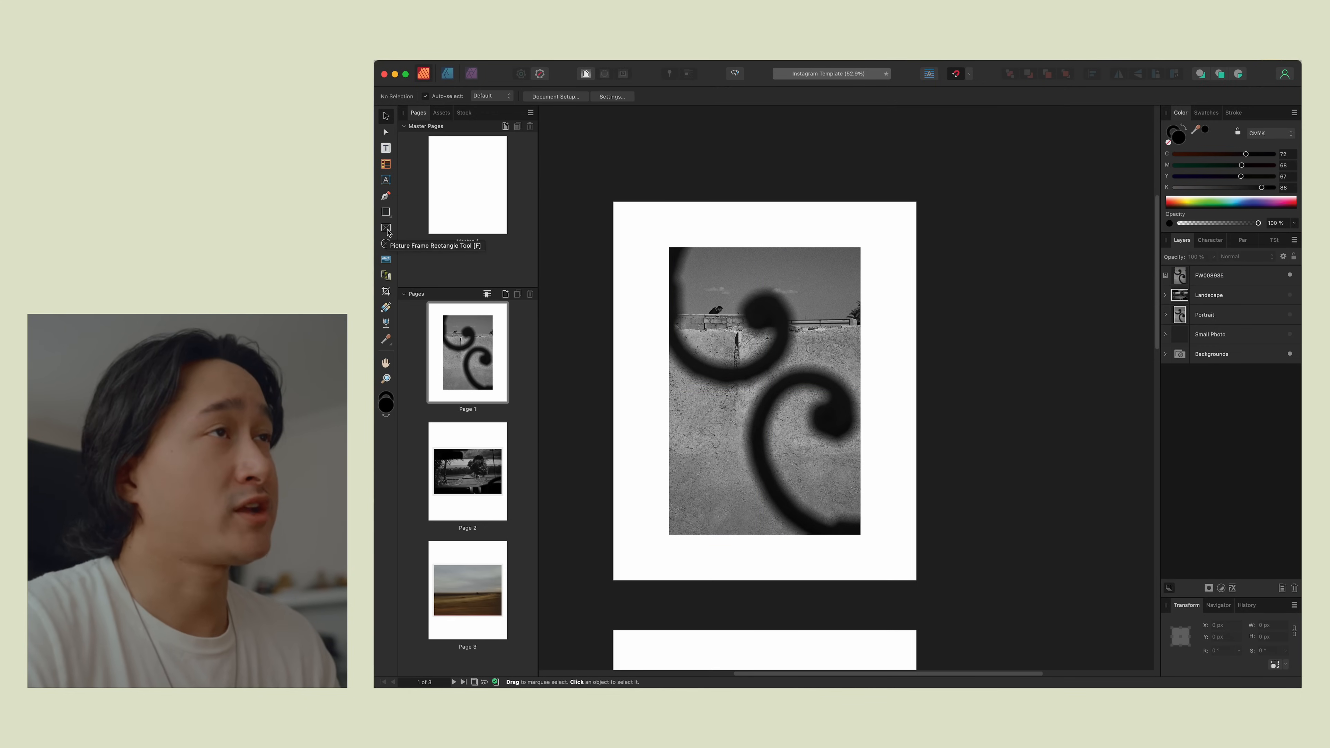
pyautogui.click(385, 227)
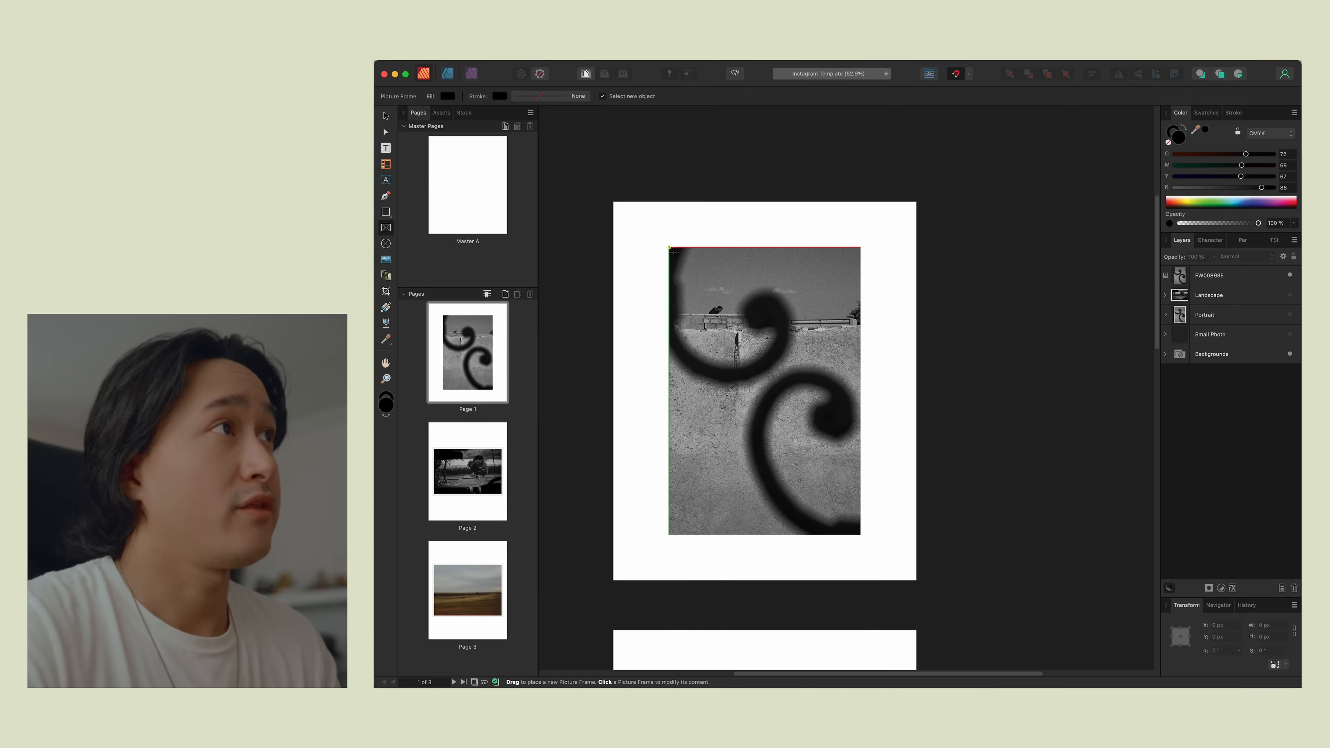
pyautogui.moveTo(671, 252); pyautogui.dragTo(861, 528)
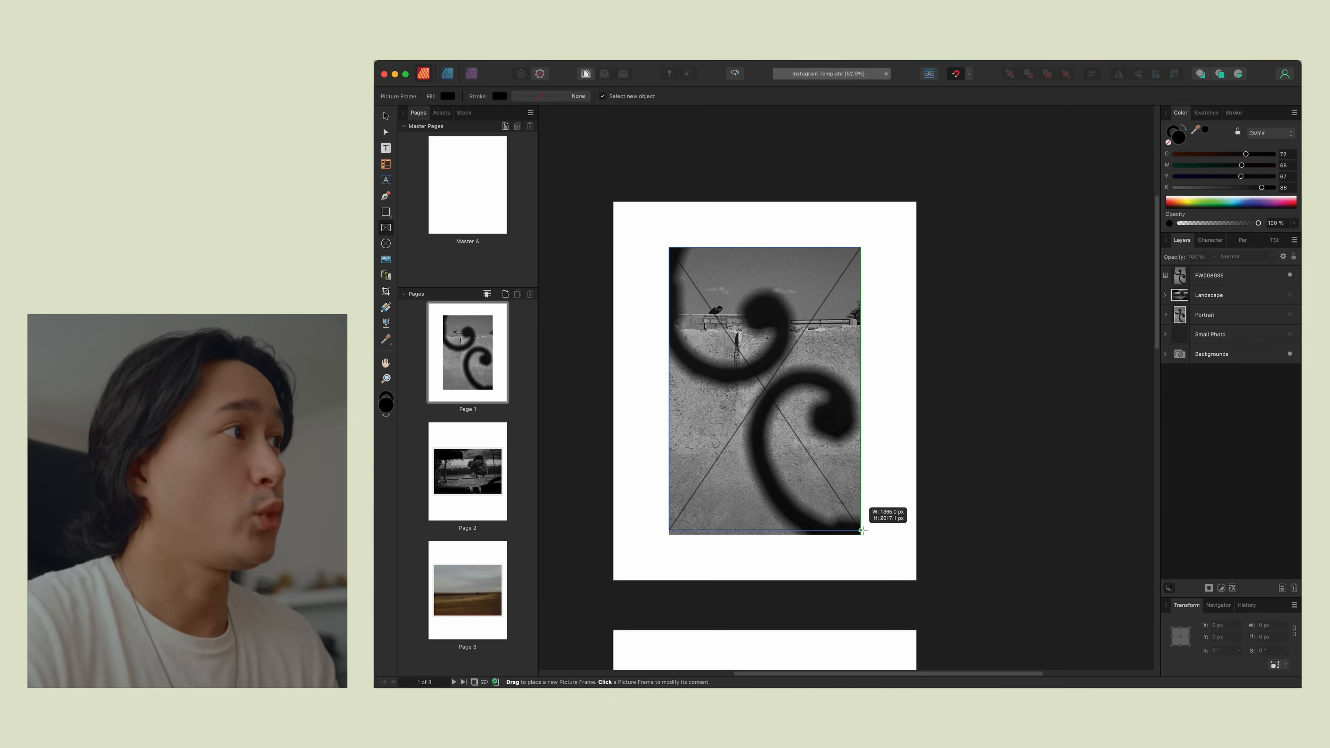
pyautogui.click(763, 385)
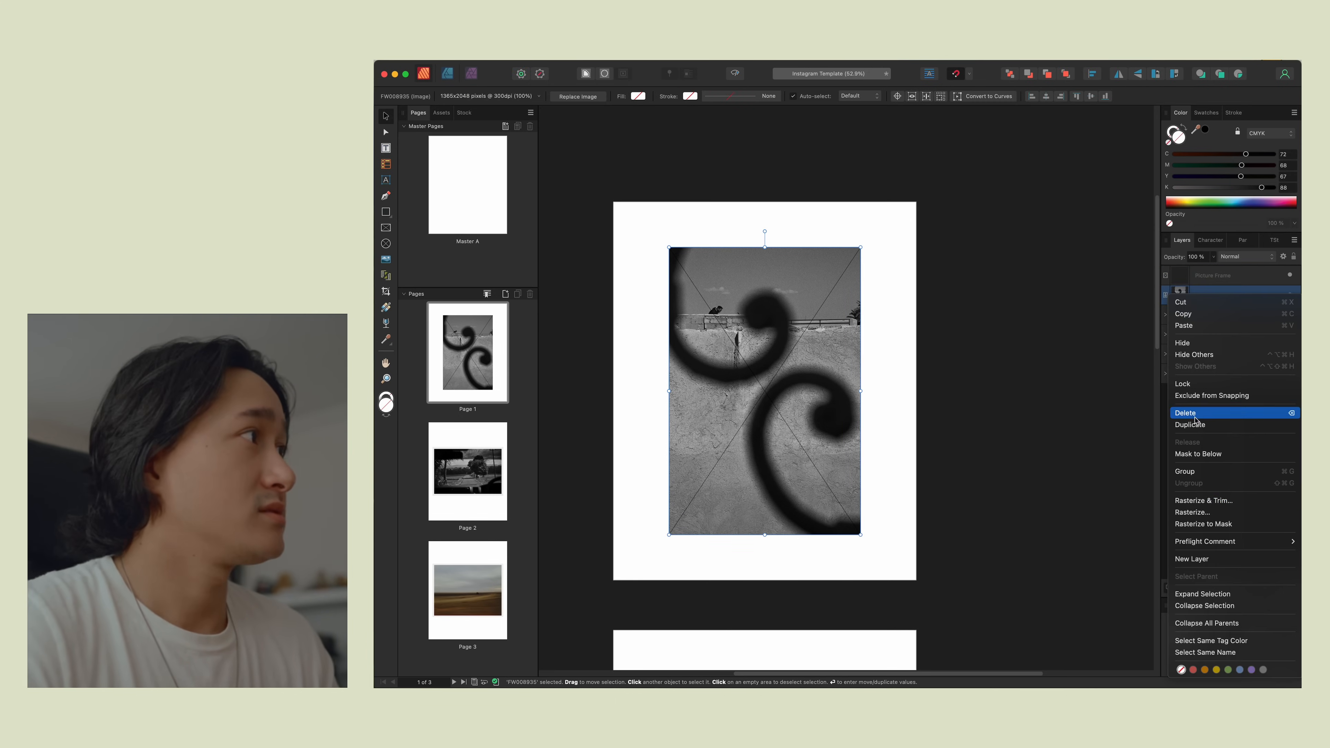
pyautogui.click(1186, 412)
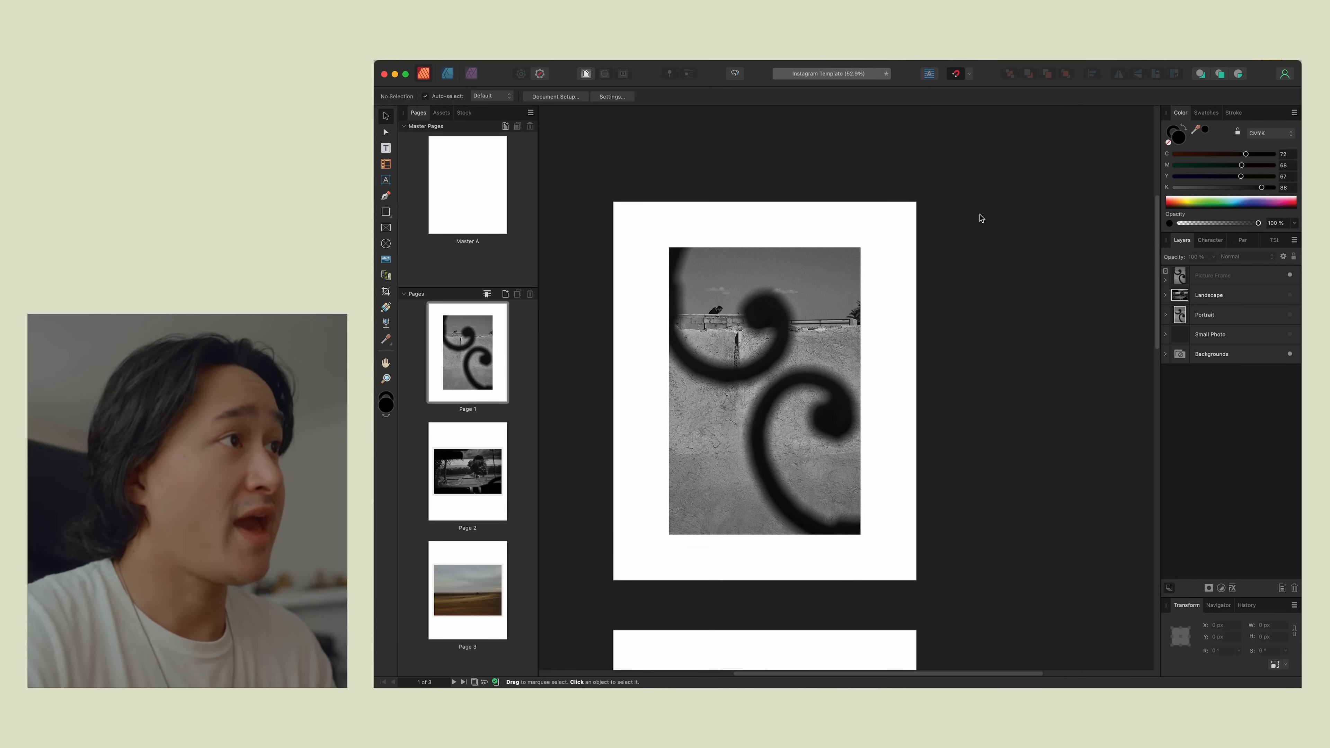
pyautogui.moveTo(1111, 289)
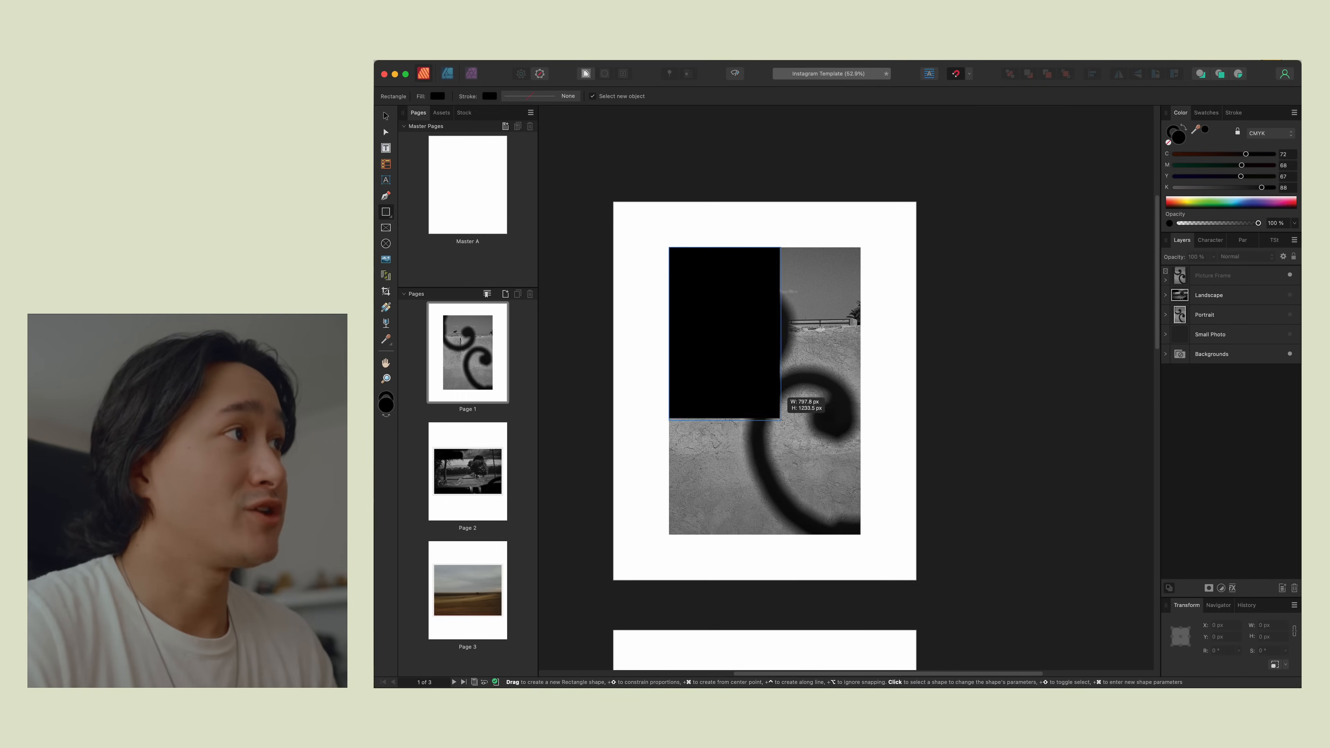
# Step: Draw a black rectangle and stretch it slightly past the photo's edges
pyautogui.moveTo(776, 412); pyautogui.dragTo(858, 532)
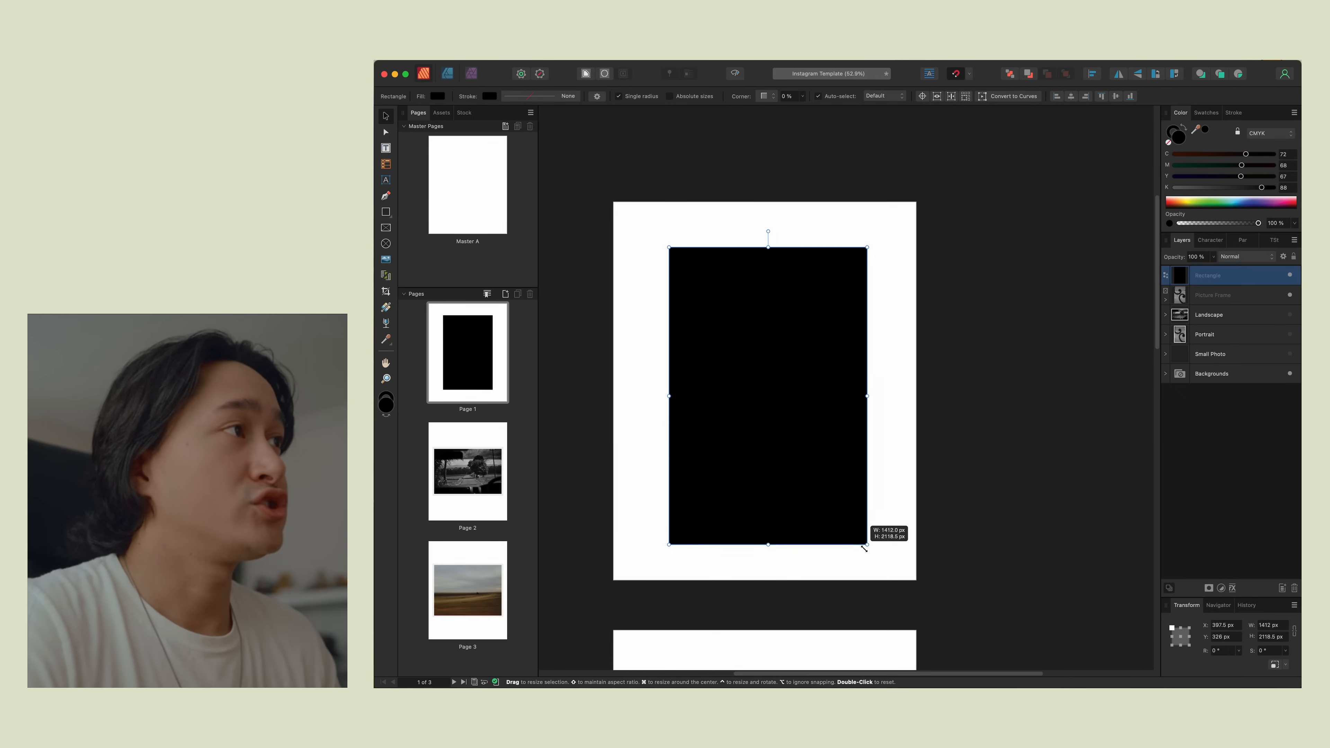
pyautogui.moveTo(863, 547); pyautogui.dragTo(865, 552)
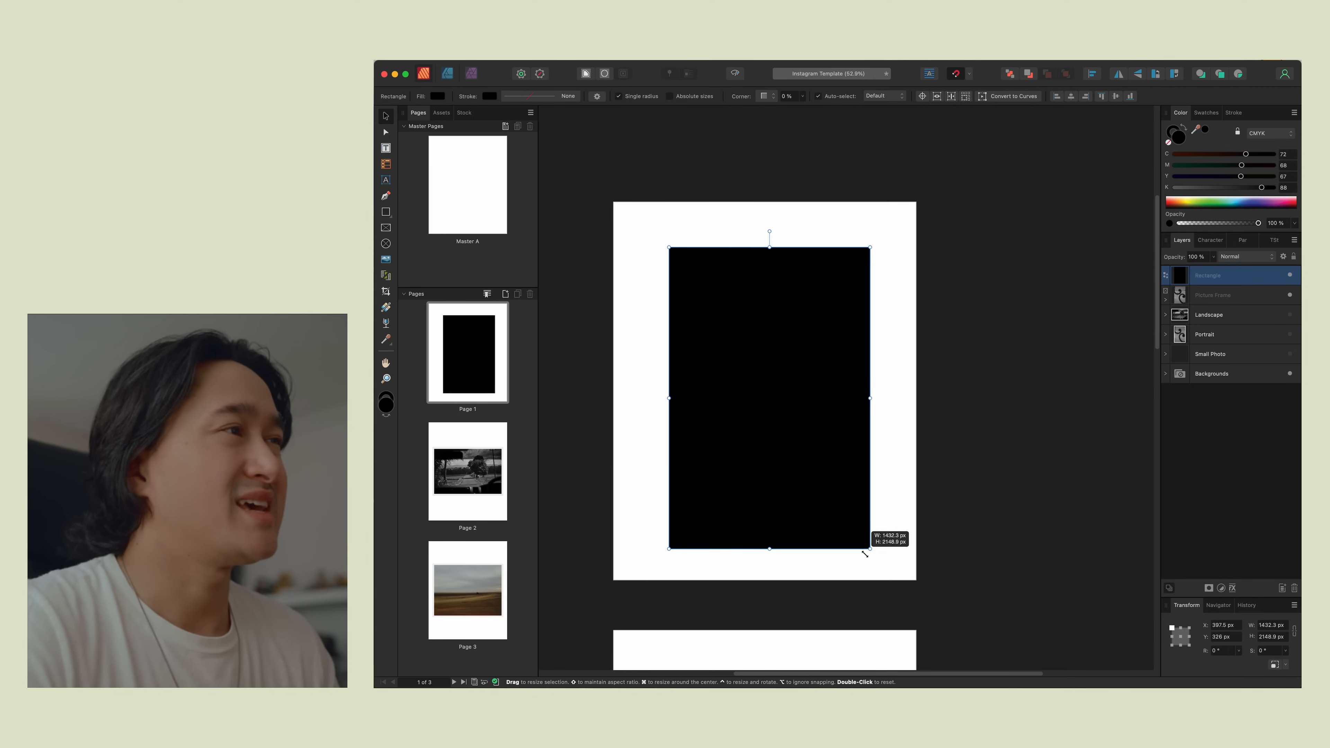
pyautogui.moveTo(865, 552); pyautogui.dragTo(868, 549)
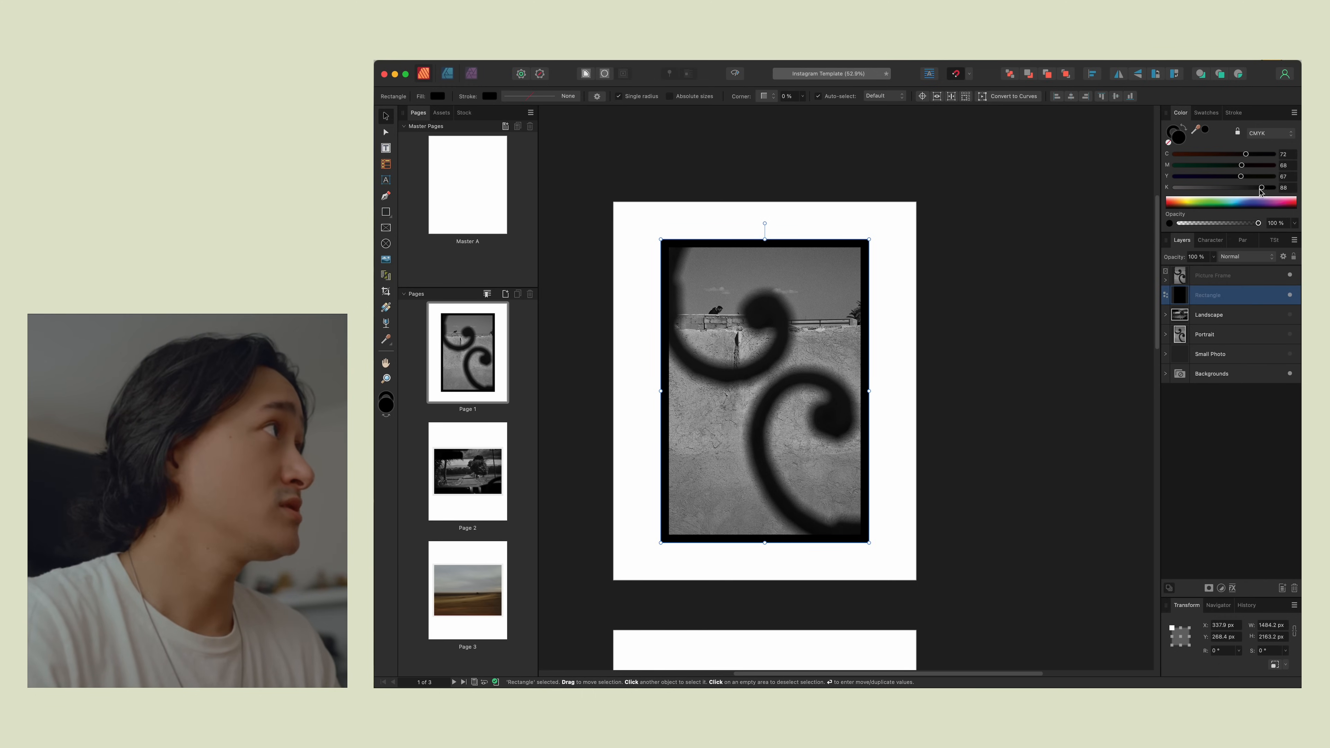
# Step: Set the border rectangle's K to 0 and opacity to about 12% so it reads as light grey
pyautogui.moveTo(1259, 188); pyautogui.dragTo(1183, 187)
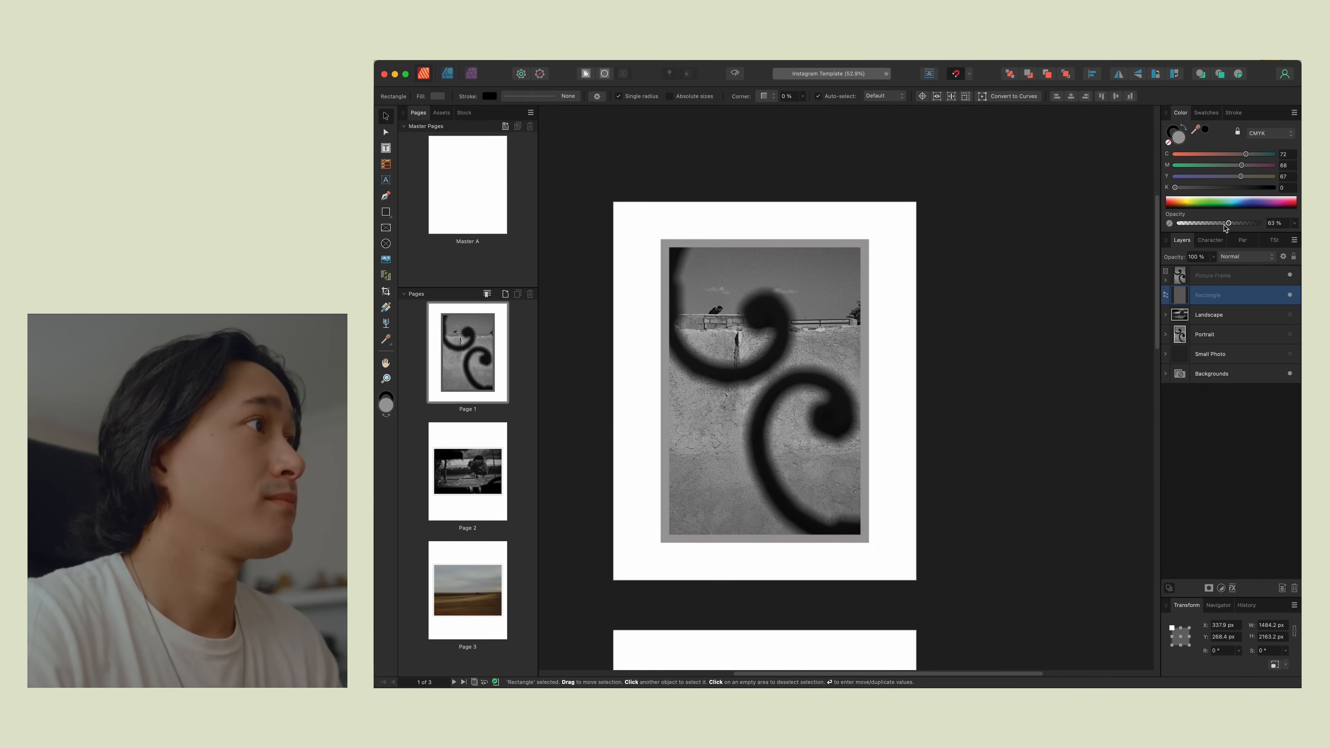
pyautogui.moveTo(1228, 223); pyautogui.dragTo(1188, 223)
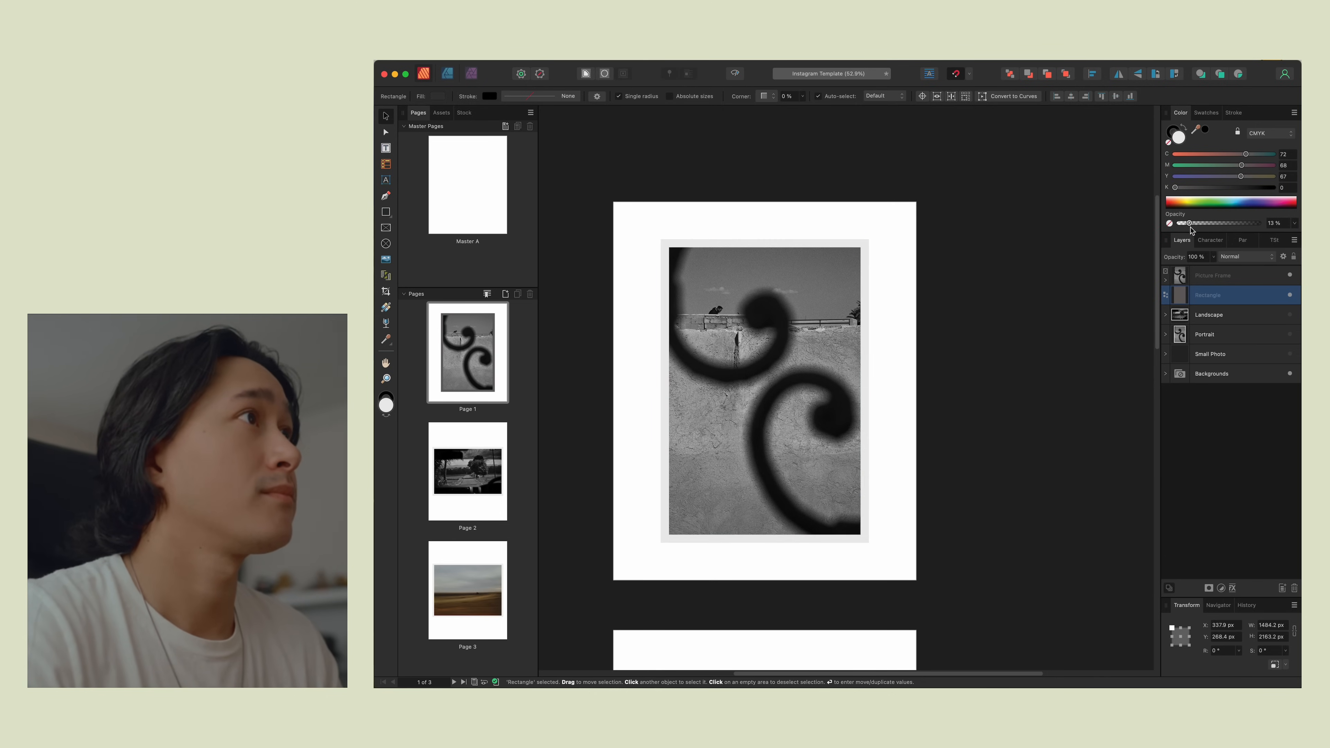
pyautogui.moveTo(1191, 223); pyautogui.dragTo(1189, 223)
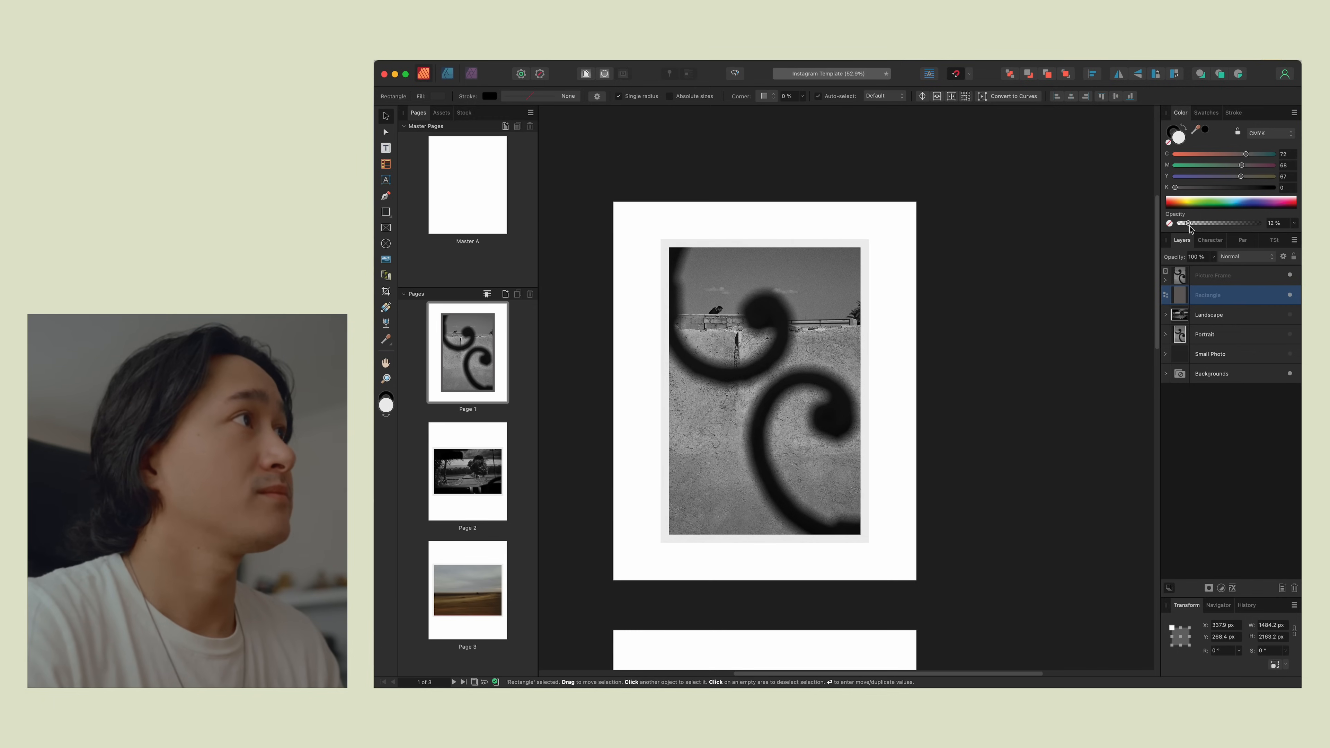
pyautogui.click(1033, 212)
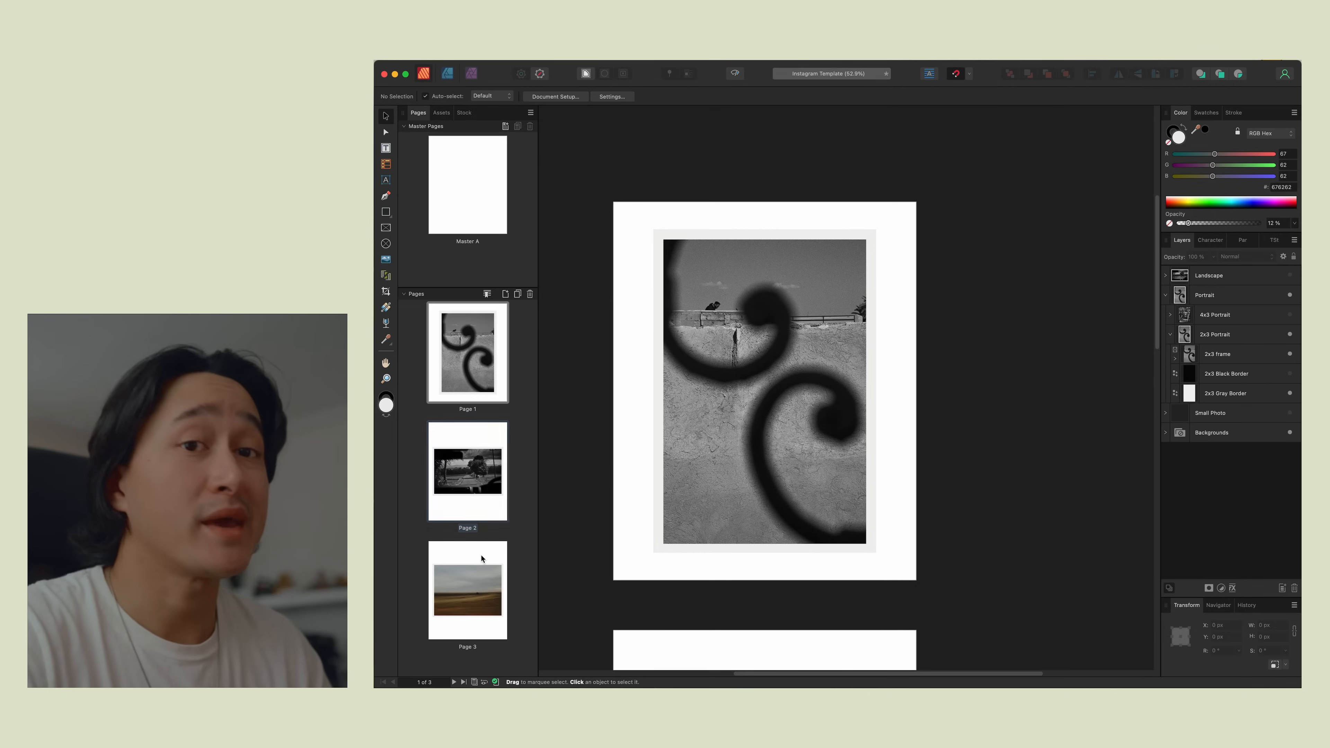
# Step: Review landscape page 3, then show page 2 with the black-and-white road photo
pyautogui.click(466, 589)
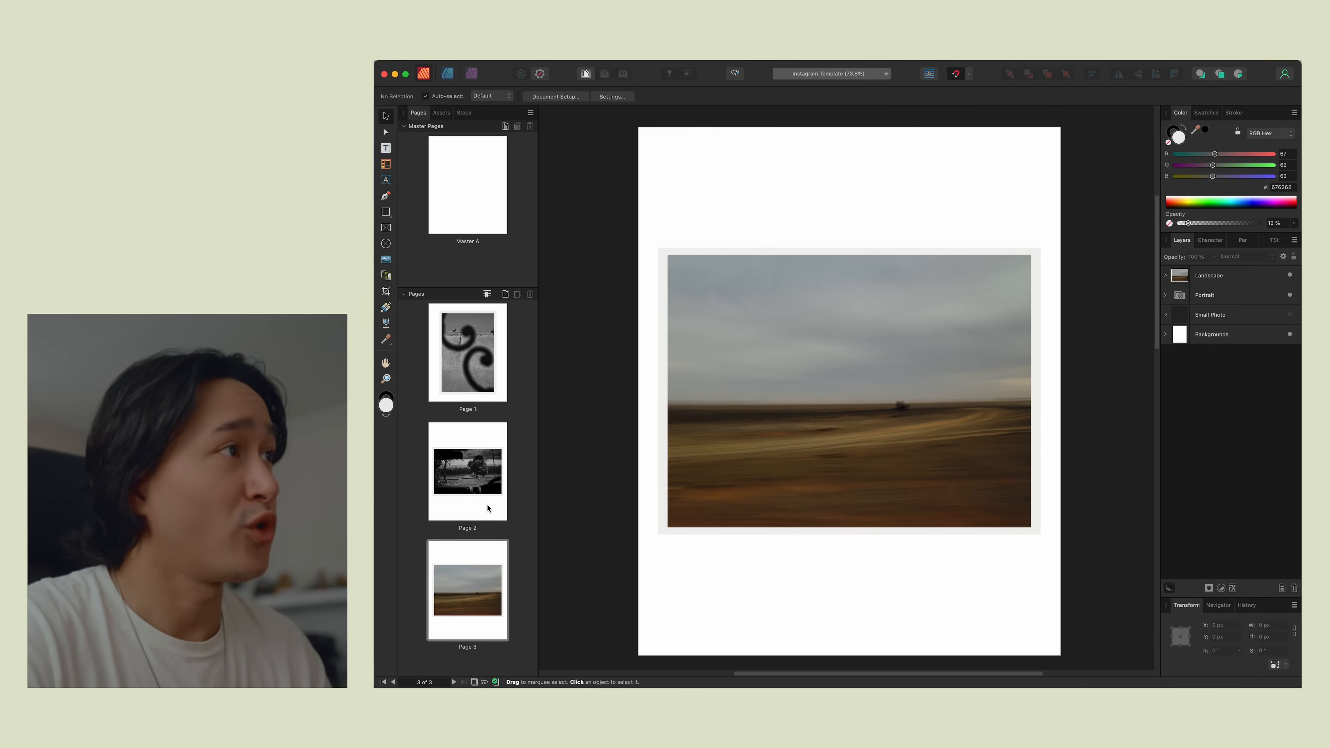
pyautogui.click(466, 471)
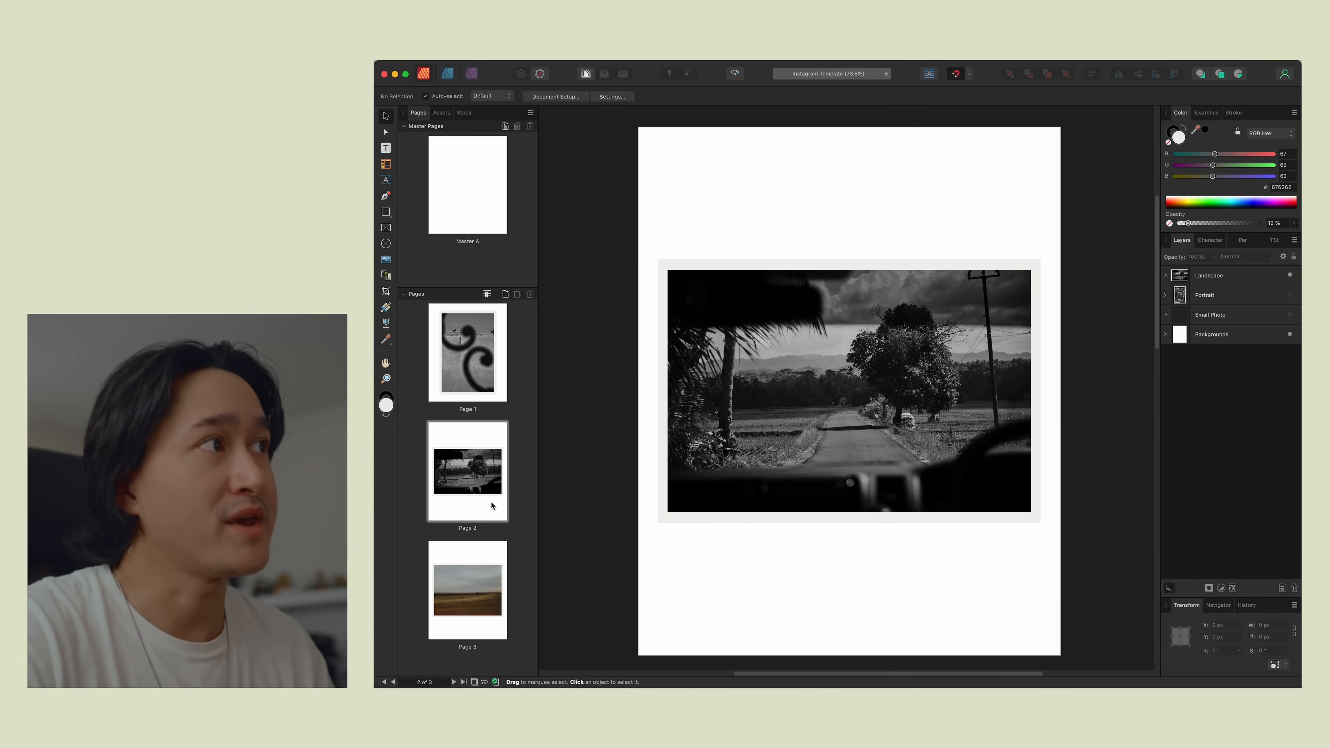
pyautogui.moveTo(853, 382)
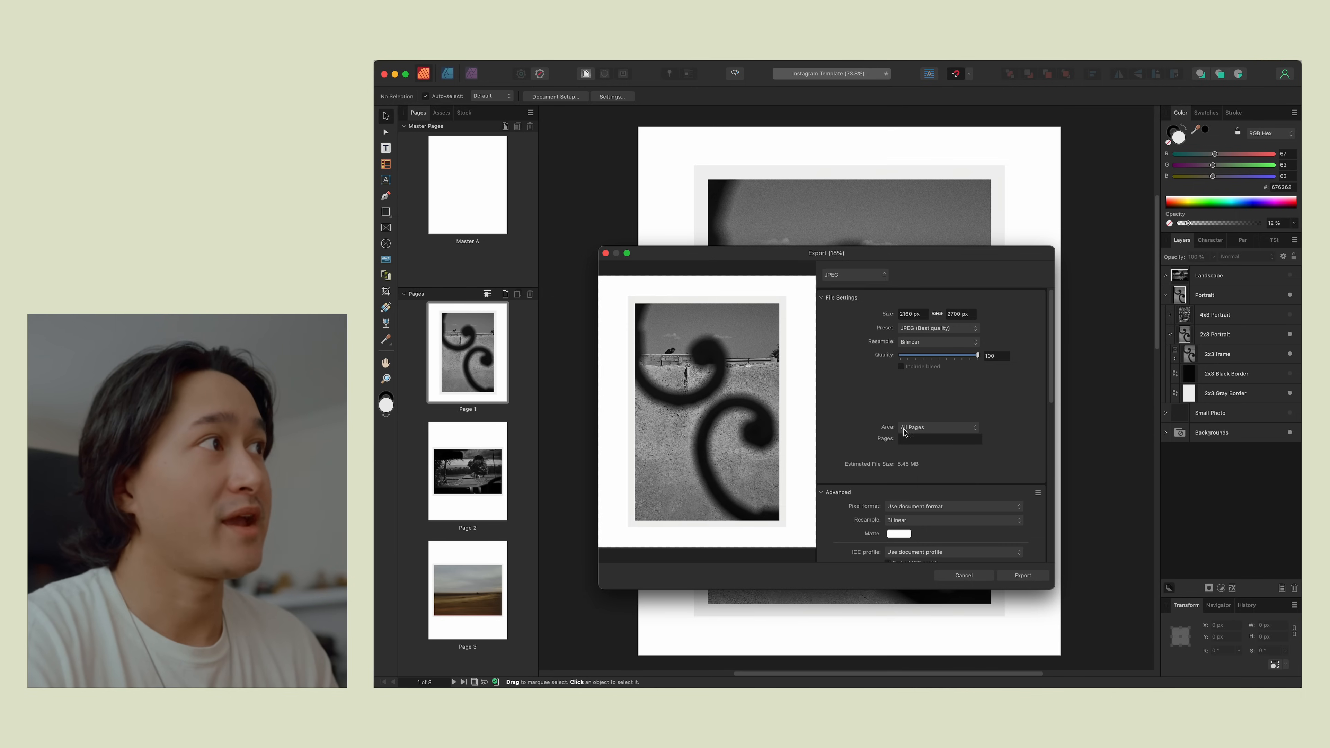
# Step: Limit the JPEG export to the current page at full quality
pyautogui.click(937, 427)
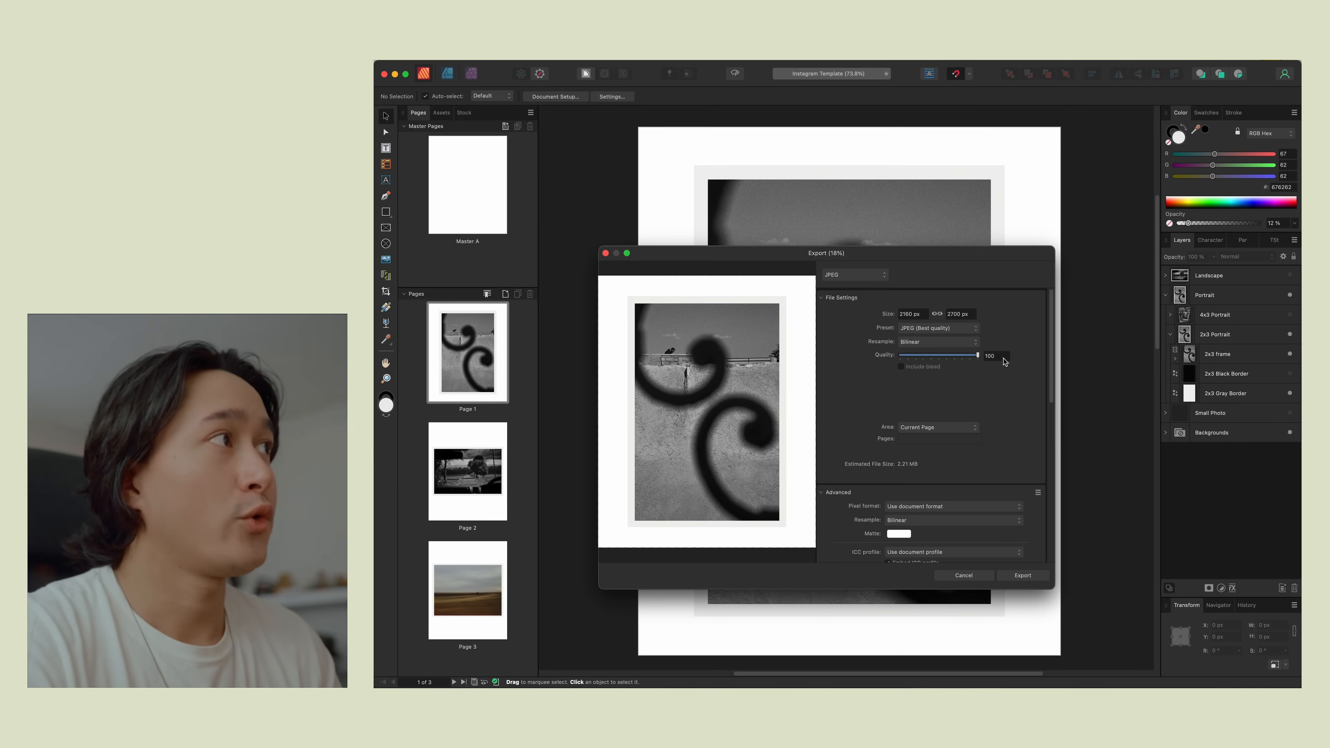
pyautogui.moveTo(1011, 393)
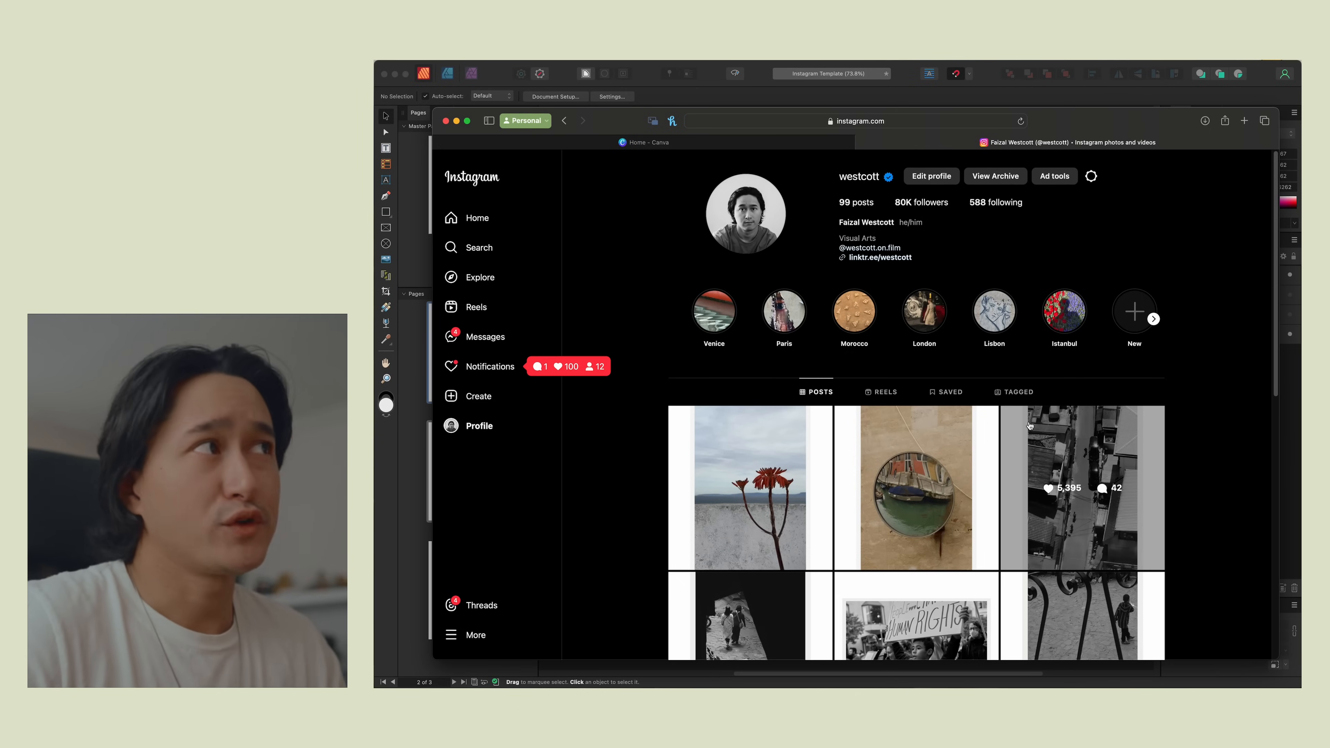
# Step: View the bordered mirror photo post on the Instagram profile, closing and reopening it
pyautogui.click(914, 488)
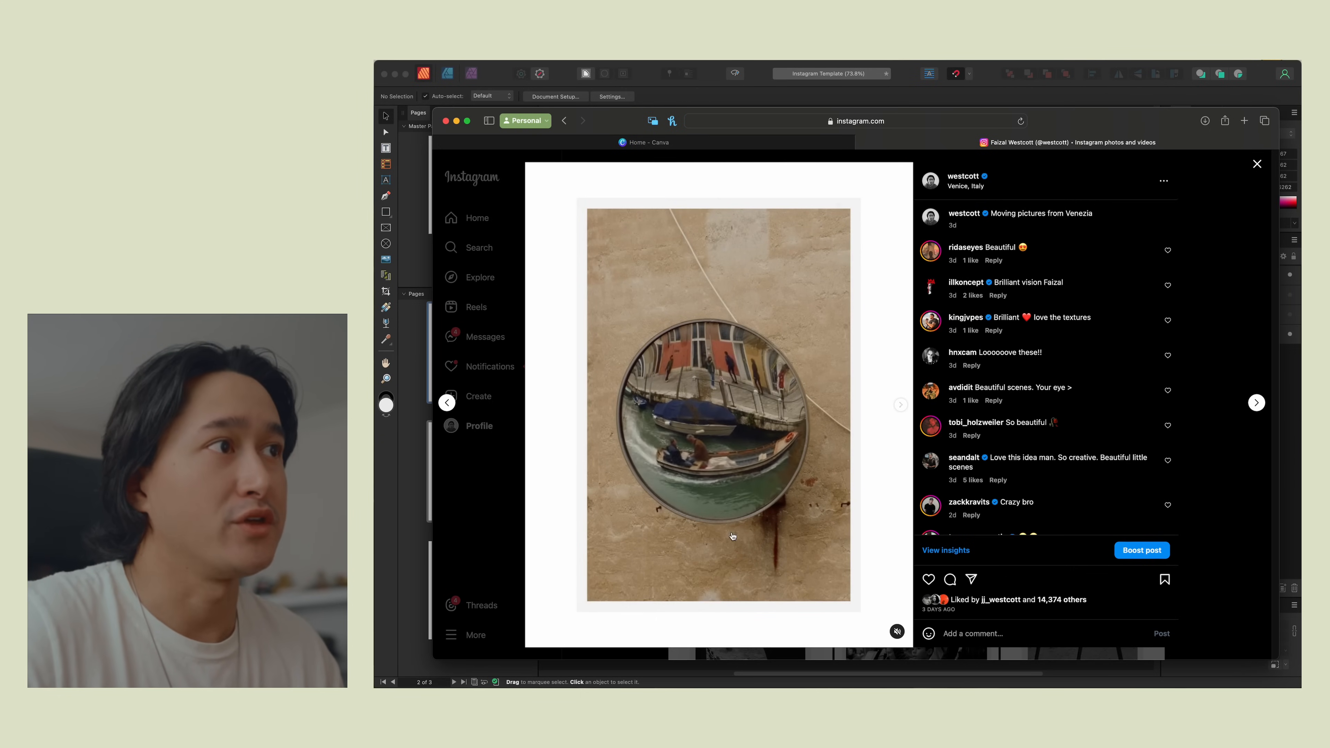
pyautogui.click(1255, 402)
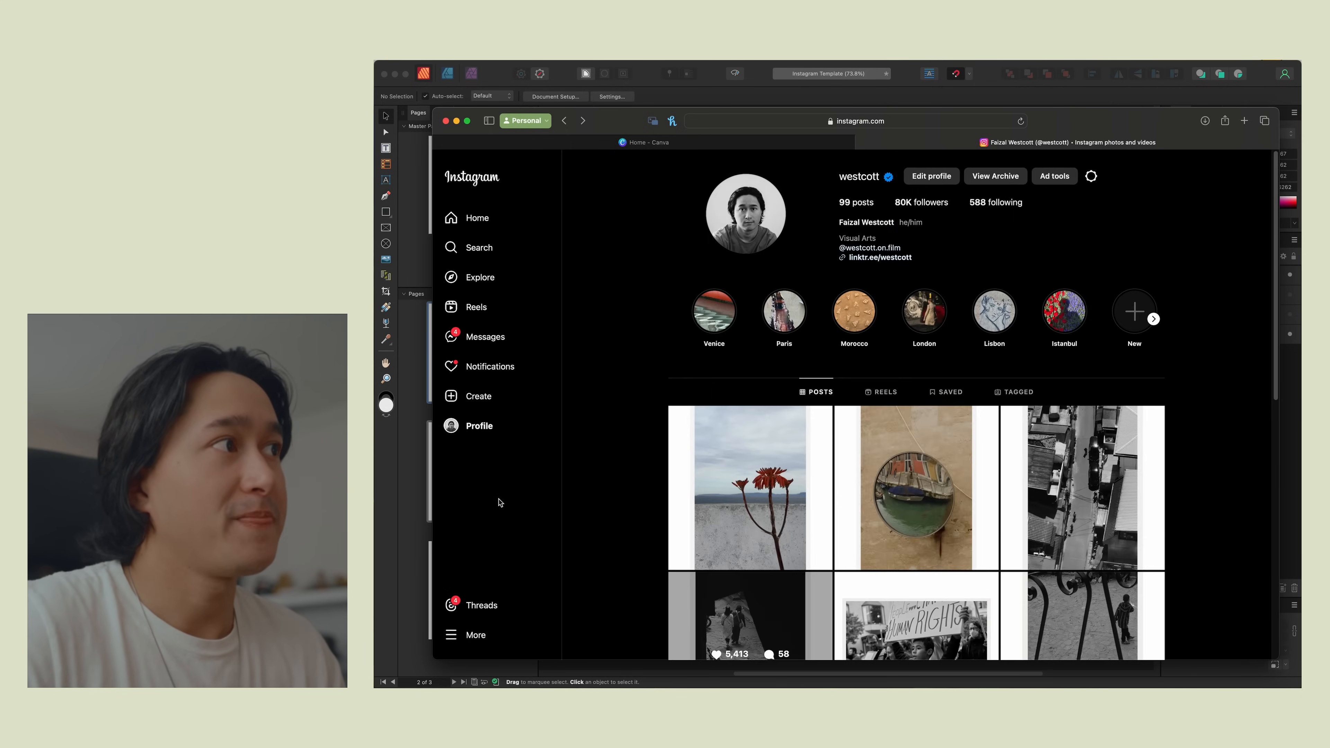
pyautogui.click(914, 487)
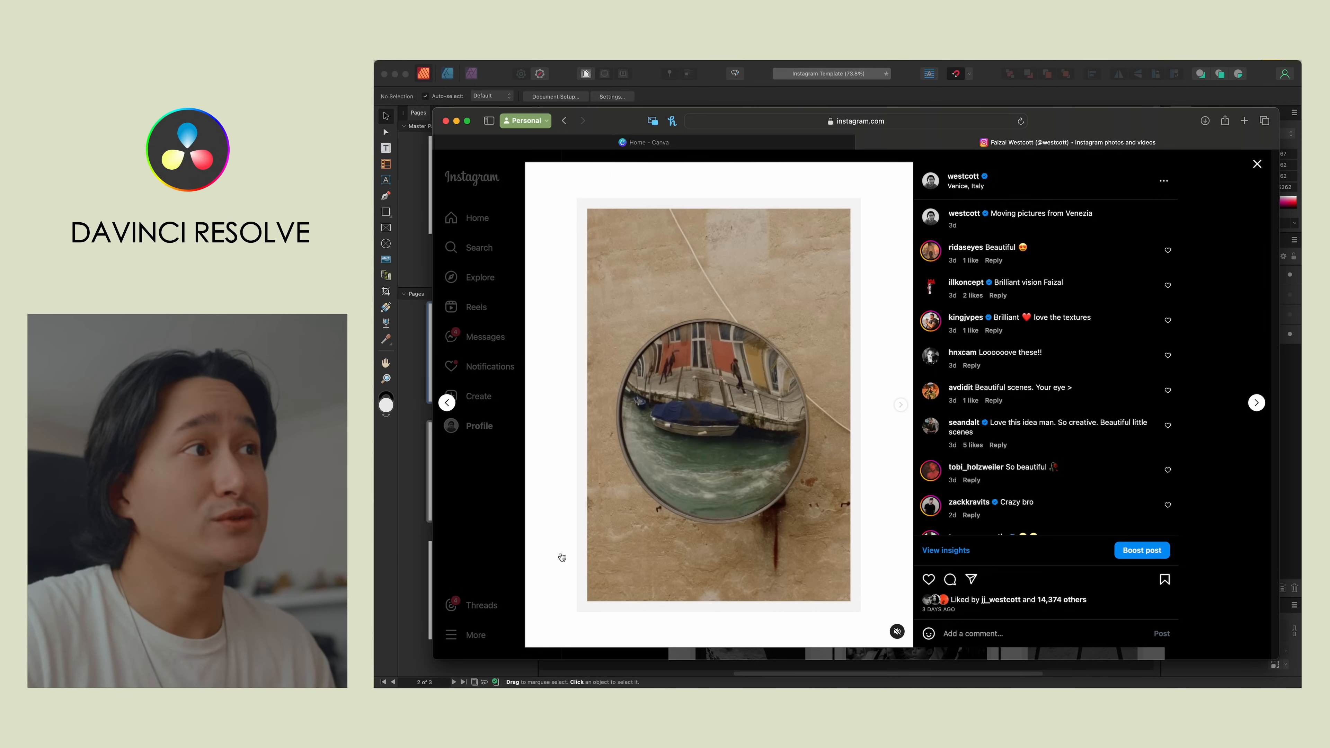
pyautogui.click(1257, 163)
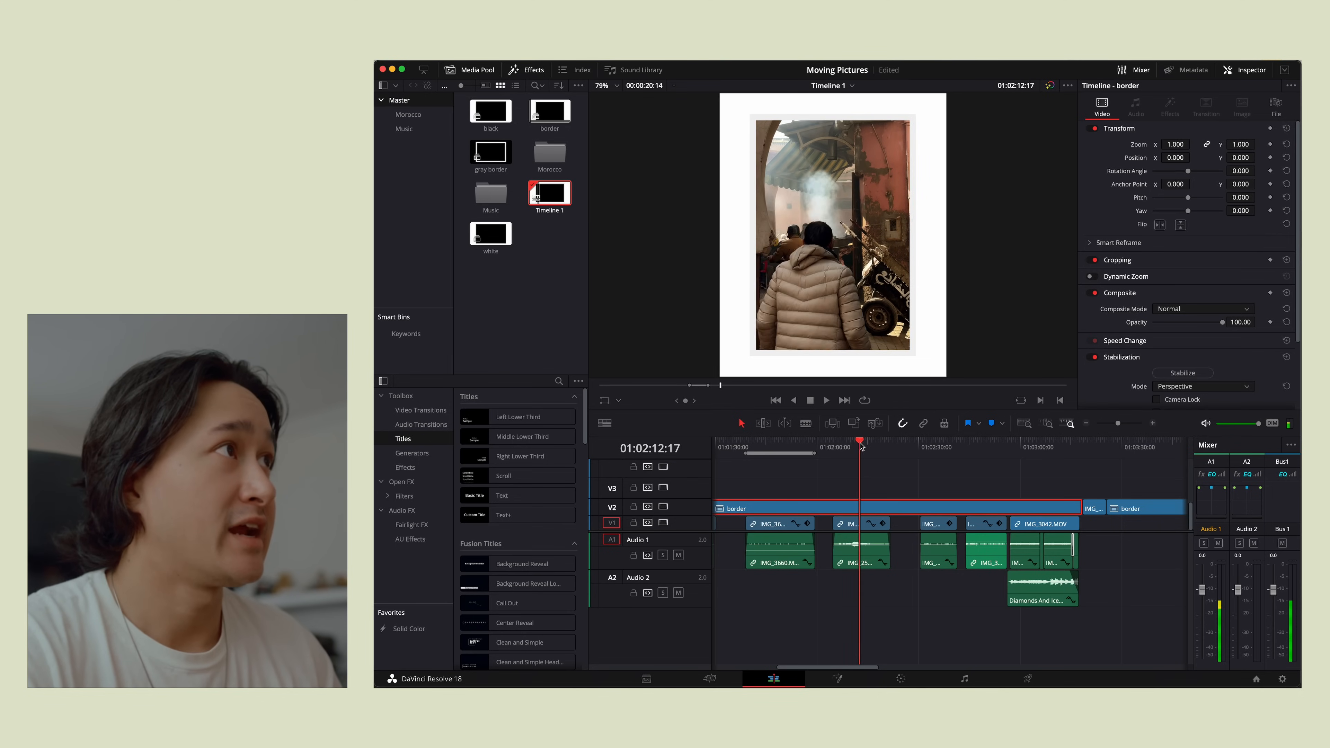
# Step: Scrub the timeline past the border clip and bring up the Generators list
pyautogui.click(934, 446)
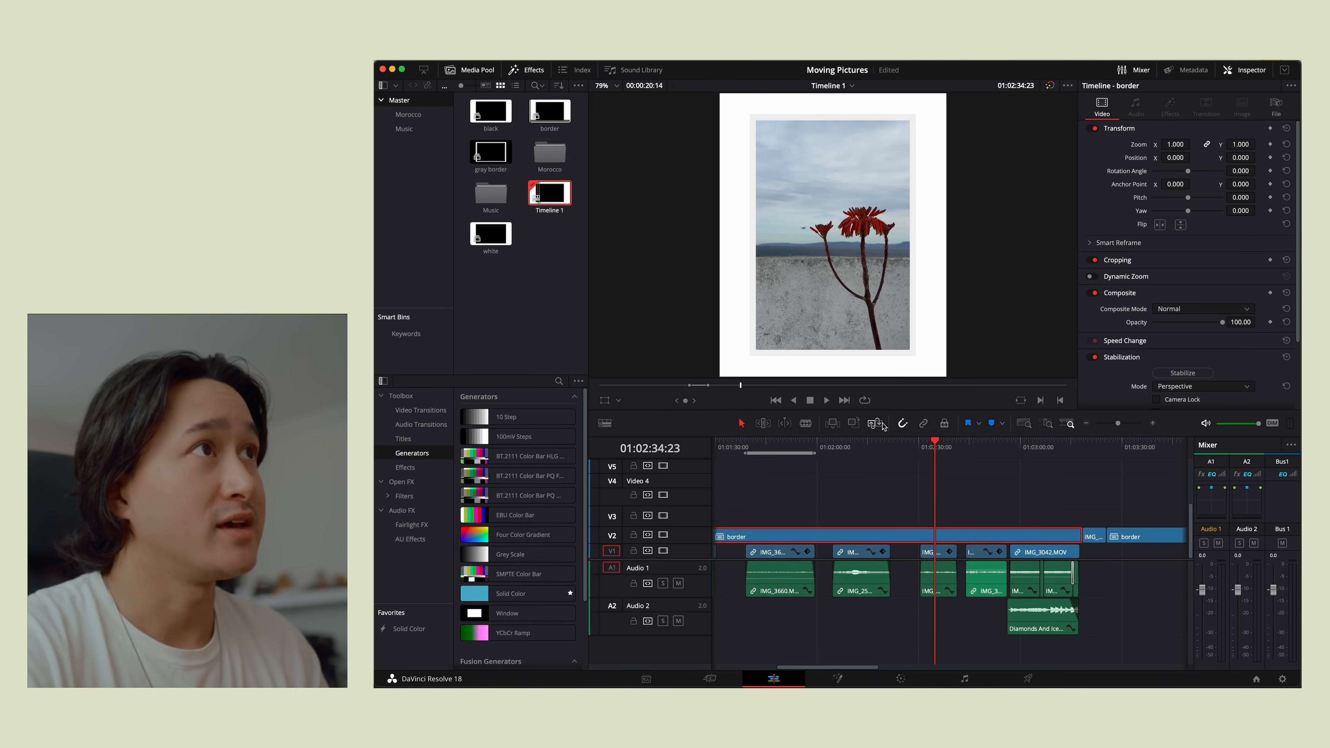
pyautogui.click(510, 593)
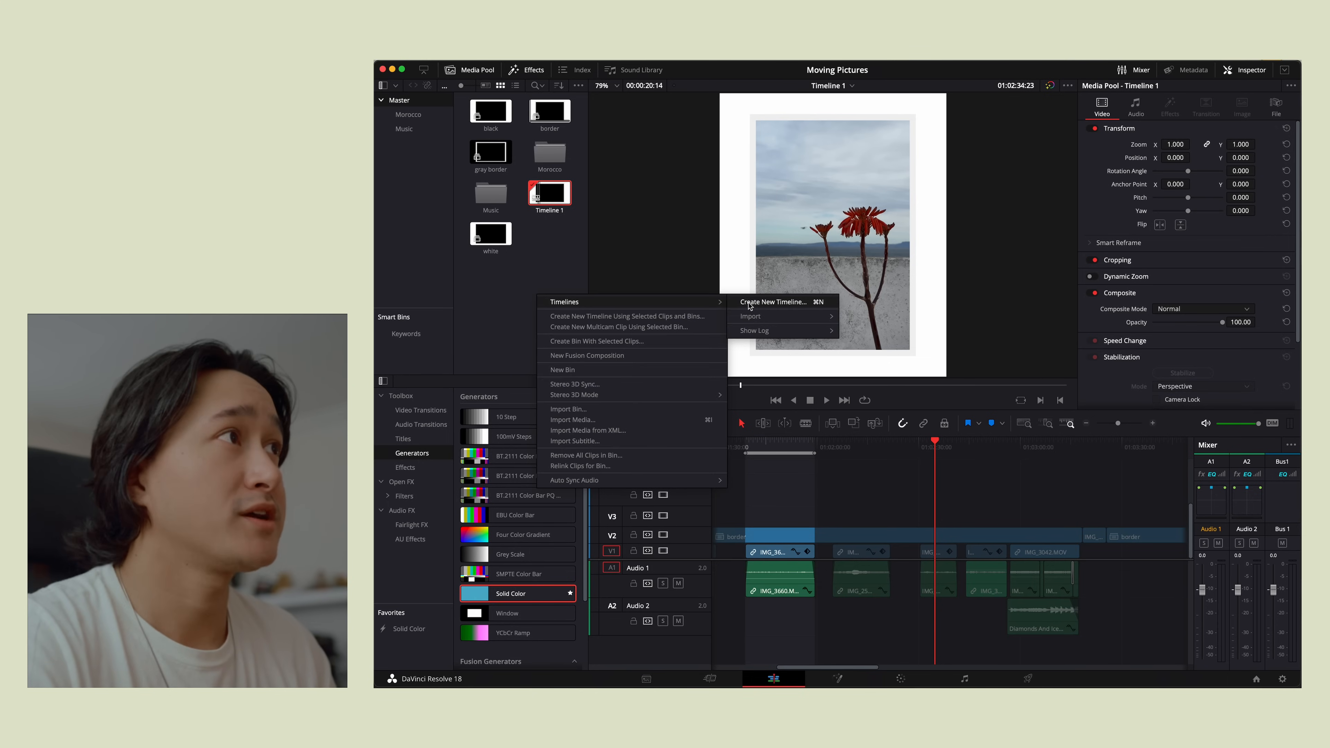
# Step: Create a new empty timeline with a custom 2160-pixel-wide portrait resolution
pyautogui.click(771, 301)
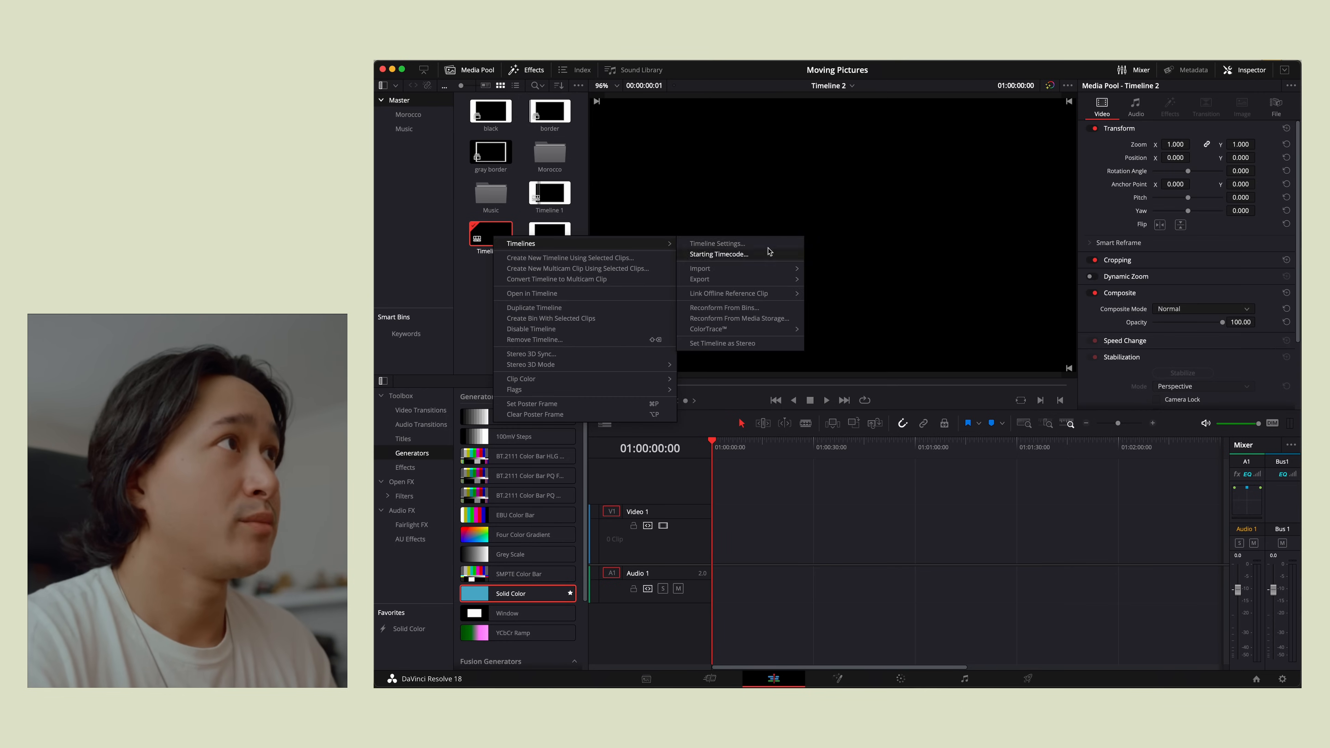
pyautogui.click(717, 243)
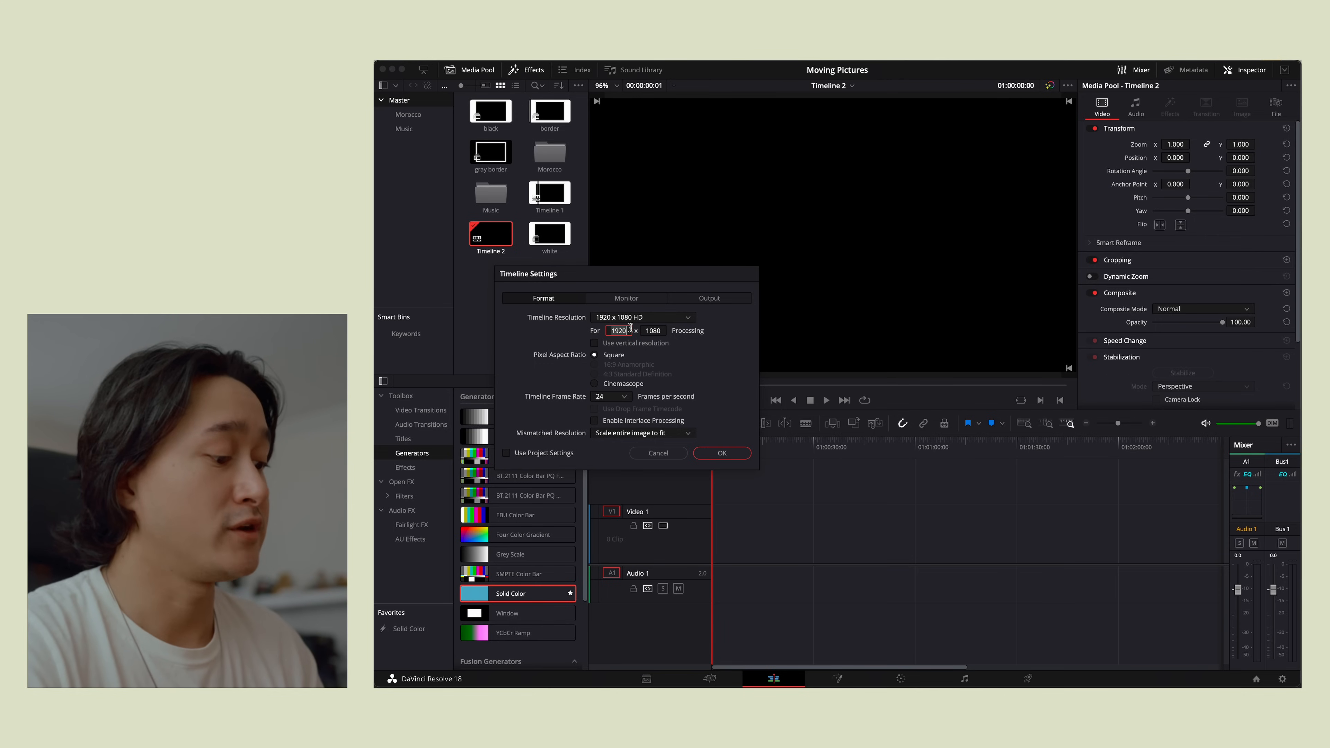
pyautogui.write('2160')
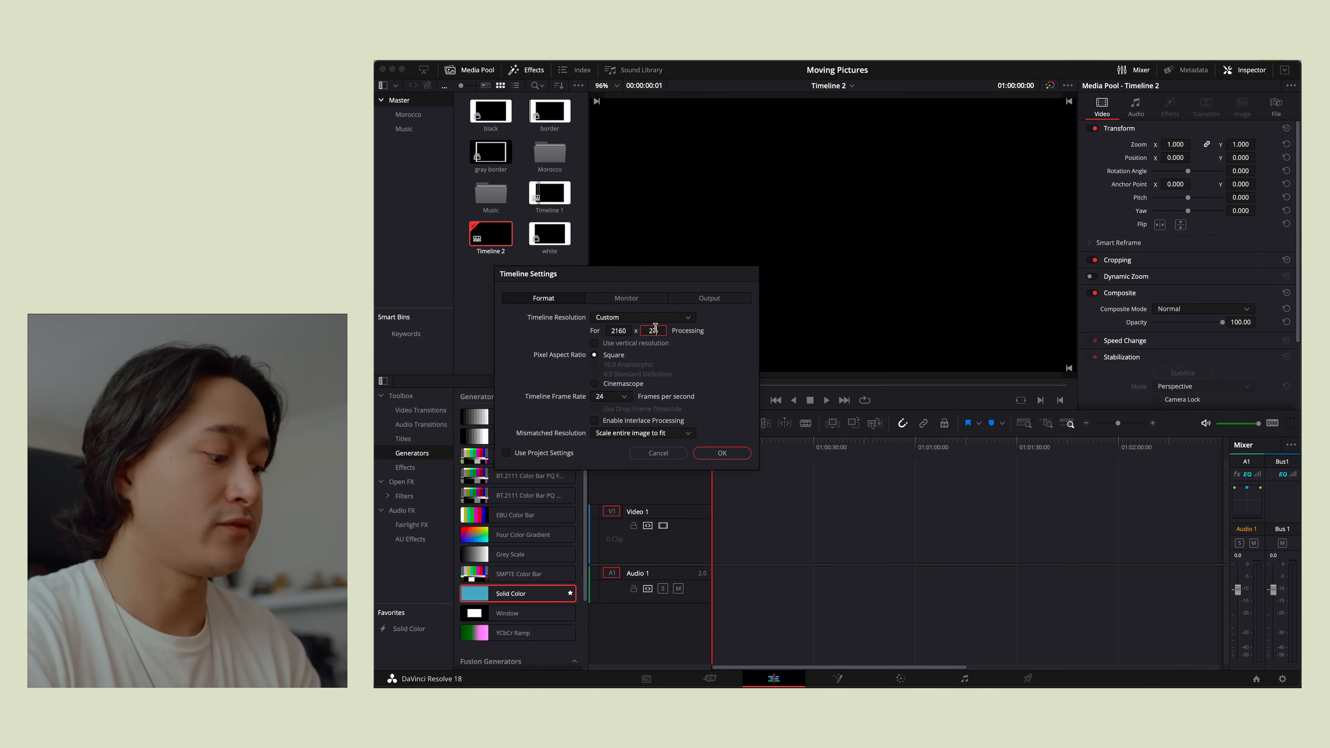
pyautogui.click(720, 453)
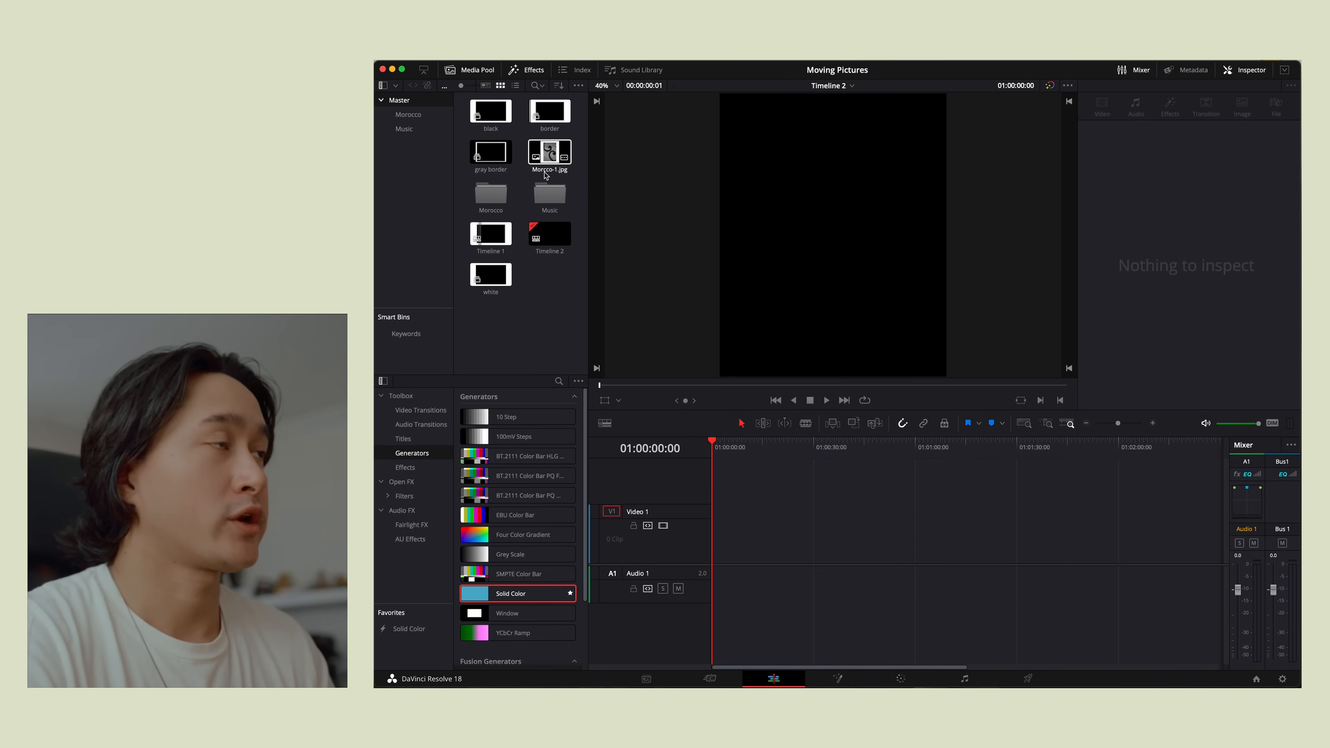
# Step: Place Morocco-1.jpg on V1 and lower the solid colour layer's opacity to see through it
pyautogui.moveTo(550, 155); pyautogui.dragTo(755, 532)
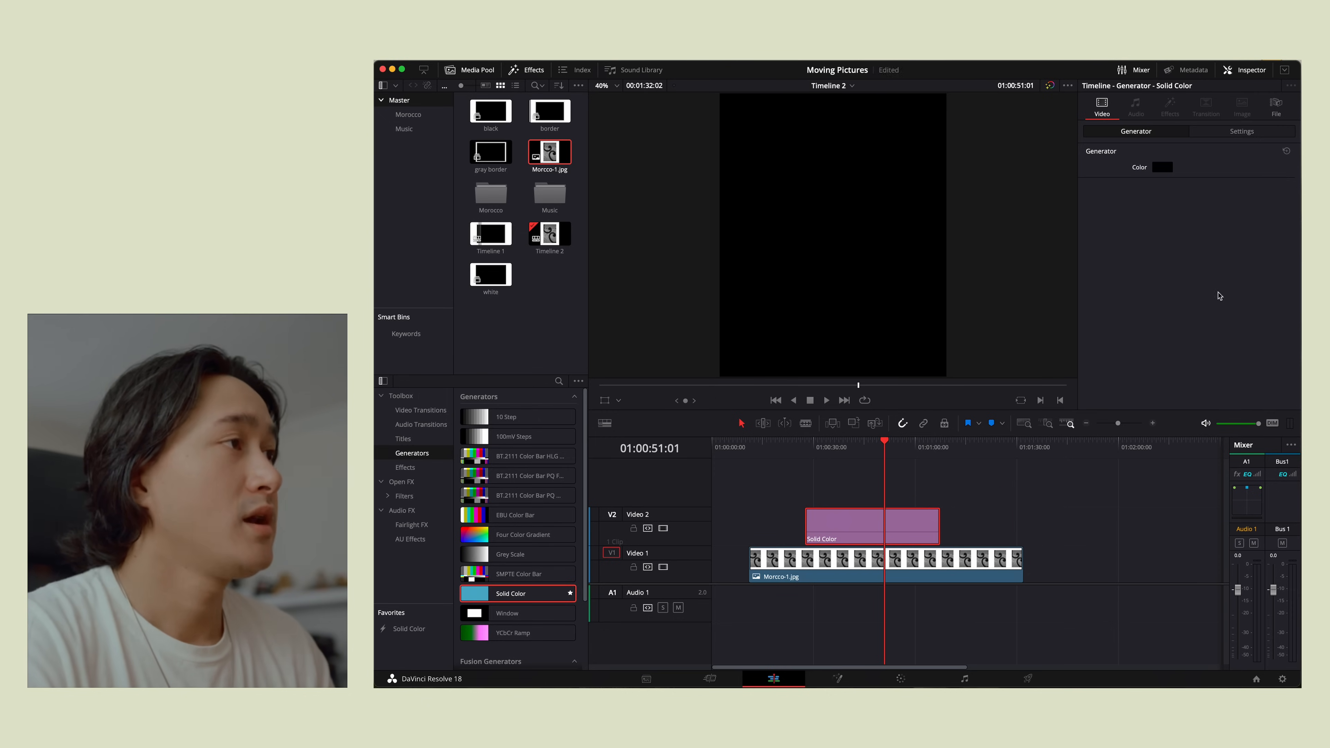
pyautogui.click(1241, 131)
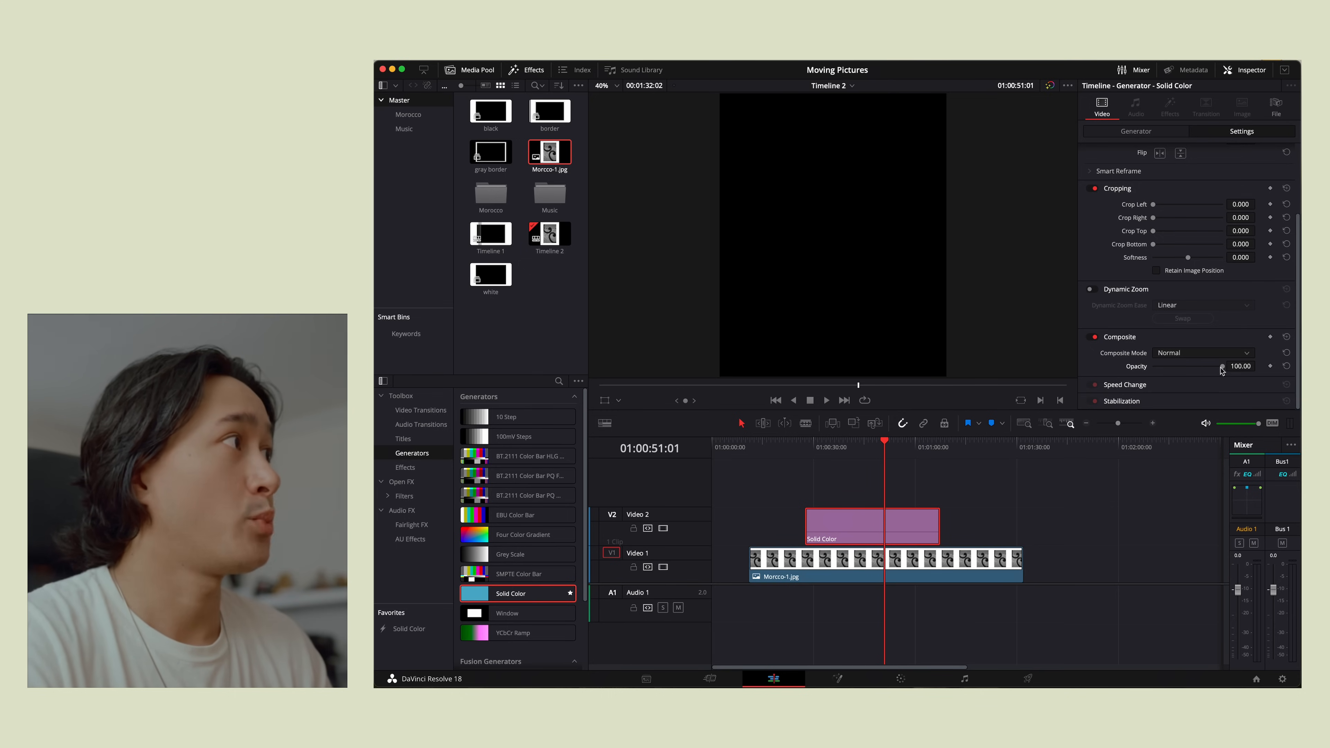
pyautogui.moveTo(1221, 366); pyautogui.dragTo(1184, 366)
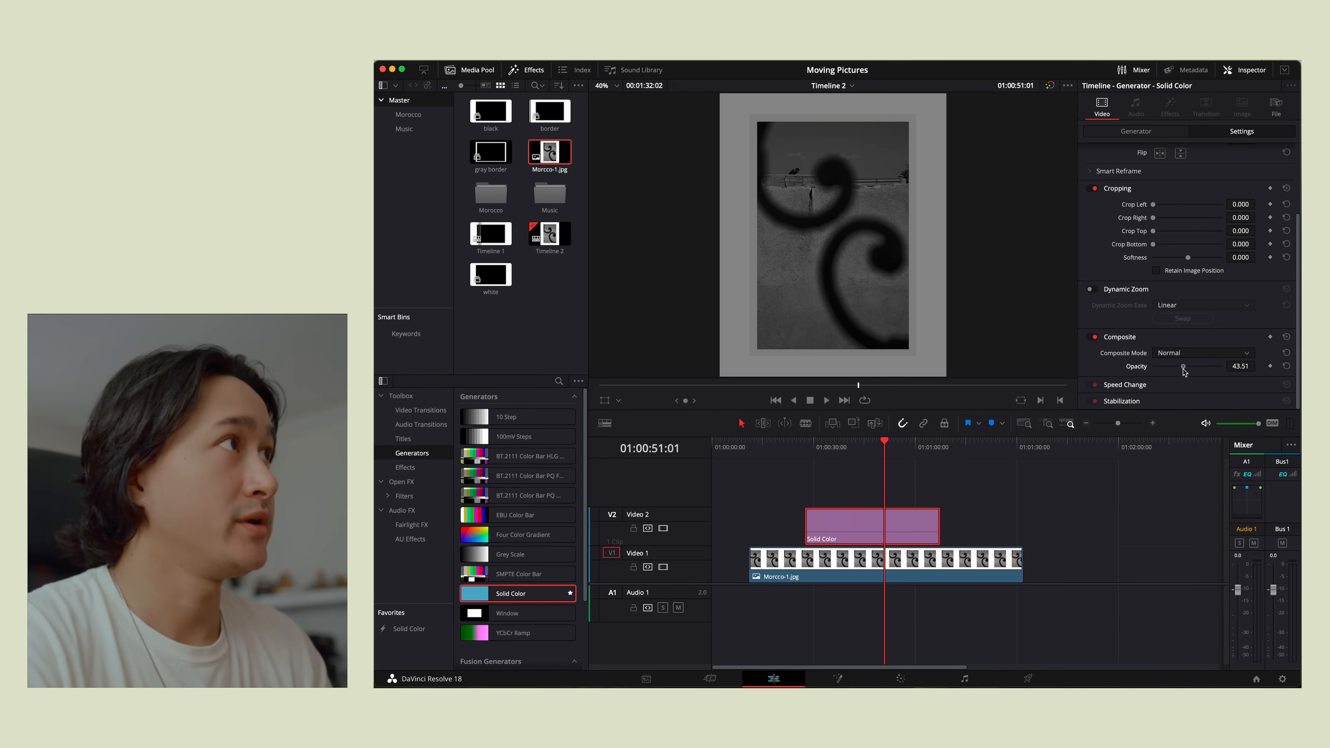
pyautogui.moveTo(1182, 366); pyautogui.dragTo(1196, 366)
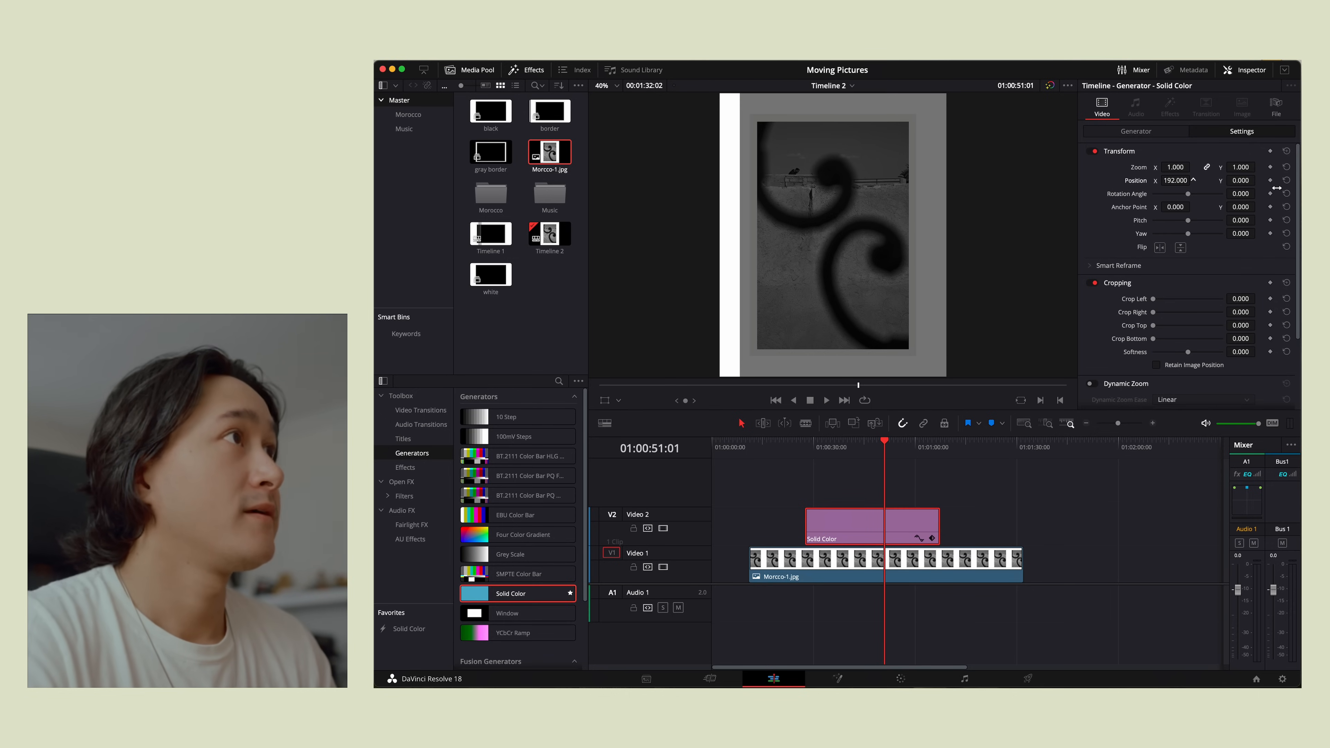
# Step: Offset the solid layers to opposite frame edges, forming side bars around the photo
pyautogui.moveTo(1177, 180); pyautogui.dragTo(1272, 180)
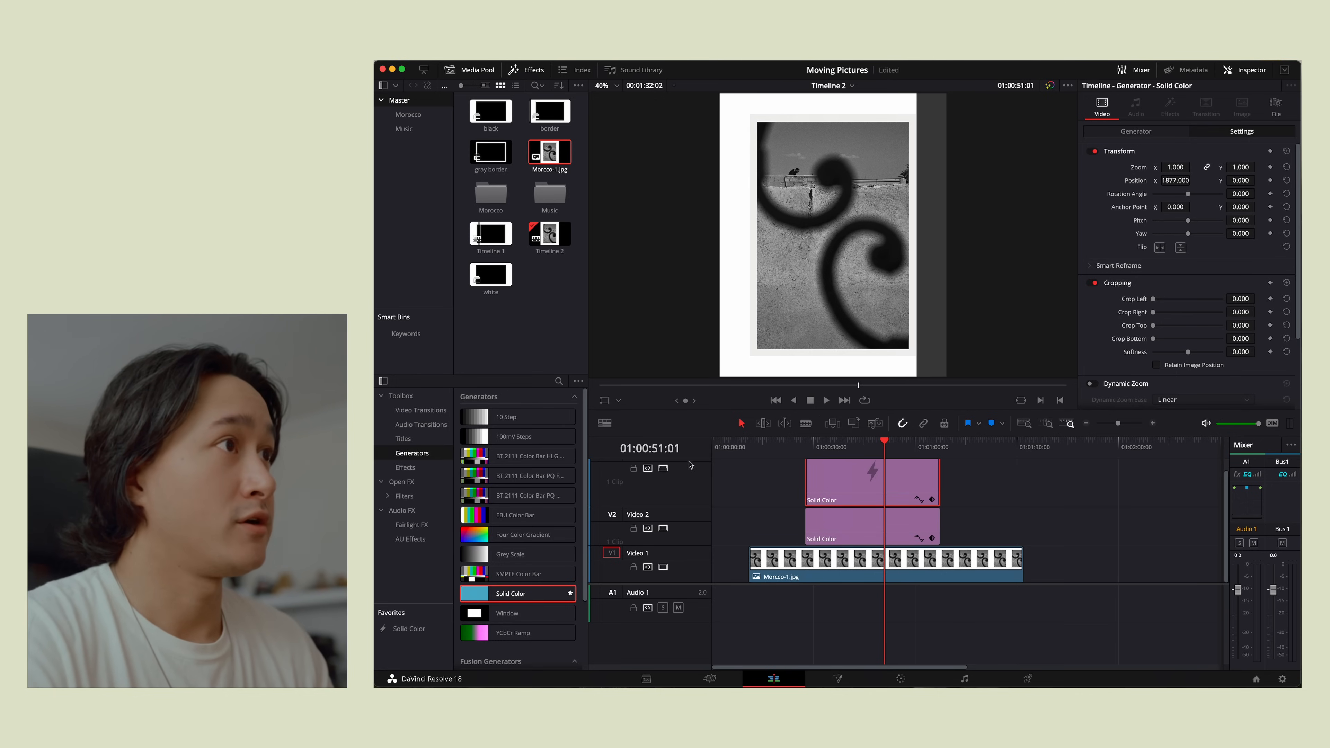
pyautogui.moveTo(1174, 180); pyautogui.dragTo(1174, 180)
pyautogui.write('-1875.000')
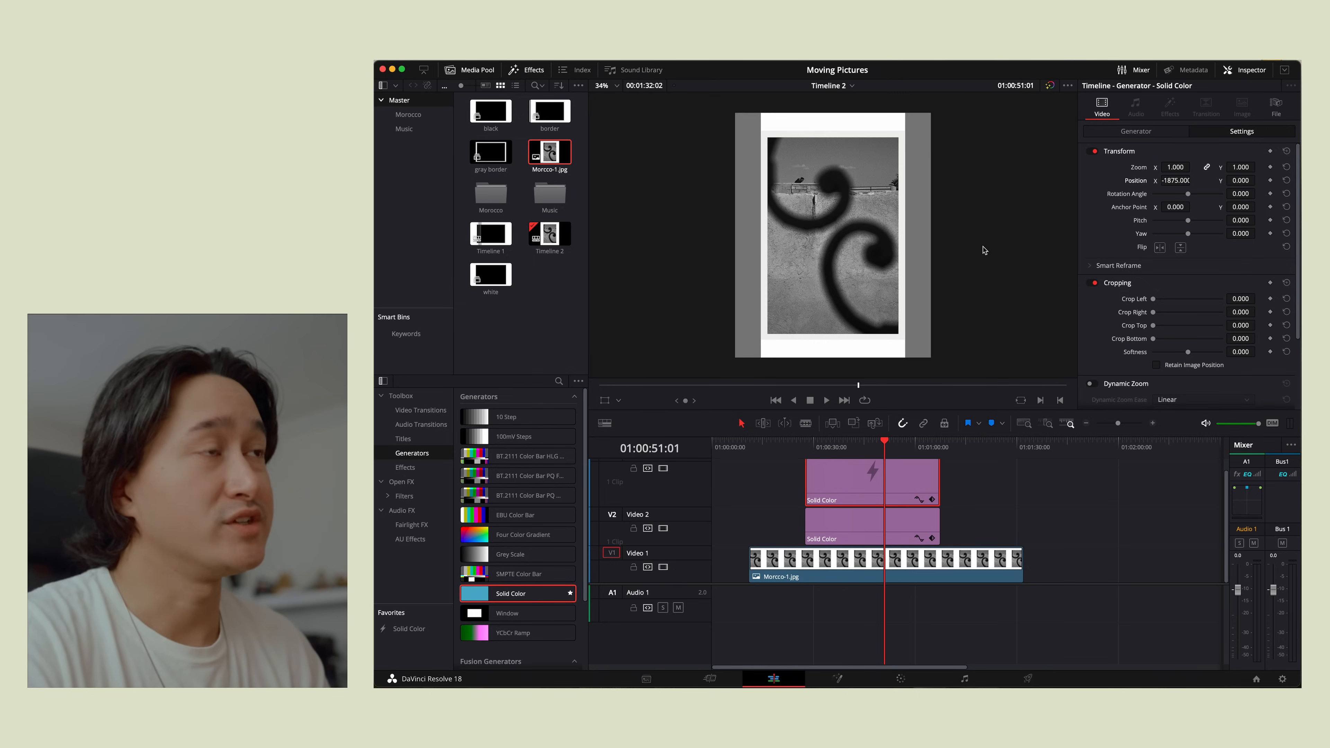
pyautogui.moveTo(709, 507)
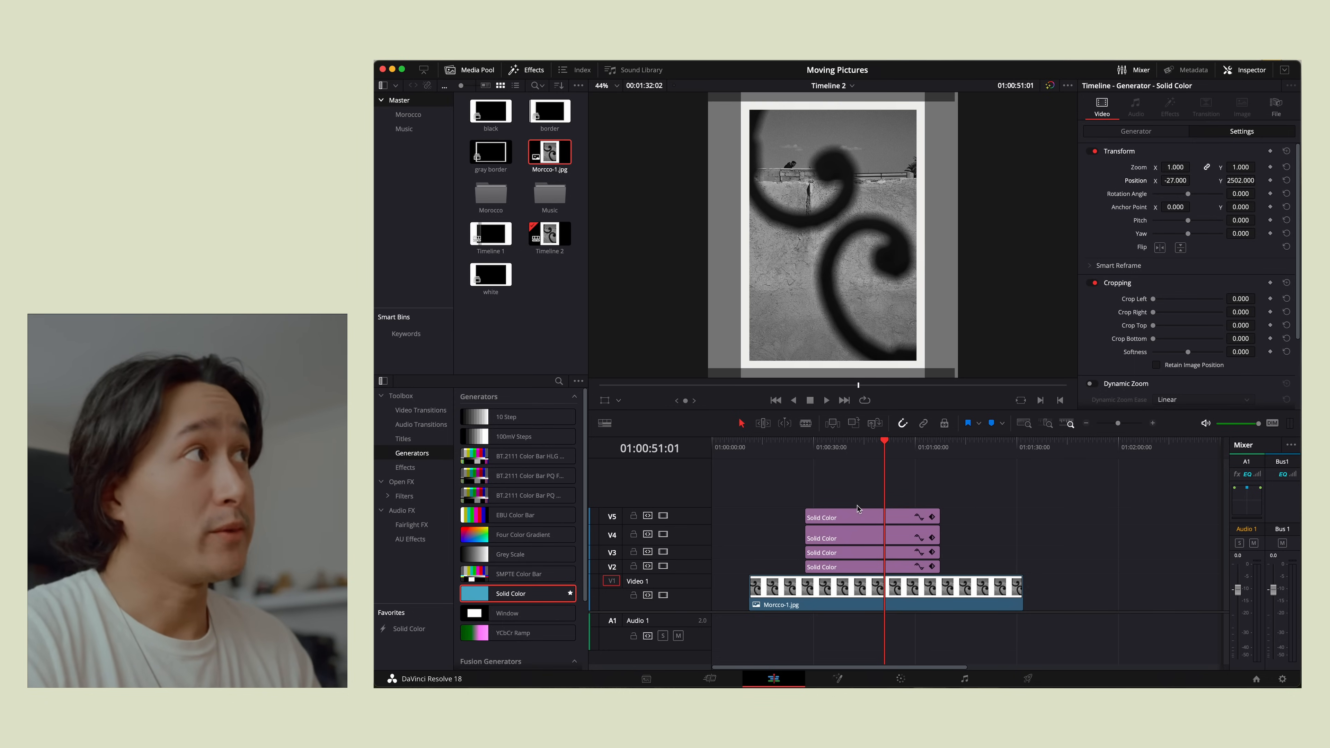
# Step: Set all four solid-colour edge strips to white
pyautogui.click(844, 515)
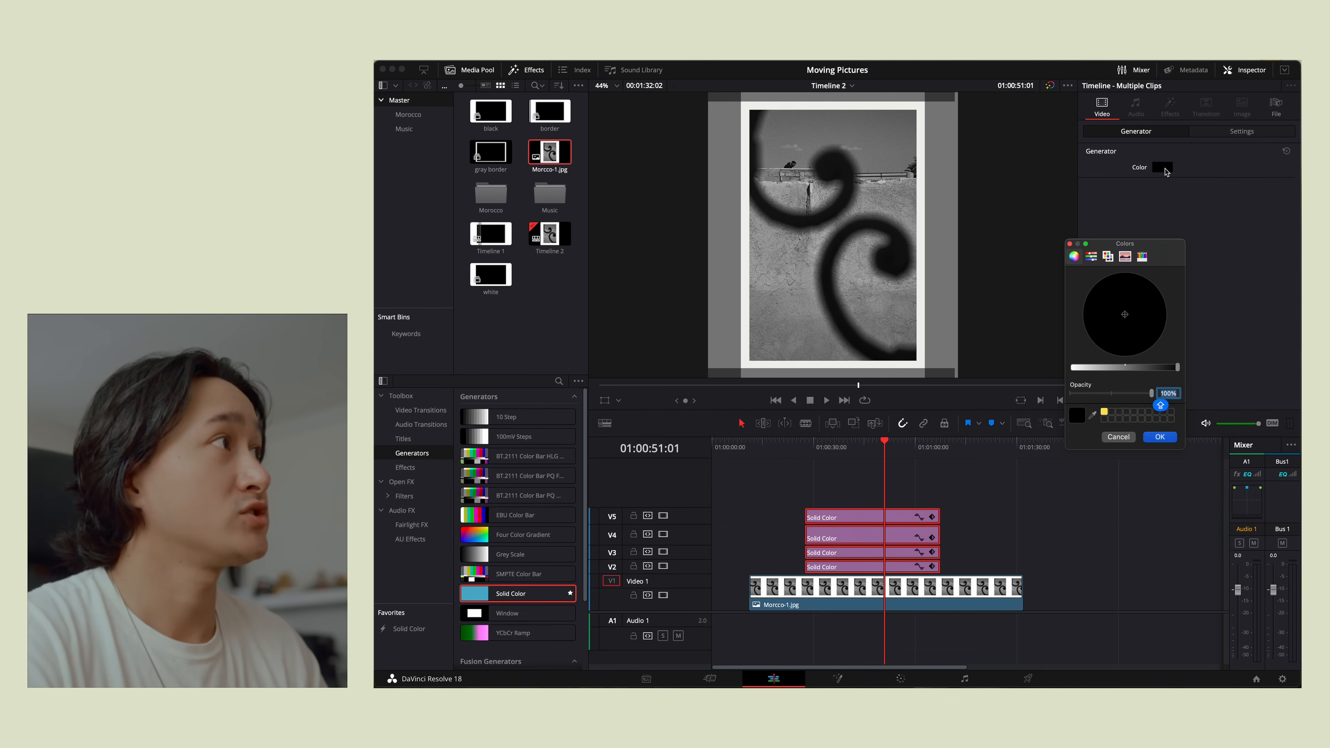
pyautogui.click(1123, 314)
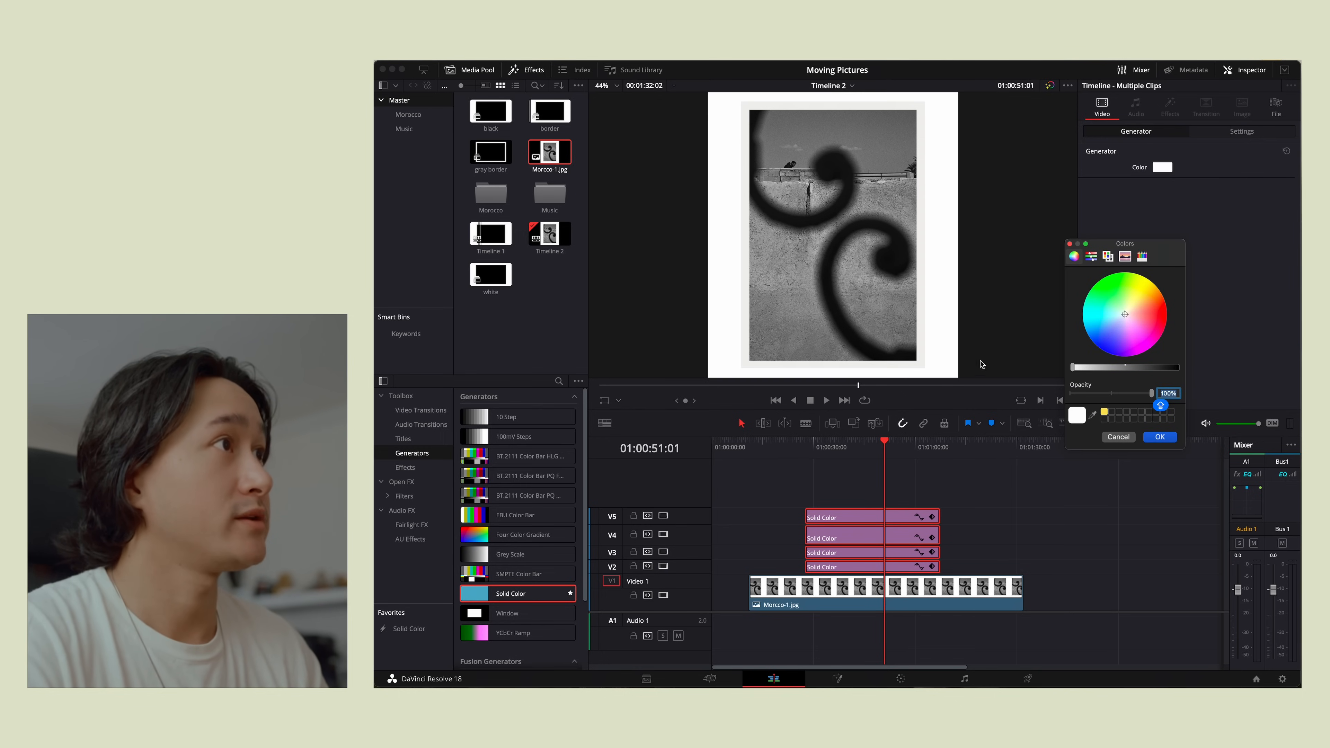
pyautogui.click(1159, 437)
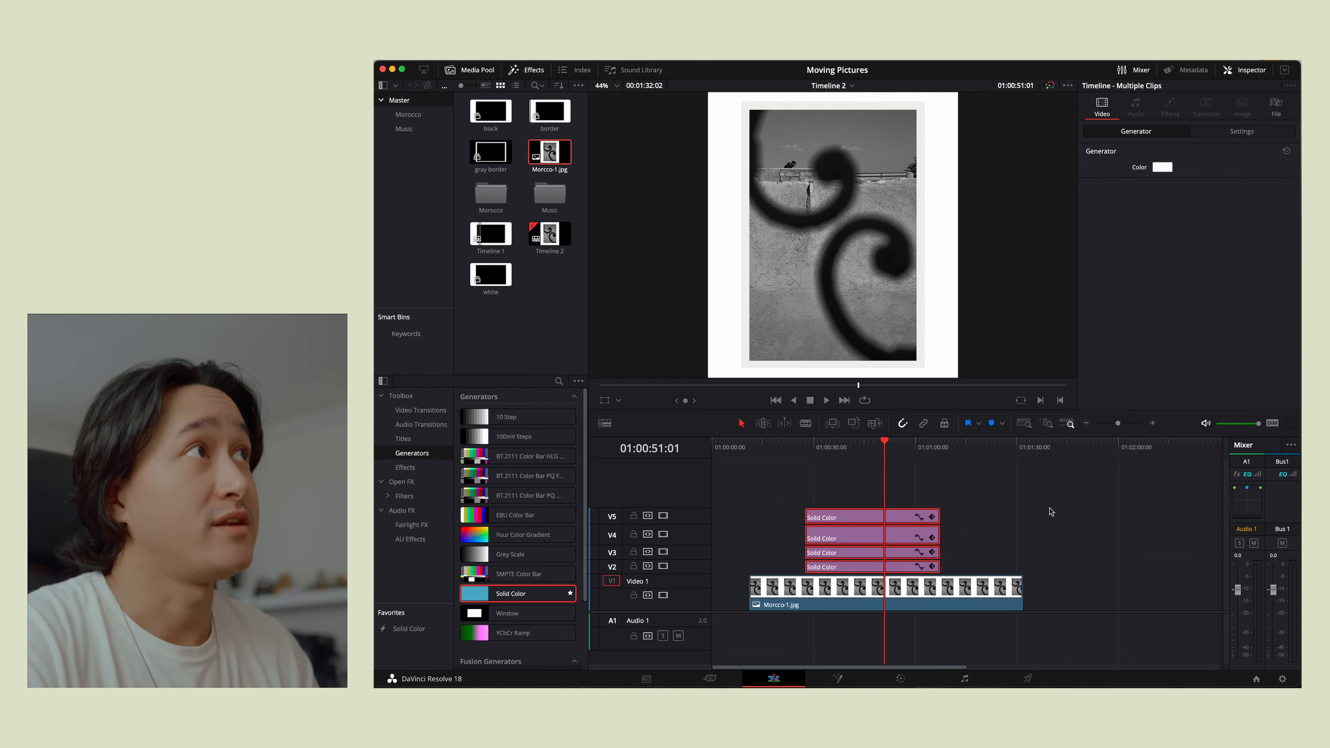
# Step: Add another solid colour strip on a new track and crop it into a thin bar
pyautogui.moveTo(510, 593); pyautogui.dragTo(755, 490)
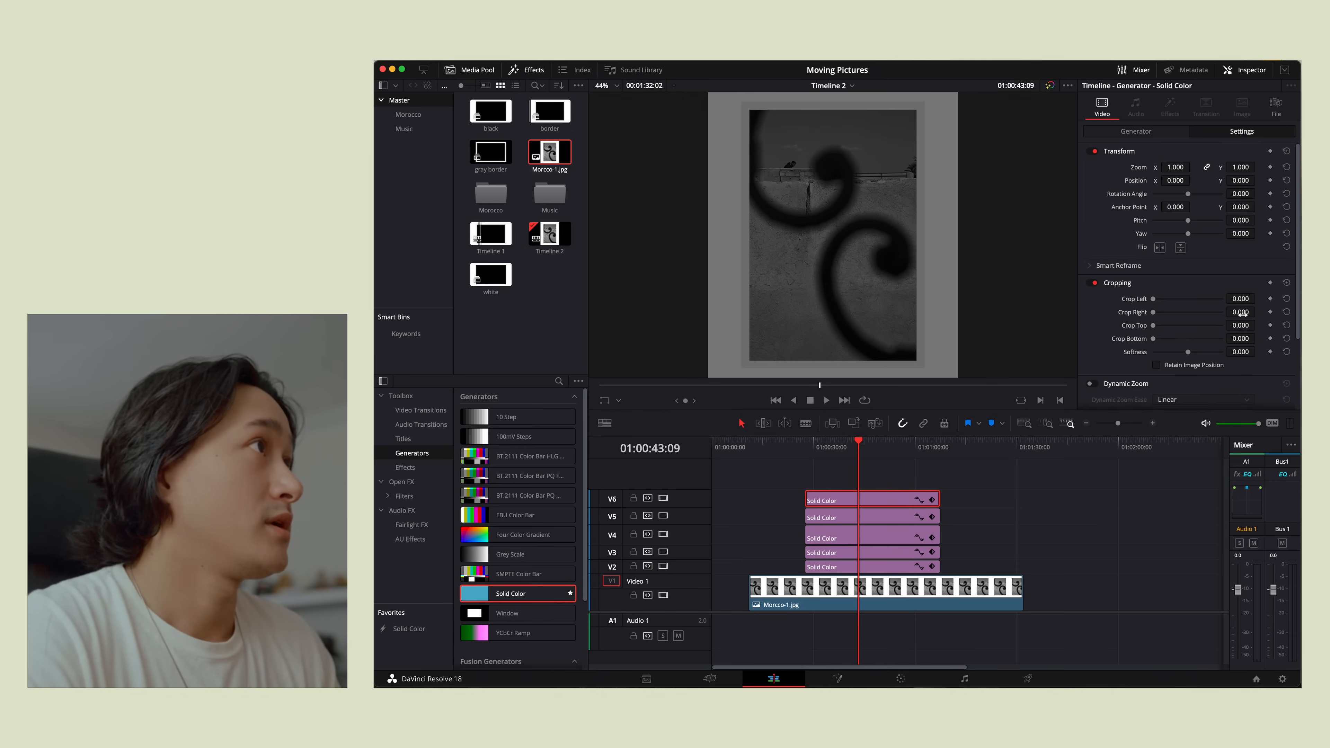
pyautogui.moveTo(1239, 313); pyautogui.dragTo(1255, 313)
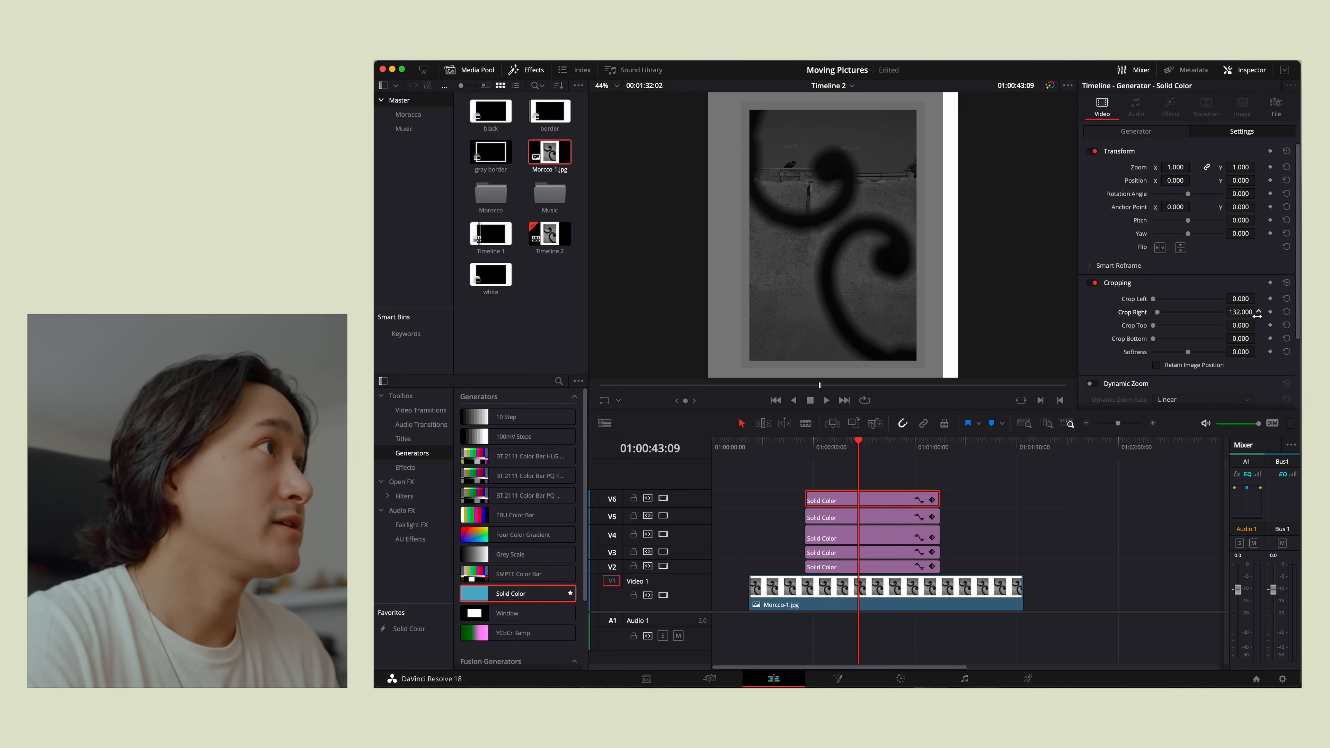
pyautogui.moveTo(1238, 311); pyautogui.dragTo(1251, 311)
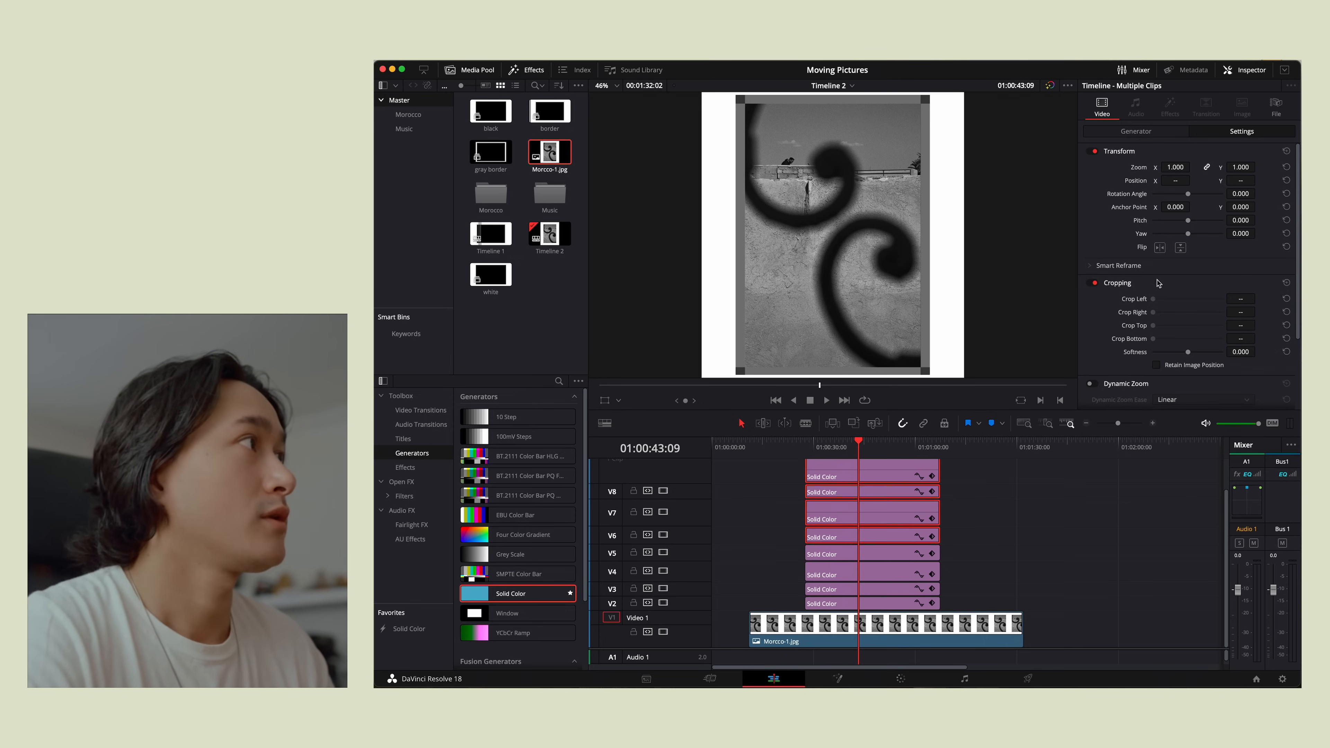
# Step: Select the new strips and set their colour to white
pyautogui.click(1155, 167)
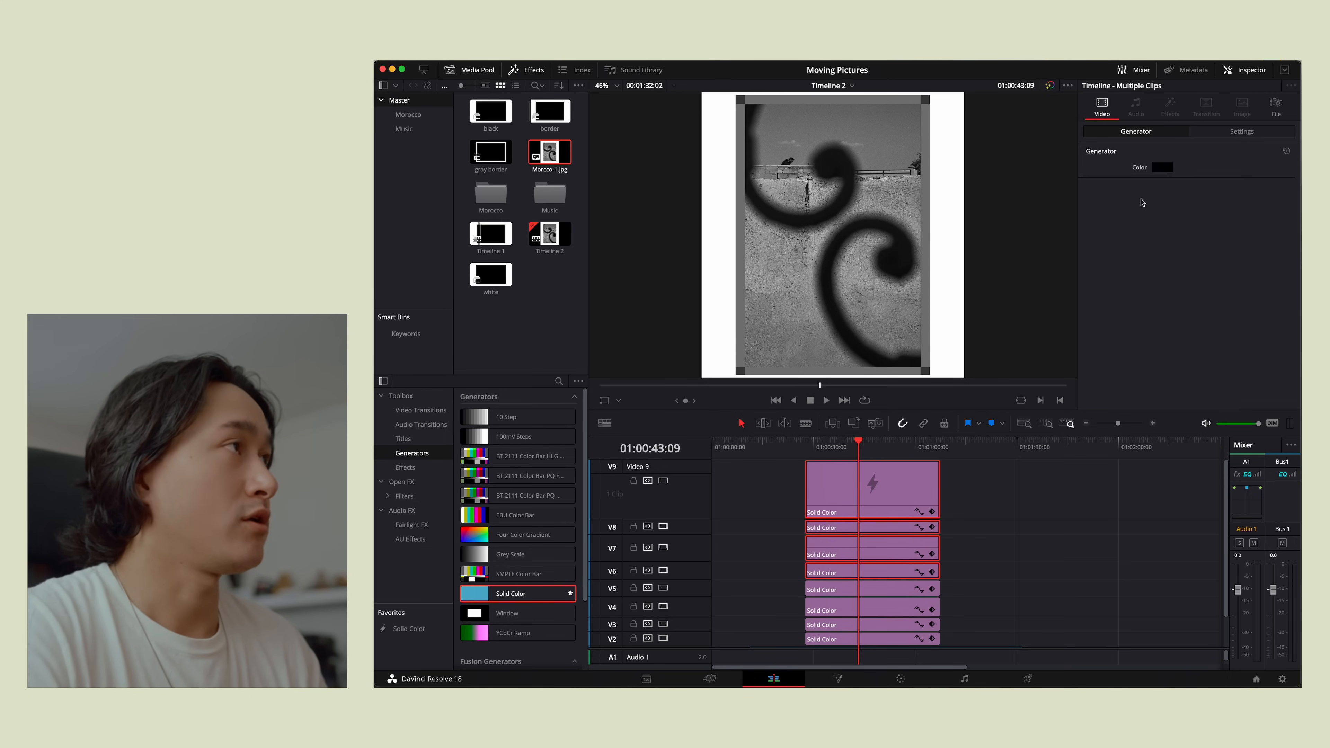
pyautogui.click(1162, 167)
pyautogui.write('F1F0EF')
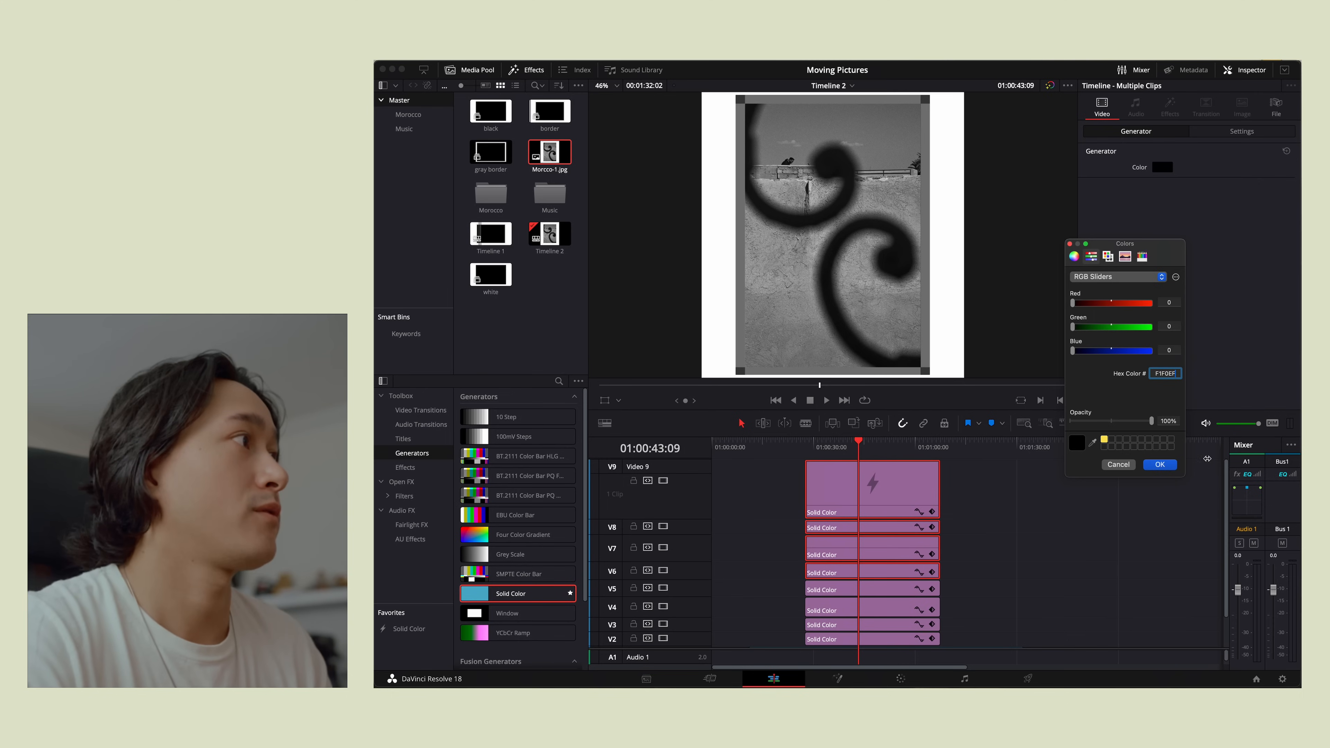
pyautogui.click(1158, 464)
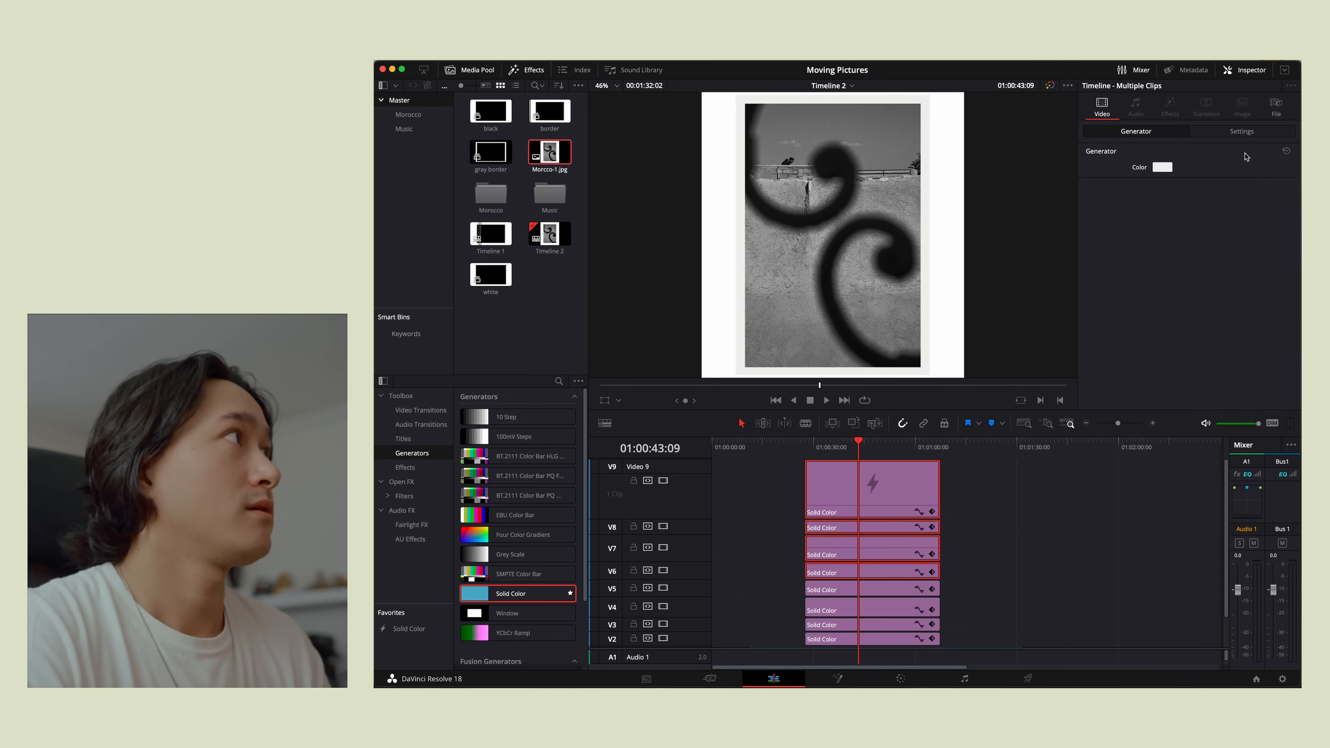
# Step: Stretch all solid strips across the timeline and combine them into a compound clip named Border
pyautogui.click(1240, 131)
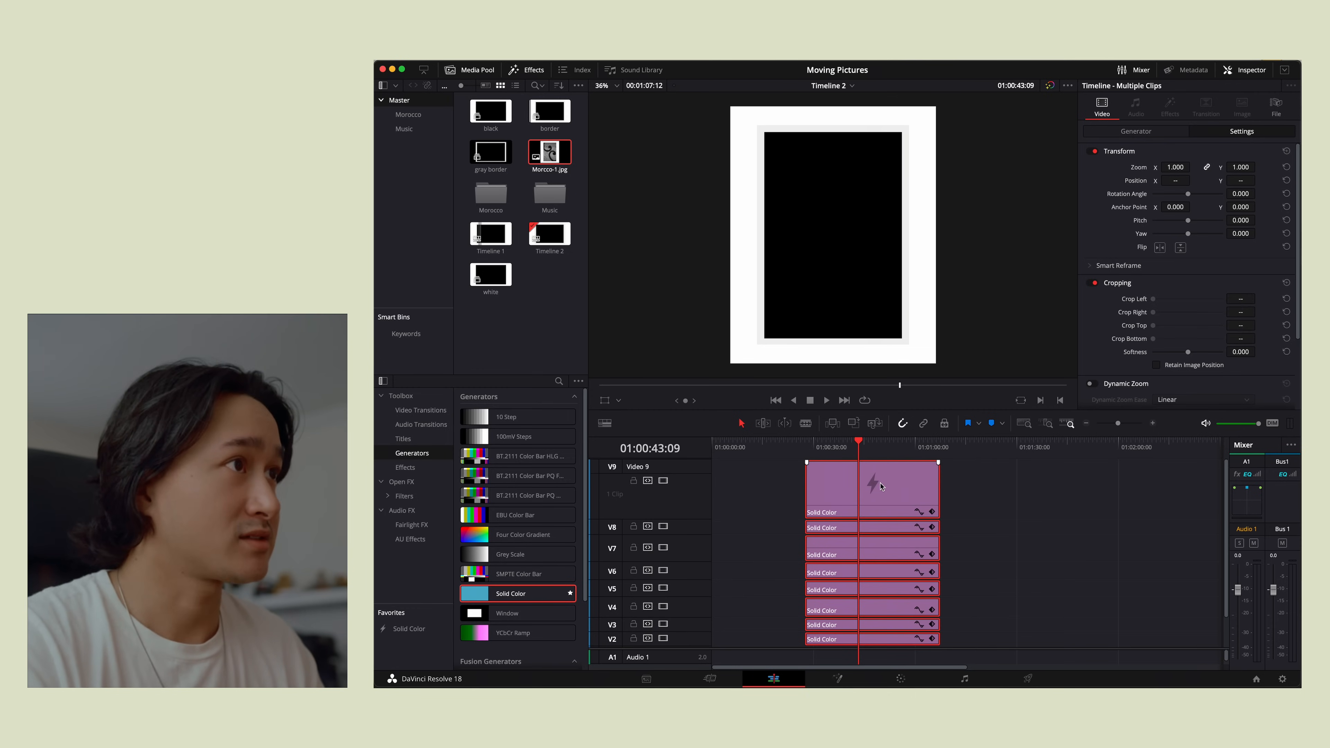
pyautogui.moveTo(939, 492); pyautogui.dragTo(1106, 492)
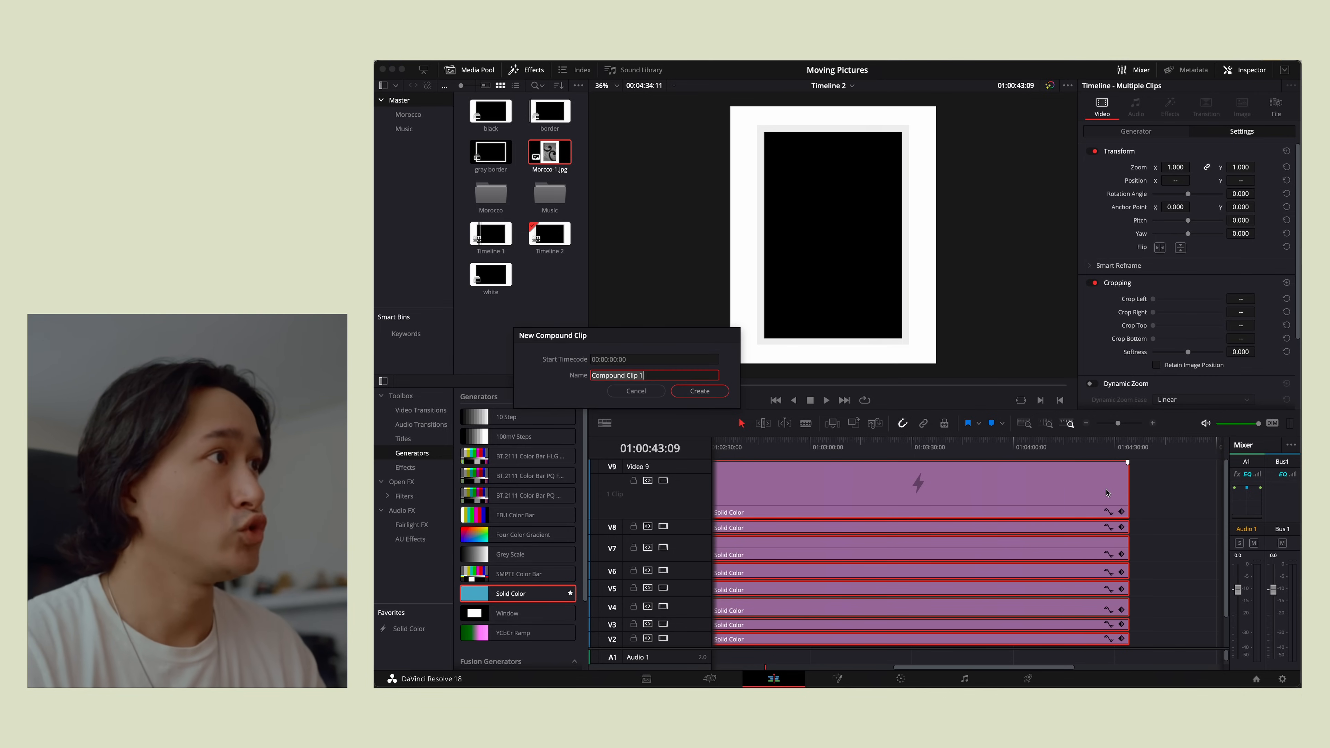
pyautogui.write('Bord')
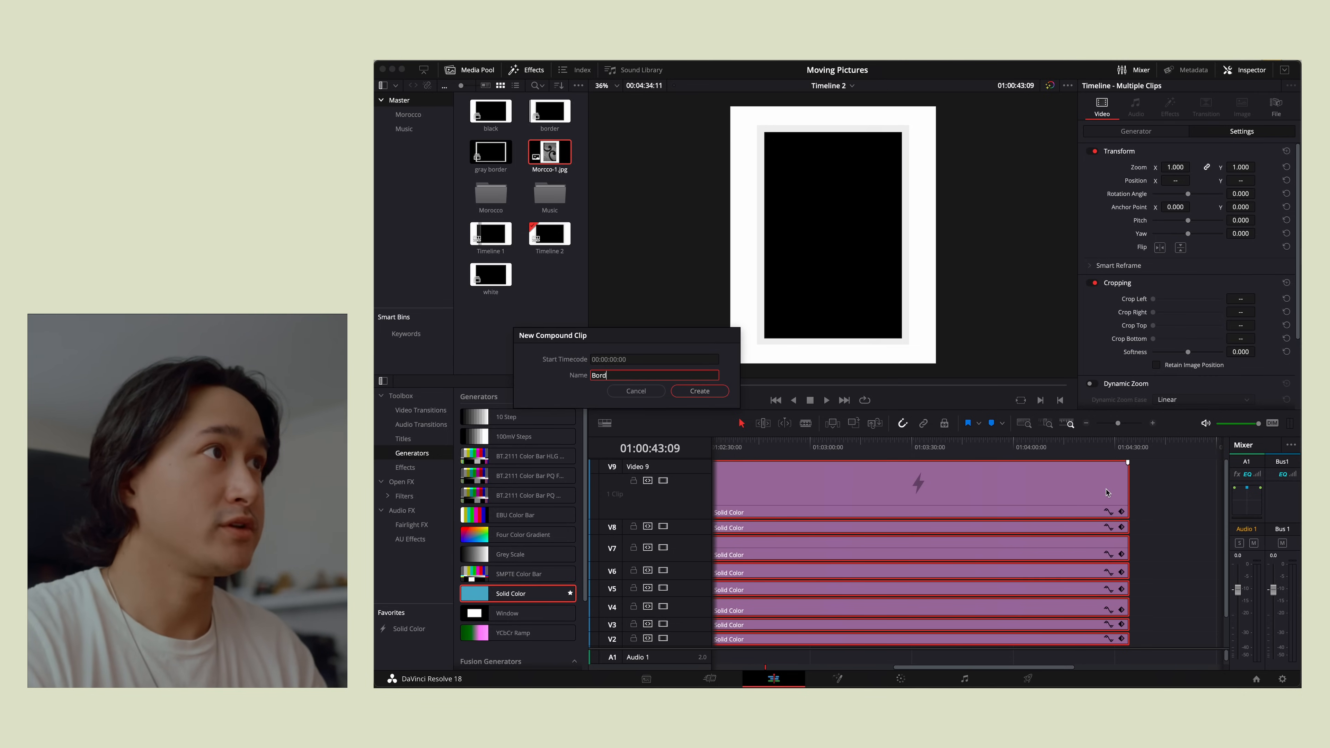
pyautogui.click(698, 390)
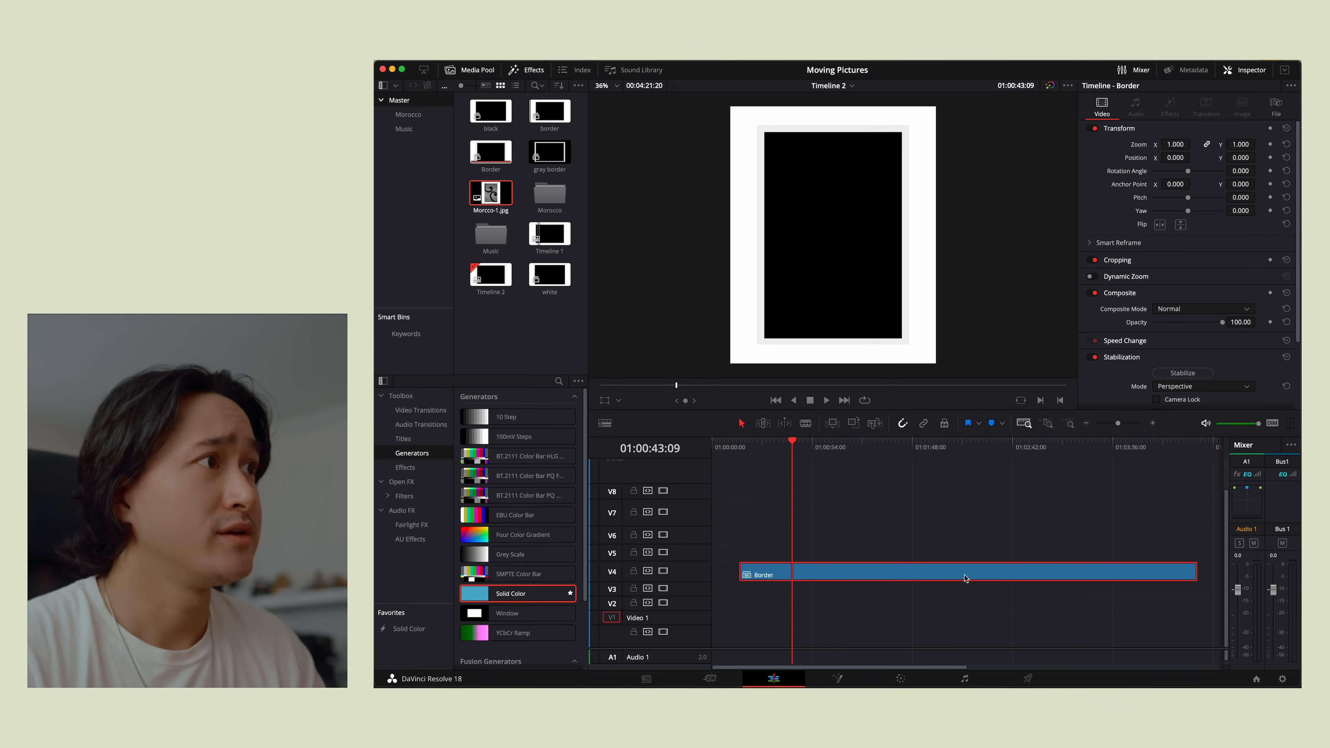
pyautogui.moveTo(901, 555)
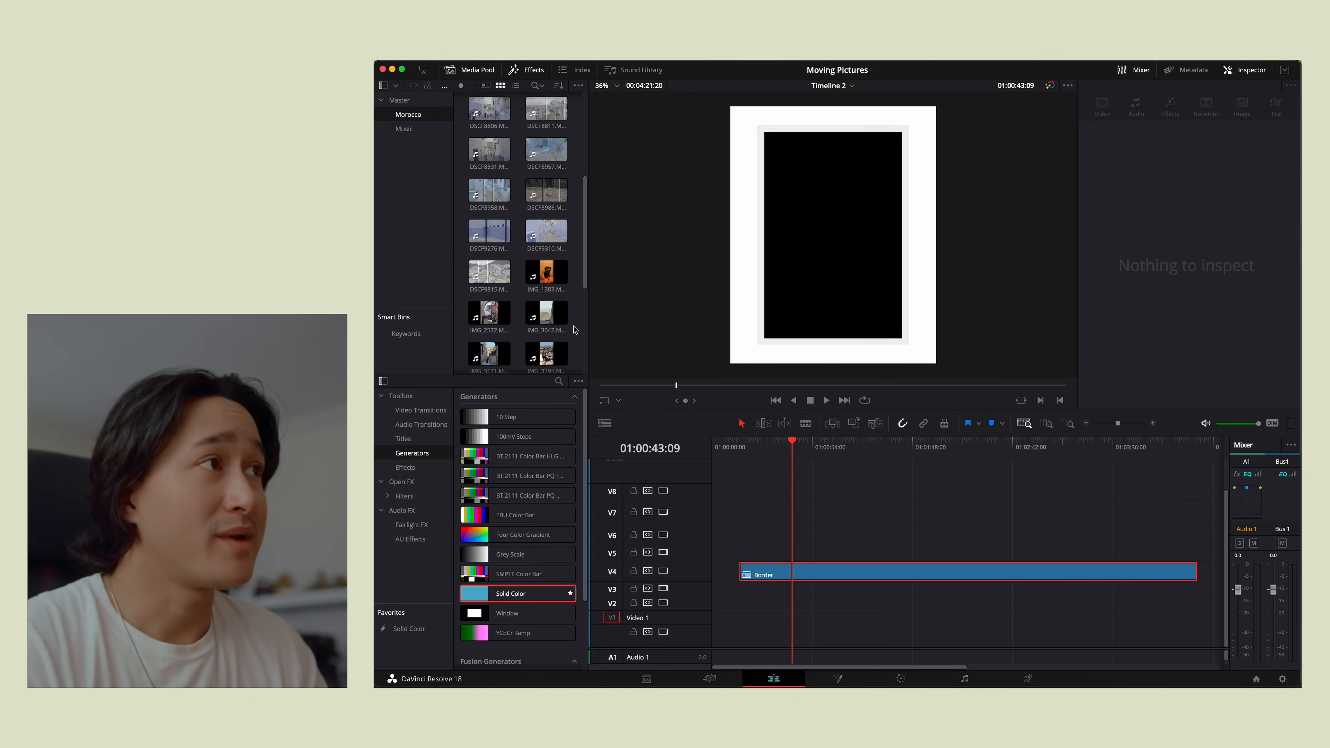
# Step: Place a Morocco .MOV clip on V1 beneath the Border clip, then try a different clip
pyautogui.moveTo(488, 312); pyautogui.dragTo(801, 611)
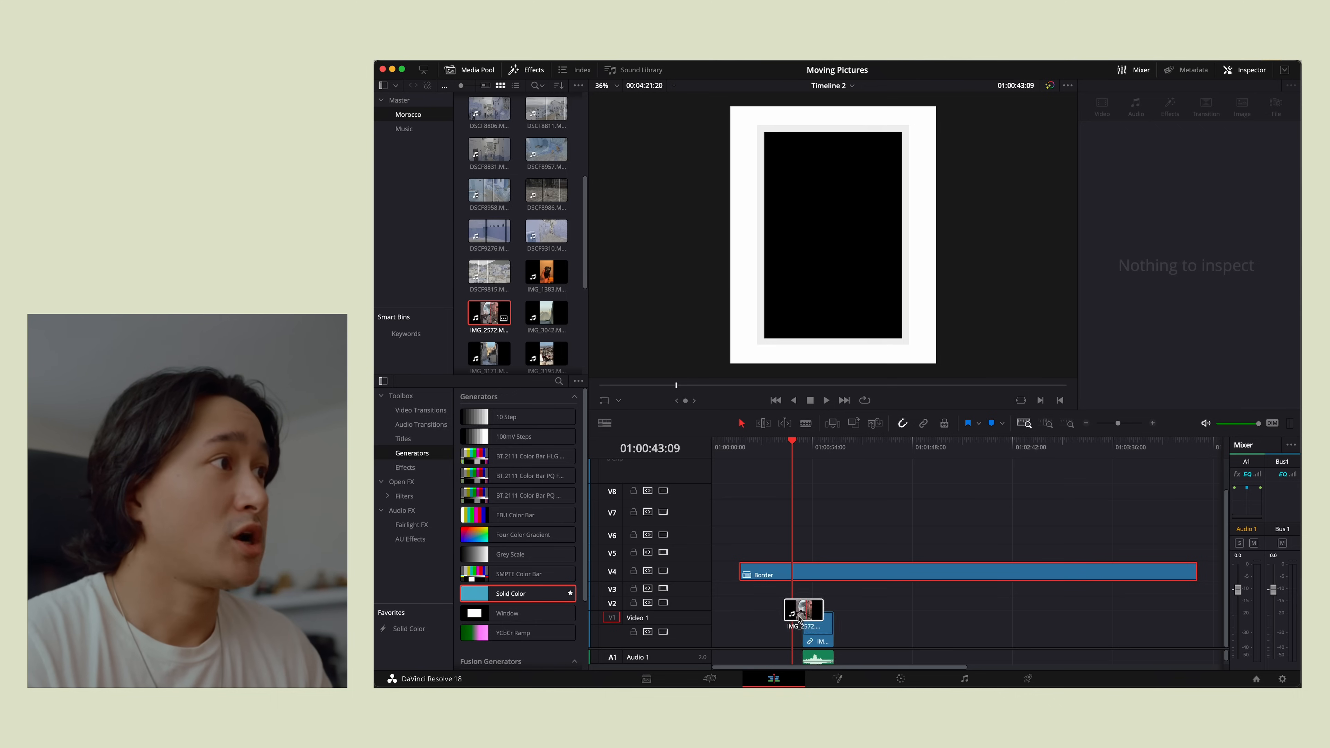
pyautogui.click(759, 571)
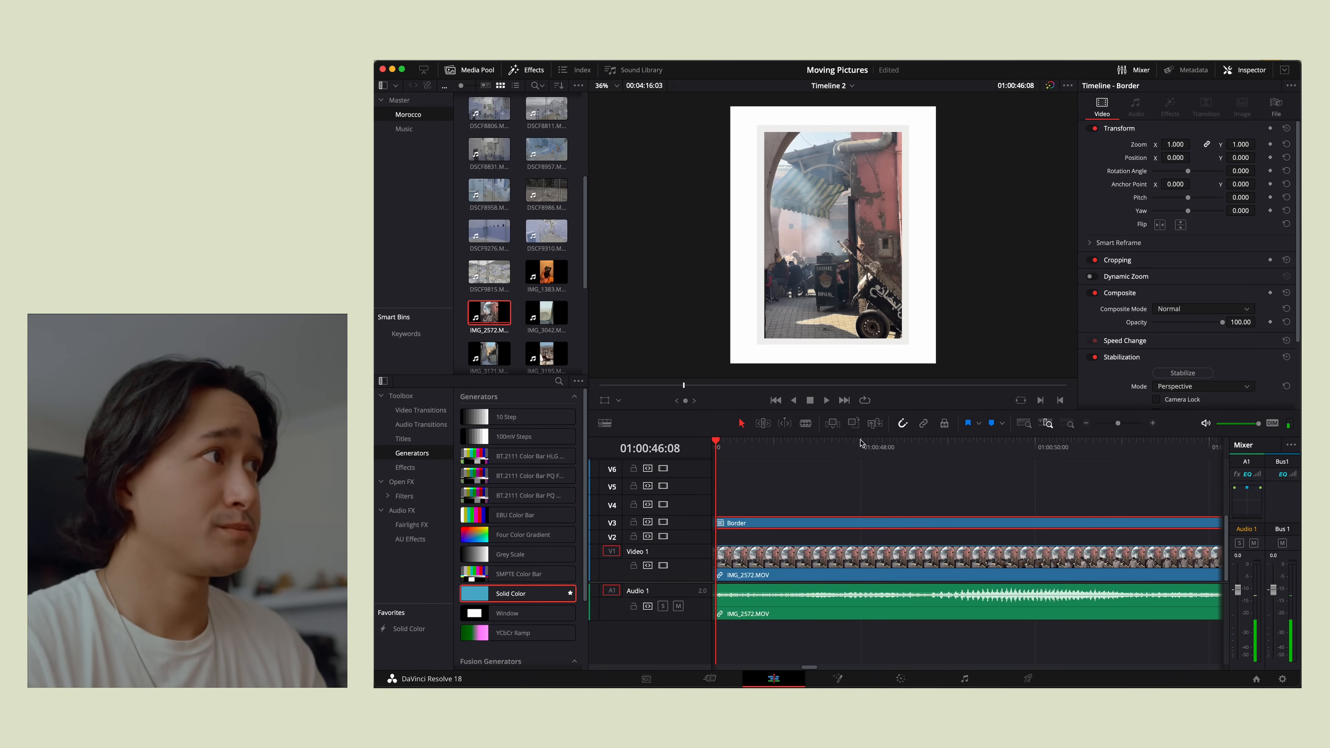
pyautogui.click(1193, 448)
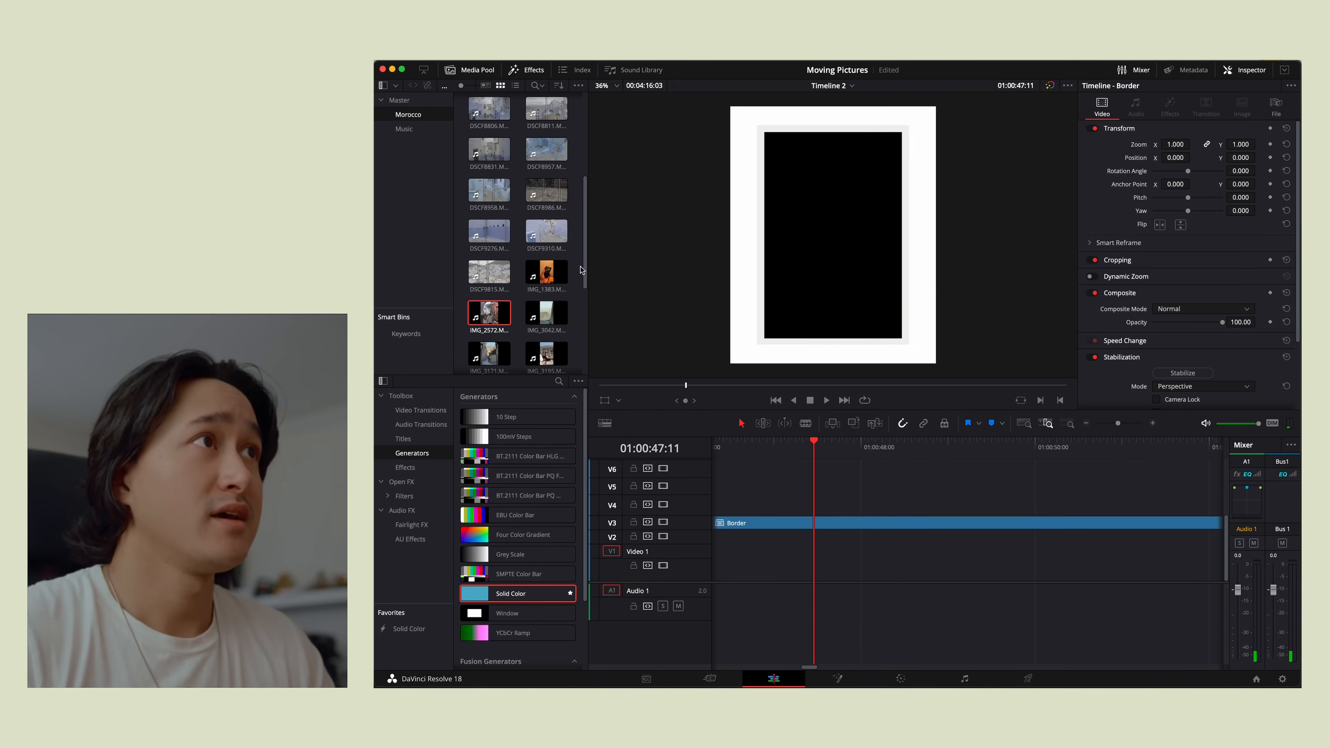
pyautogui.click(488, 188)
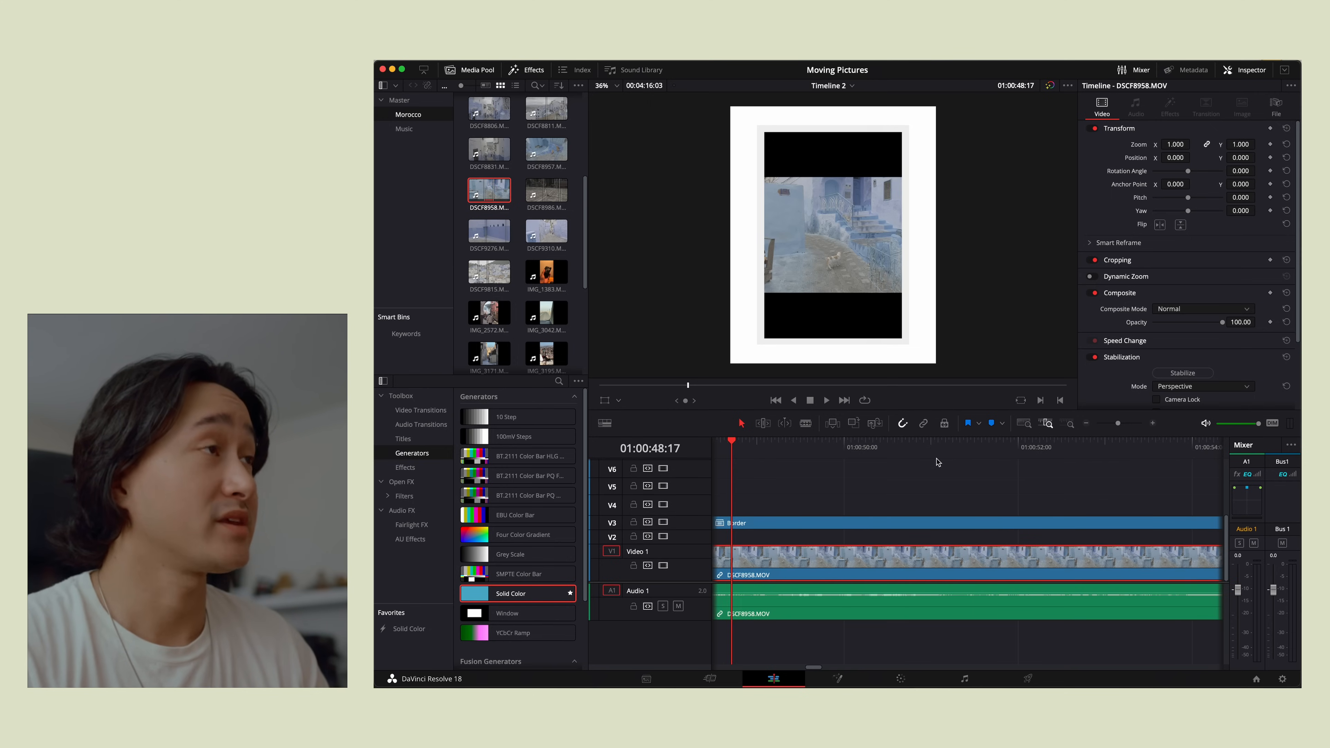
pyautogui.moveTo(1220, 167)
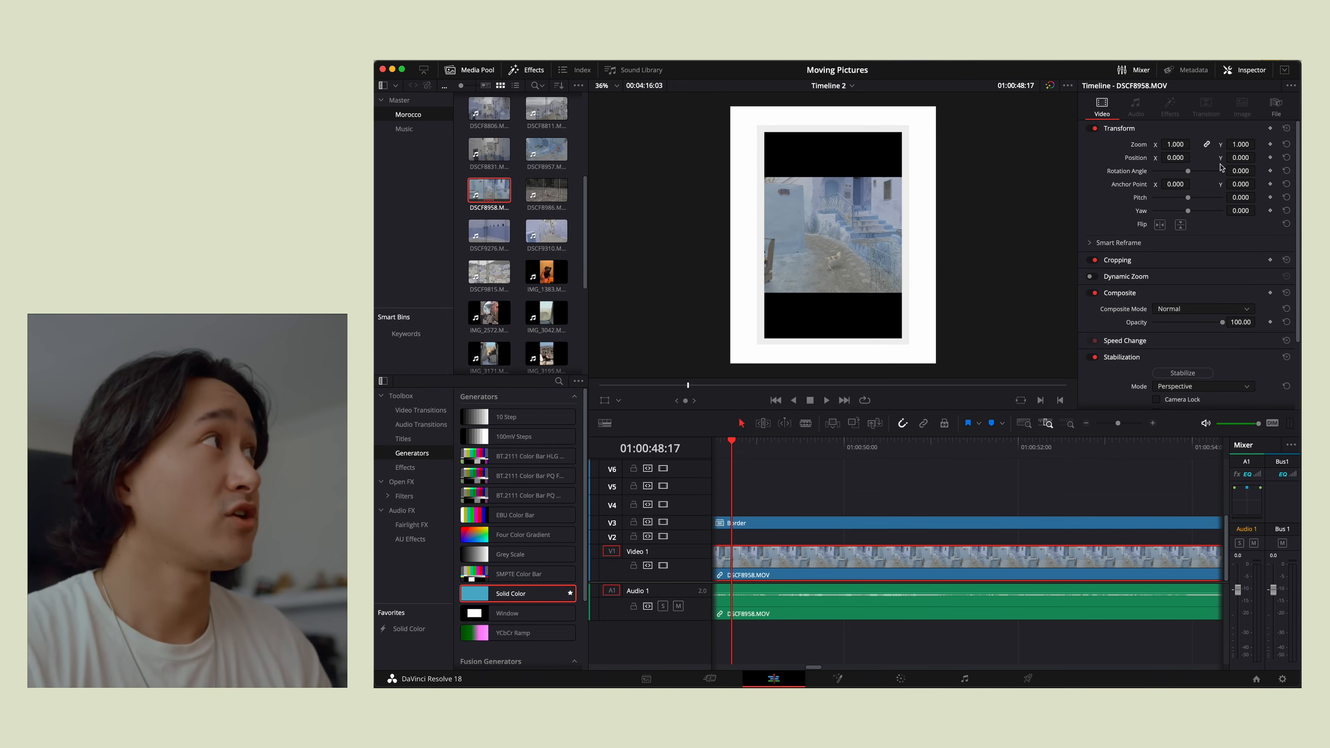